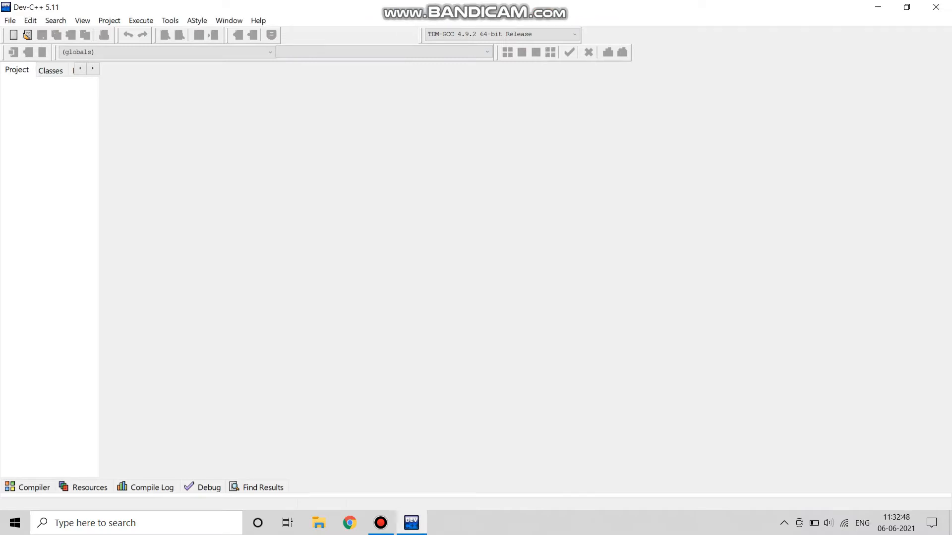
Create a new blank source file, opening an empty Untitled1 editor.
click(13, 34)
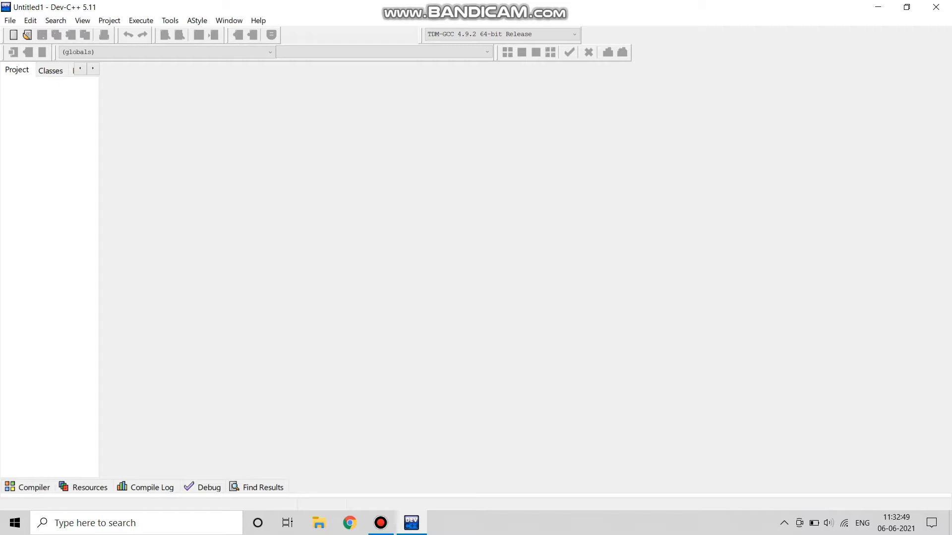
click(13, 35)
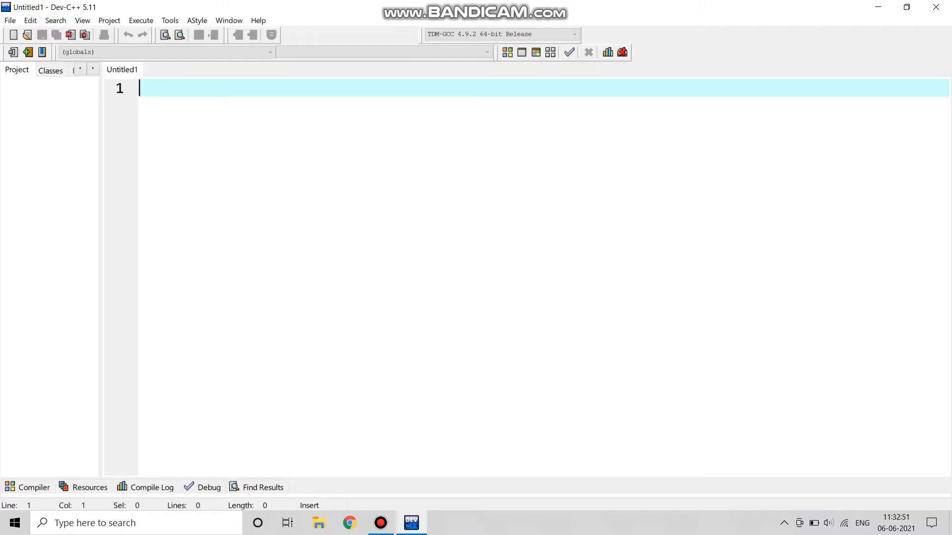
Write the first line #include<stdio.h> and move to the next line.
text(#)
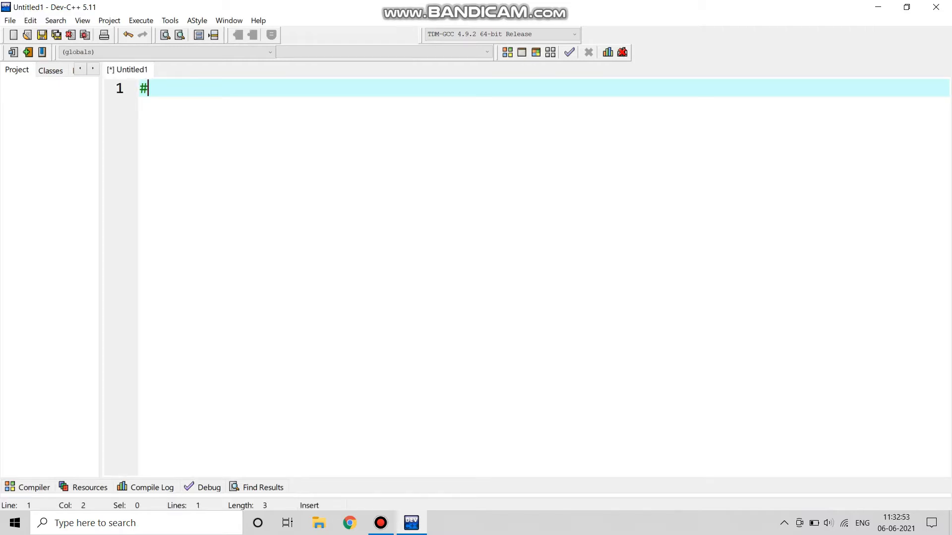
text(incl)
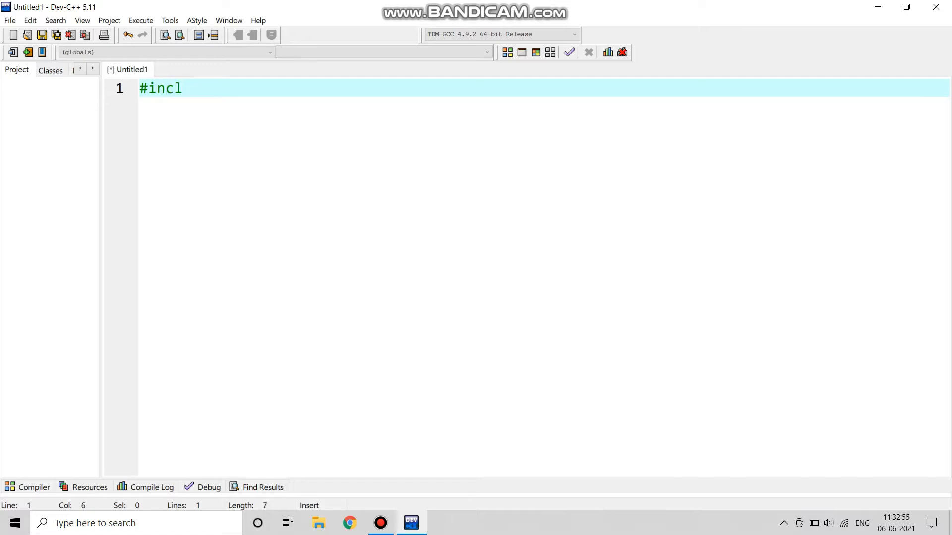
text(ude)
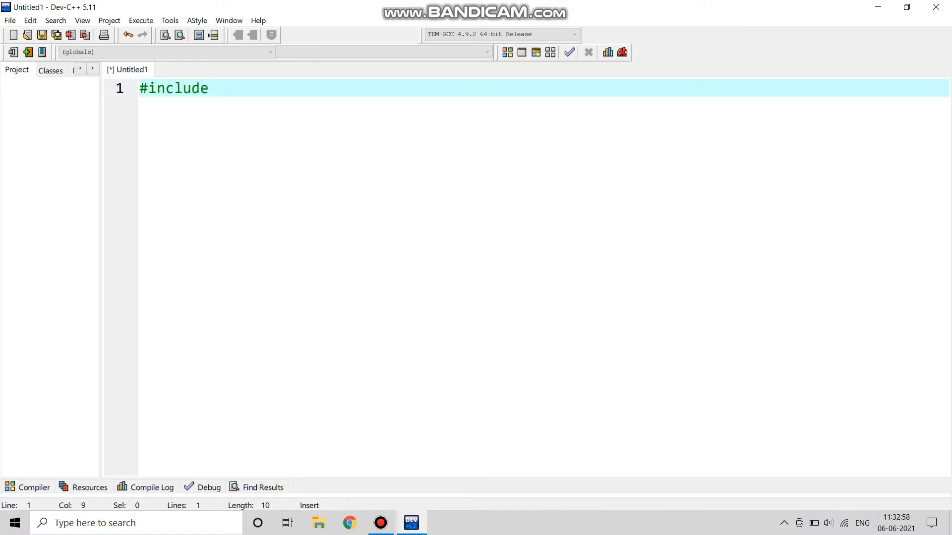
text(<std>)
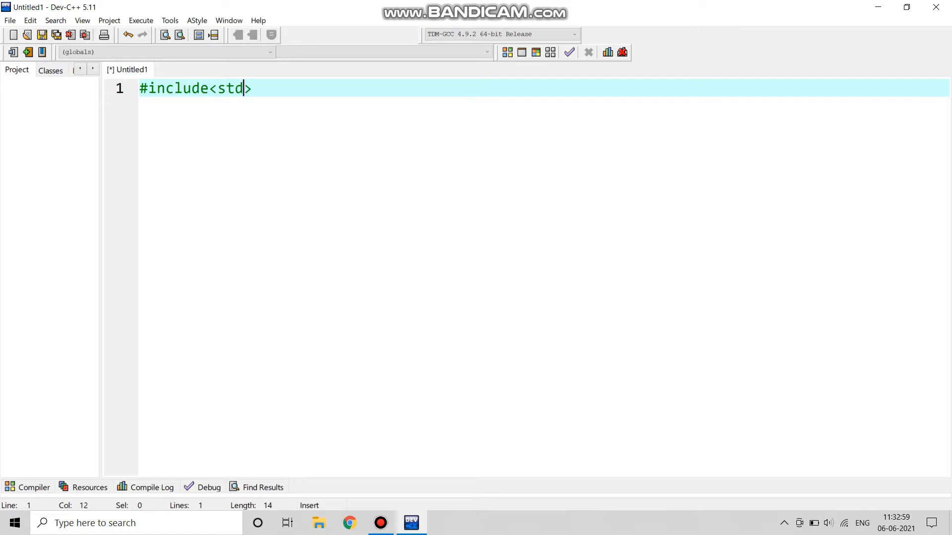
text(io)
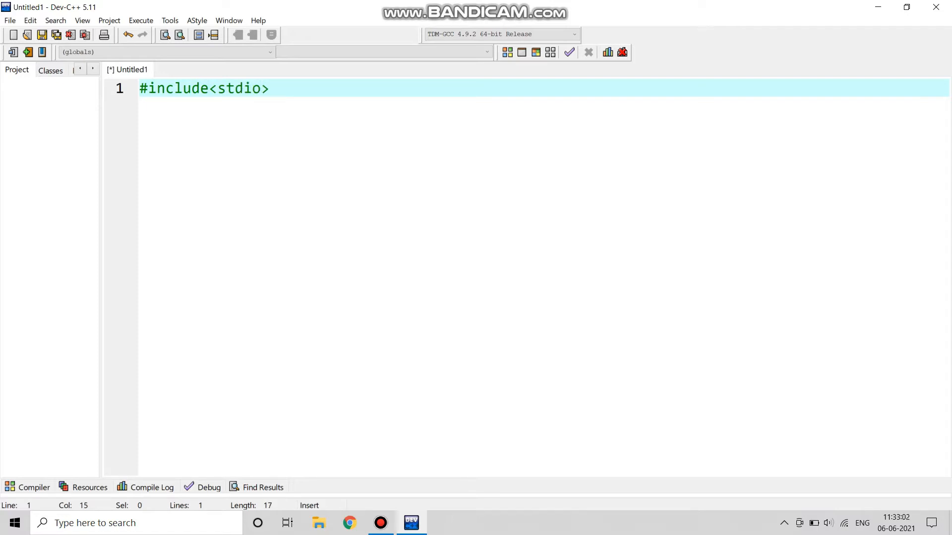
text(.h)
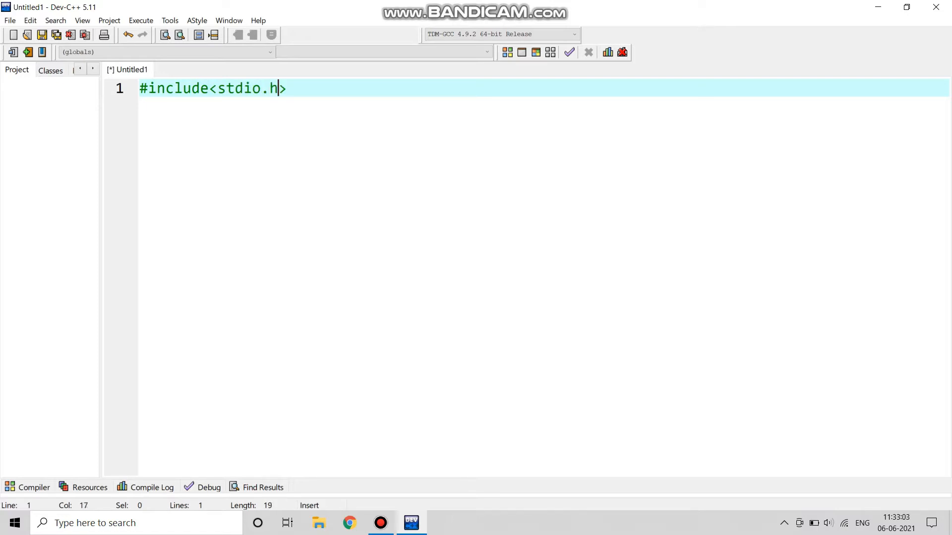
text(>)
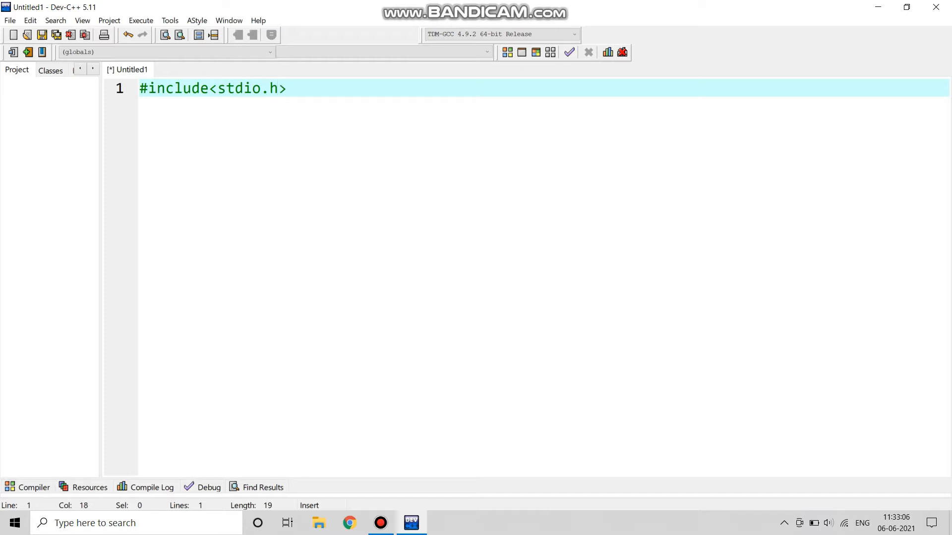
key(Return)
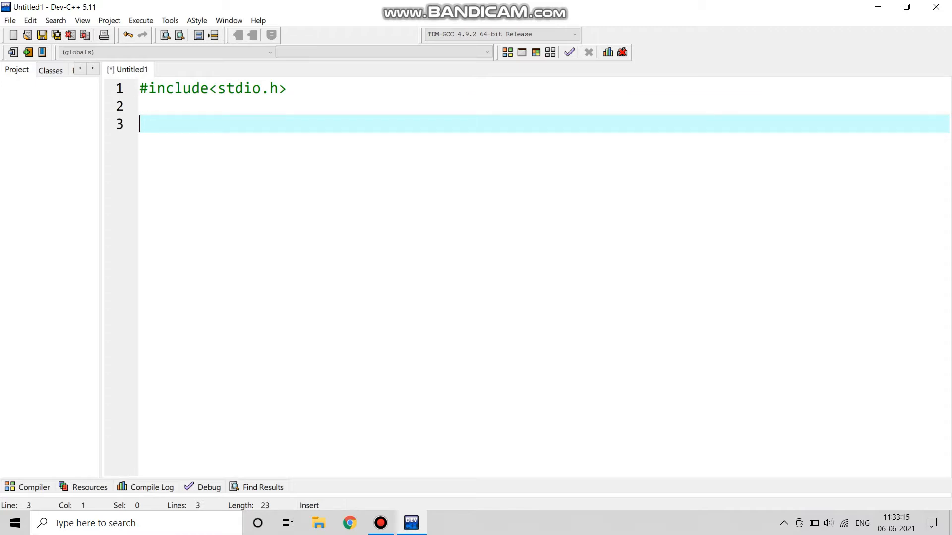
key(Backspace)
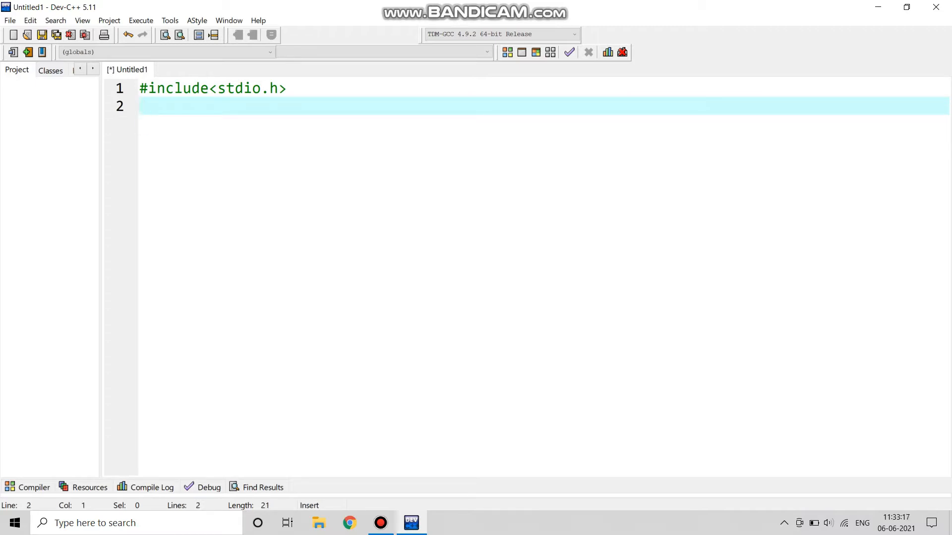
Write the second include directive #include<conio.h>.
text(#i)
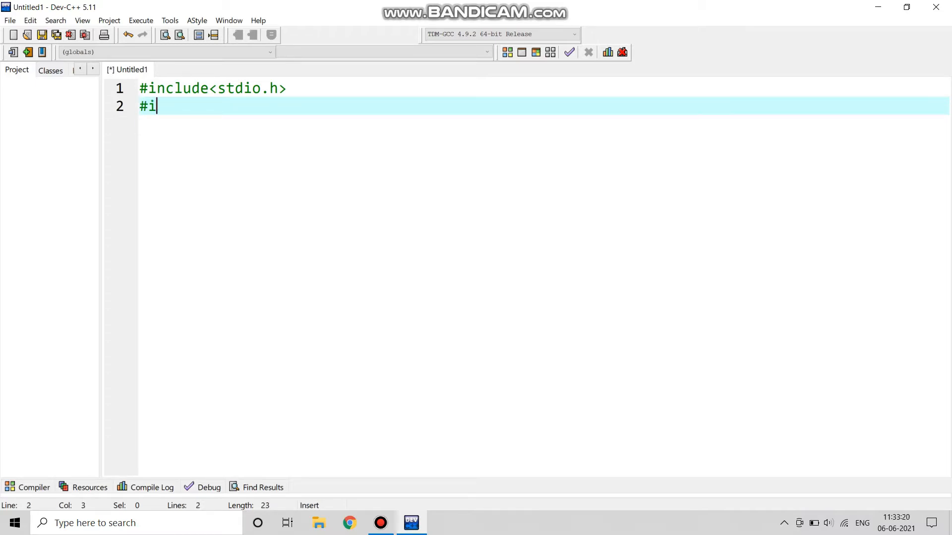
text(ncl)
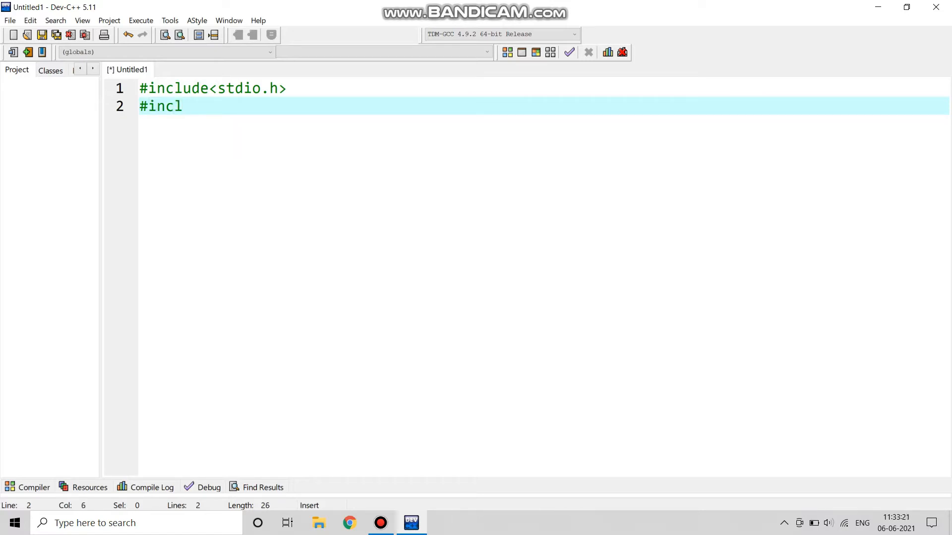
text(ude)
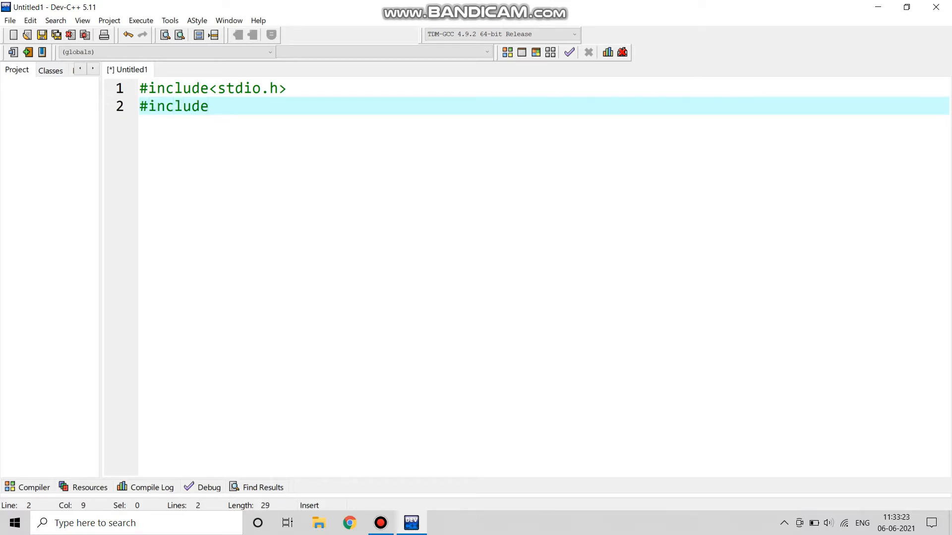
text(<c>)
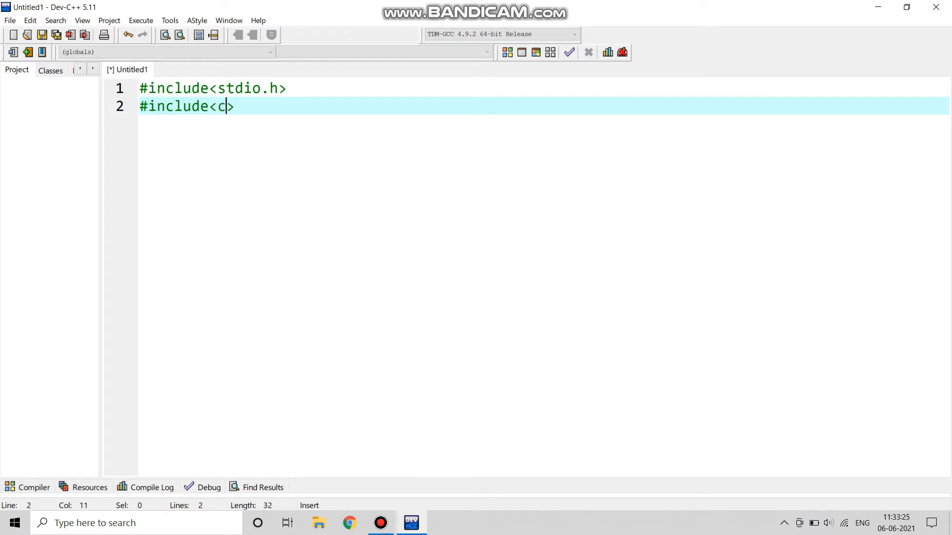
text(onio)
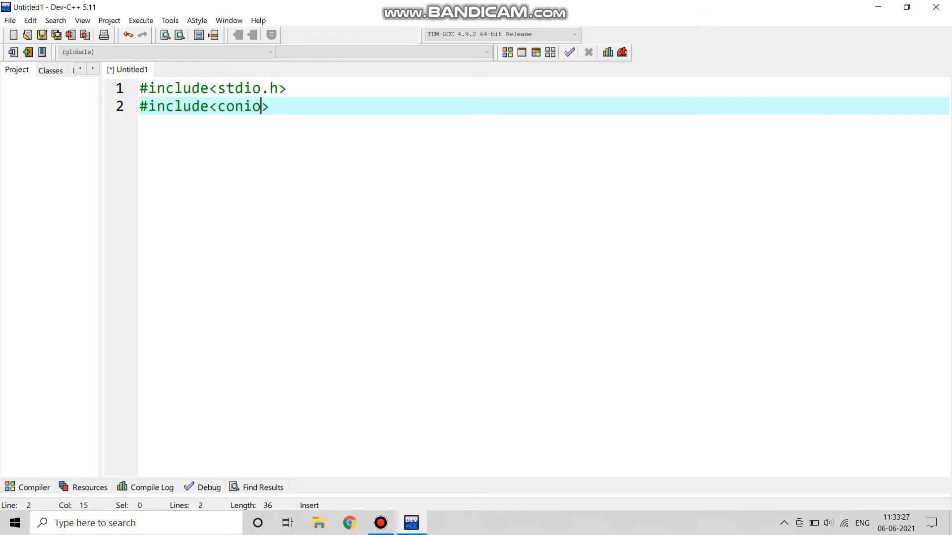
text(.h)
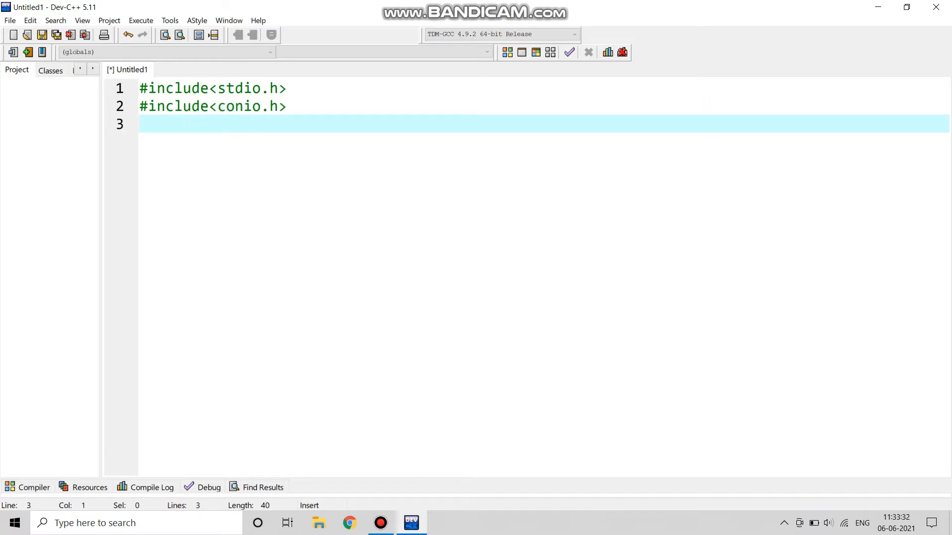
Write int main() with braces containing int a = 100; and int b = 60;.
text(int main)
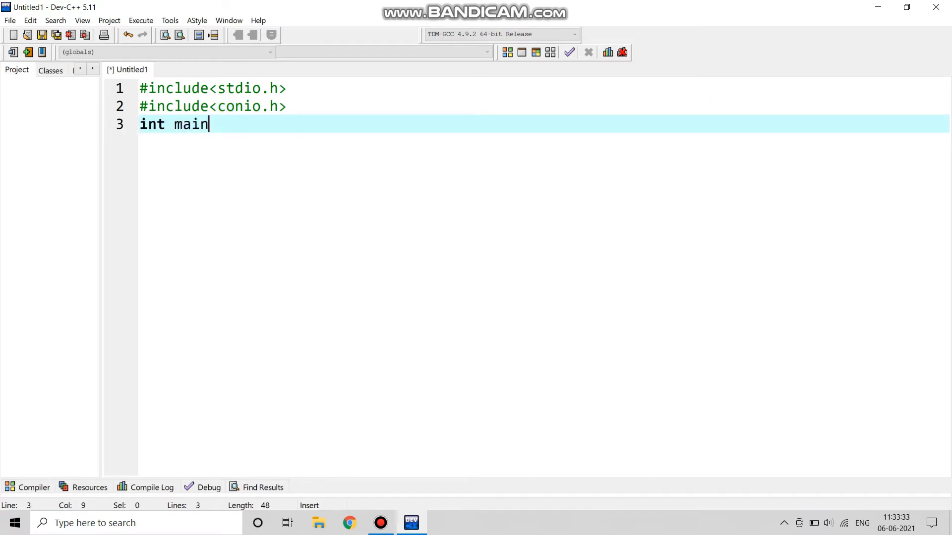
text(())
text({)
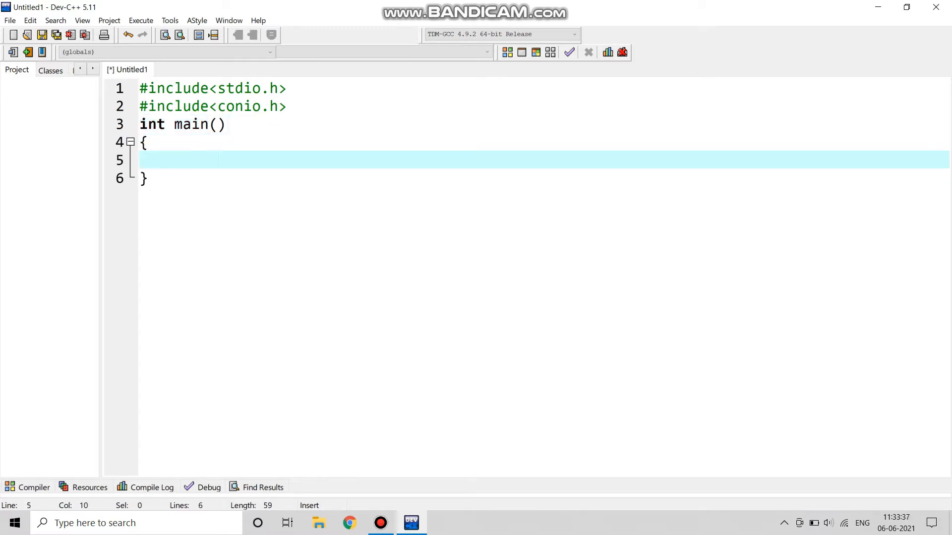
text(int)
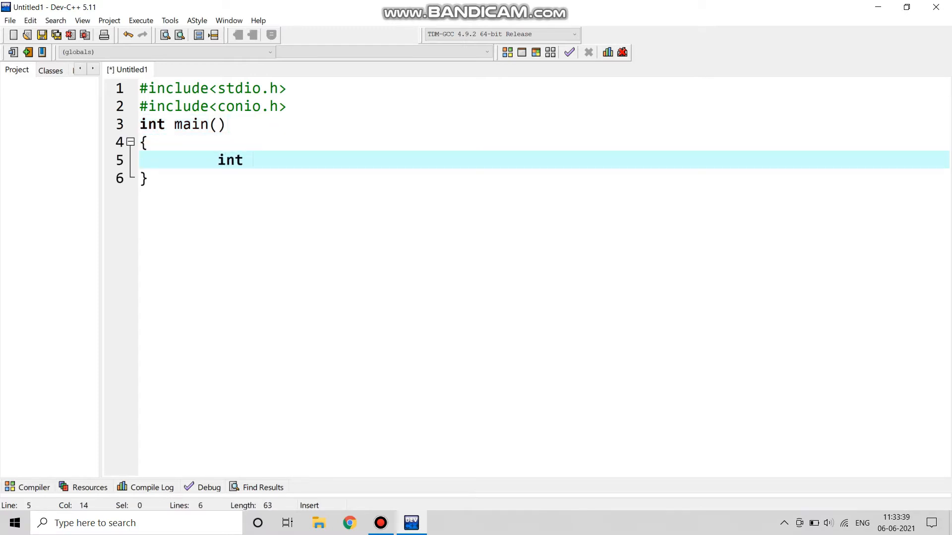
text(a =)
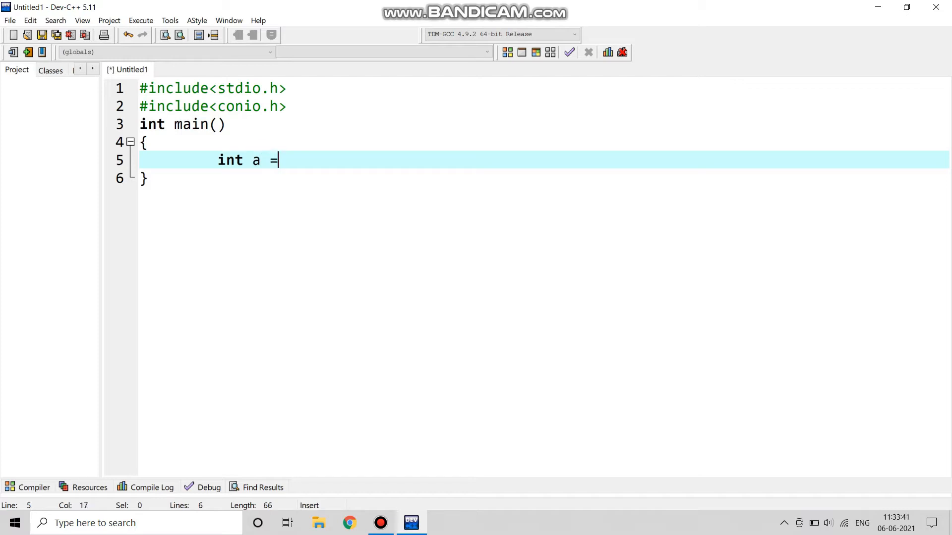
text(1)
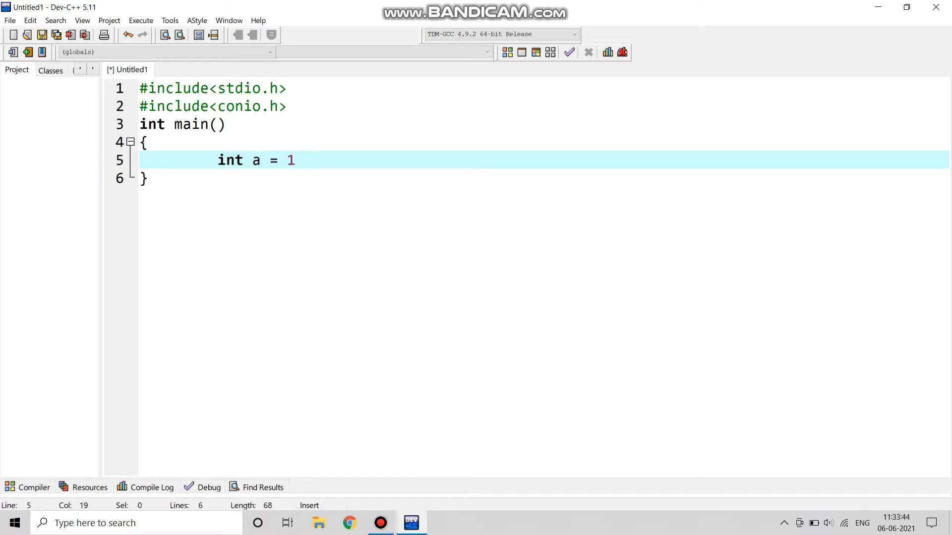
text(00)
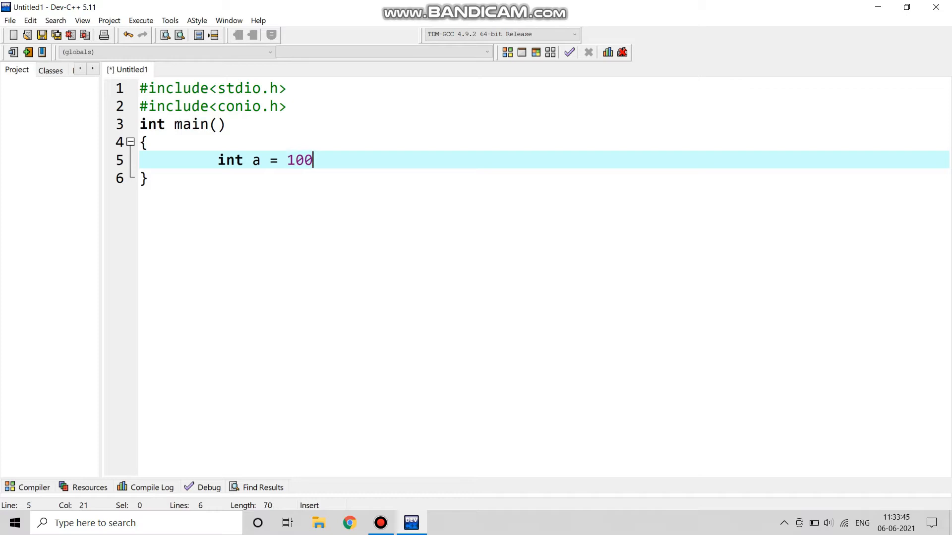
key(Return)
text(int b =)
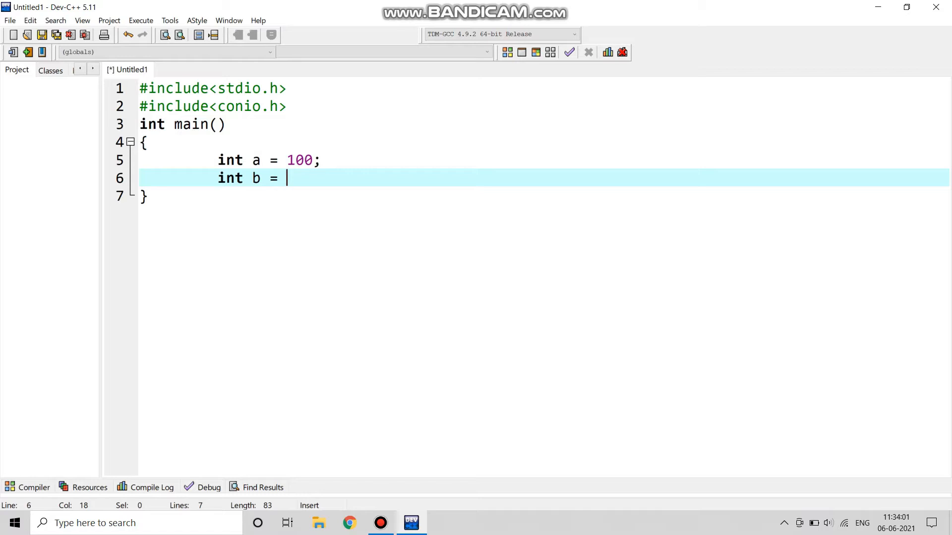
text(6)
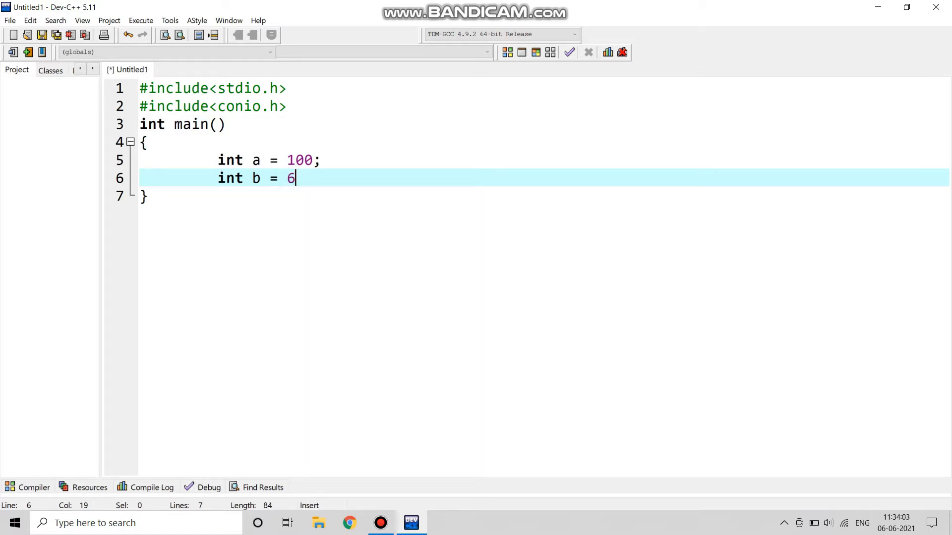
text(0;)
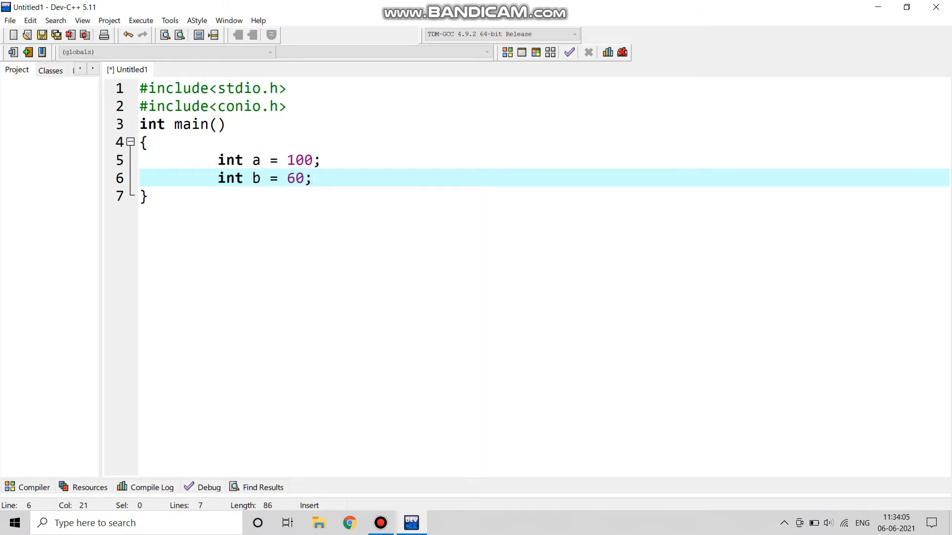
key(Return)
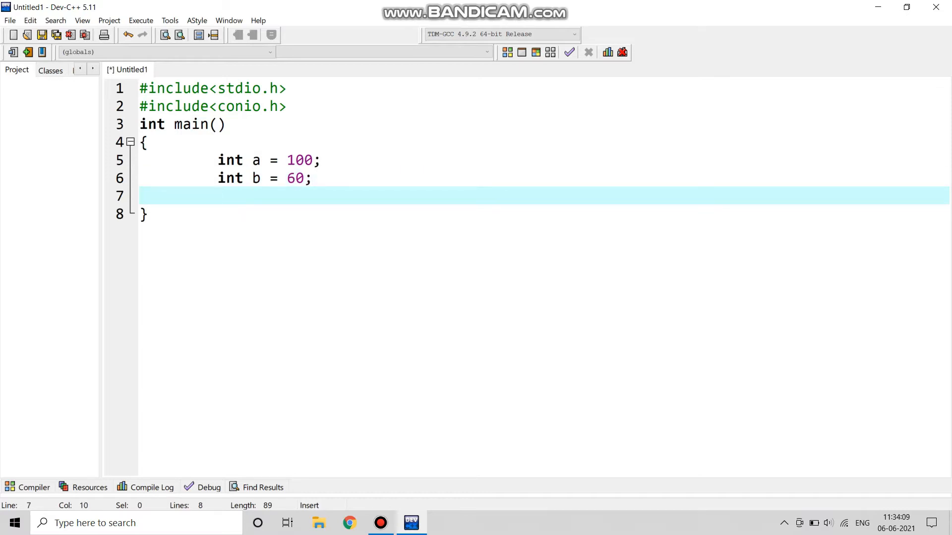
Declare int c; and assign c= a+b; inside main.
text(i)
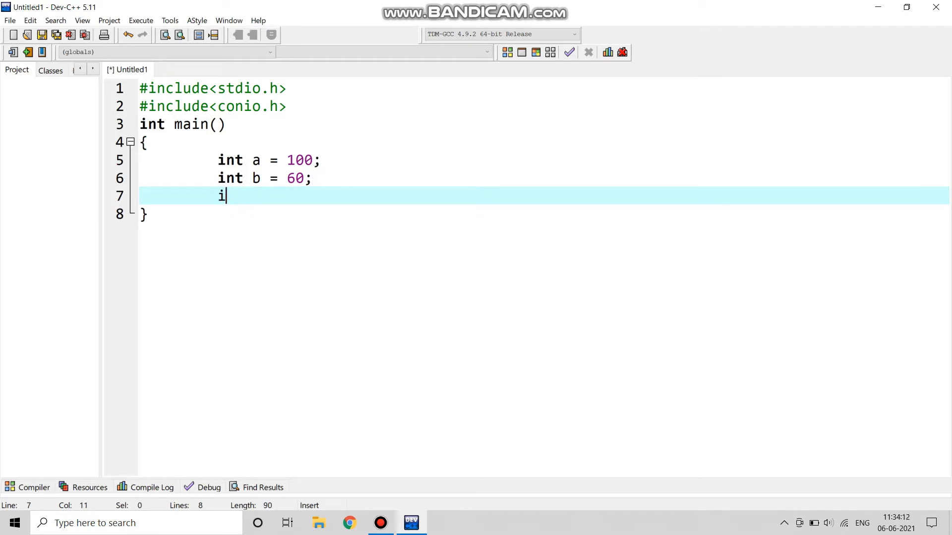
text(nt)
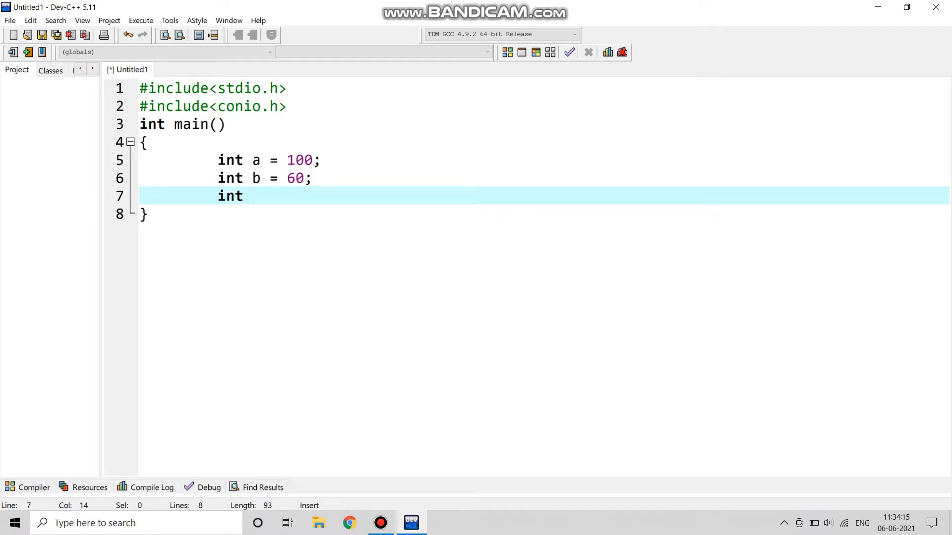
text(c;)
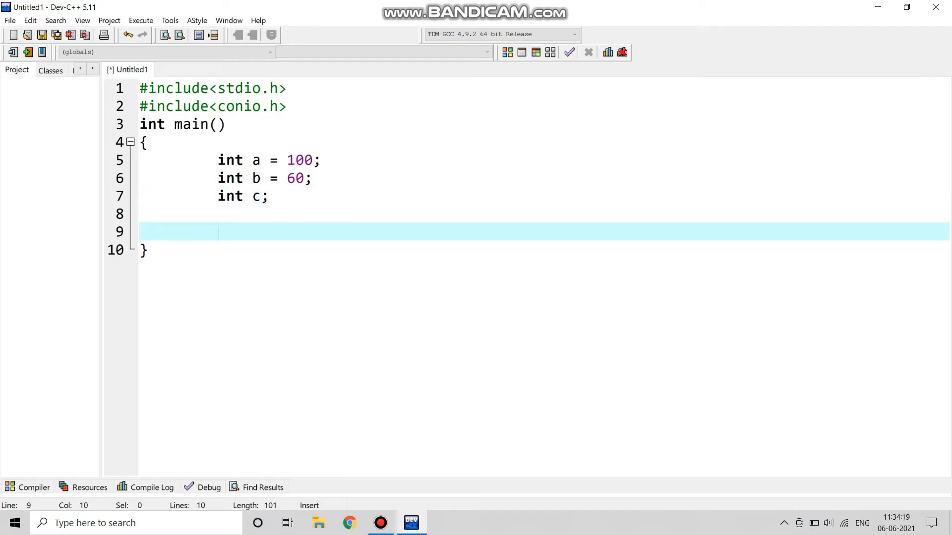
text(c= a)
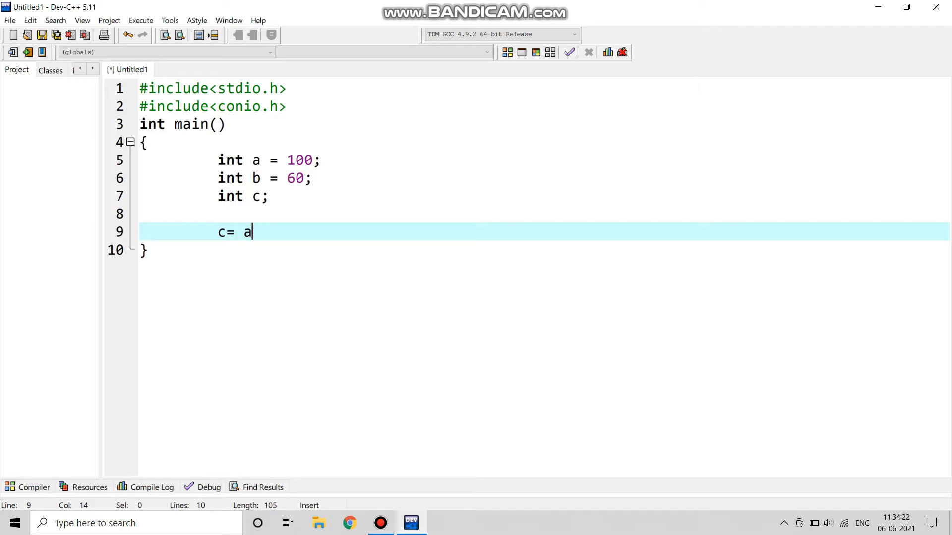
text(+)
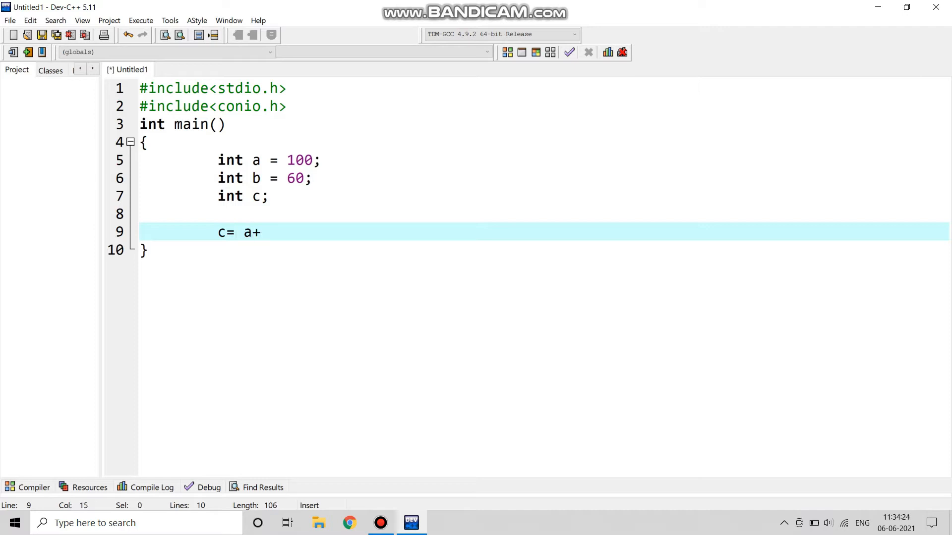
text(b;)
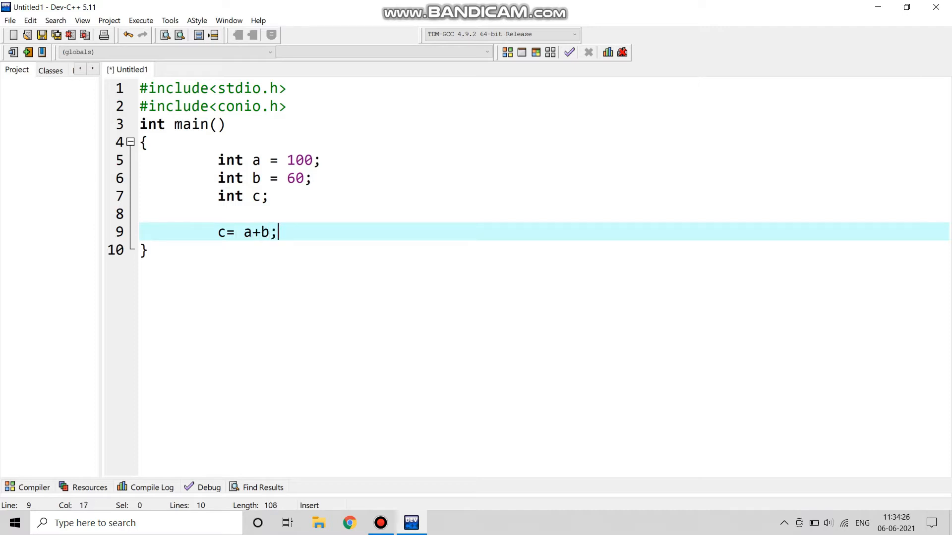
key(Return)
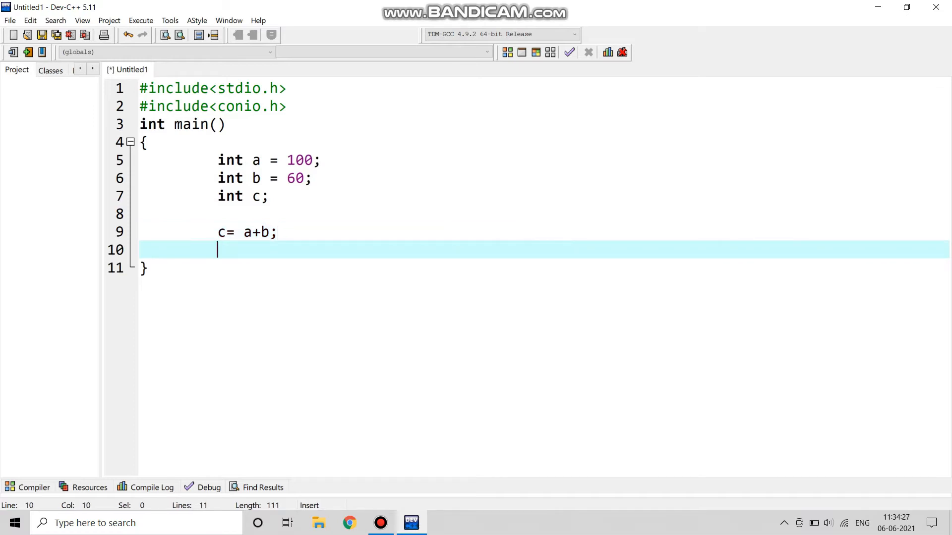
Write printf(" The sum of a and b is : %d\n",c) to report the sum.
text(prin)
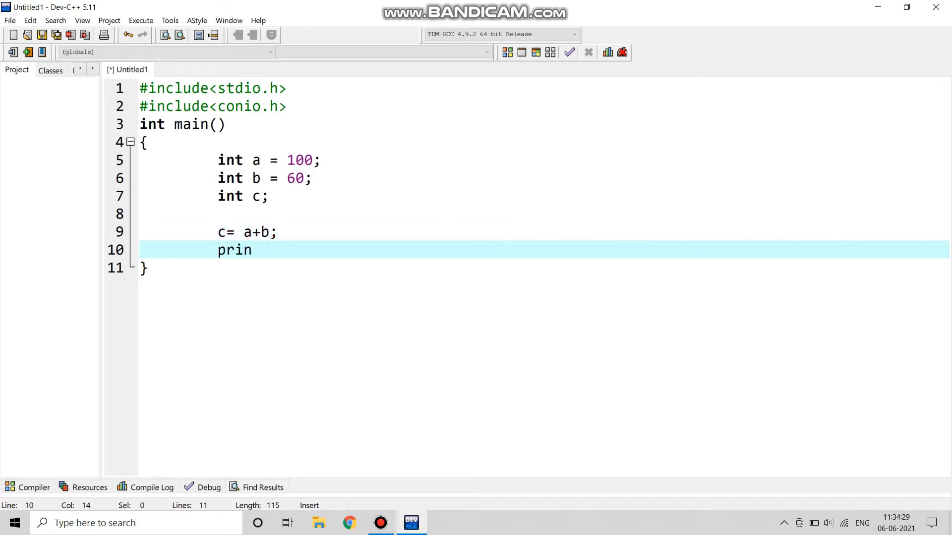
text(tf)
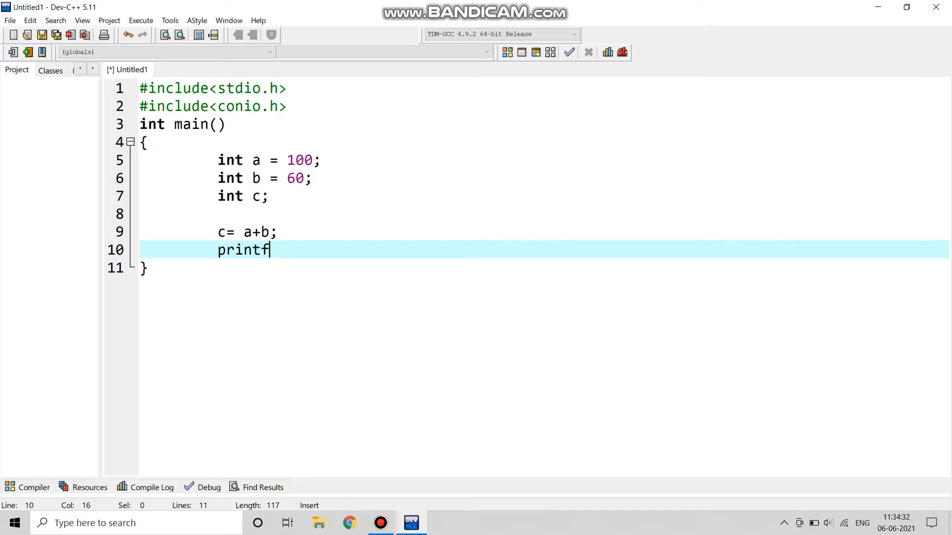
text(())
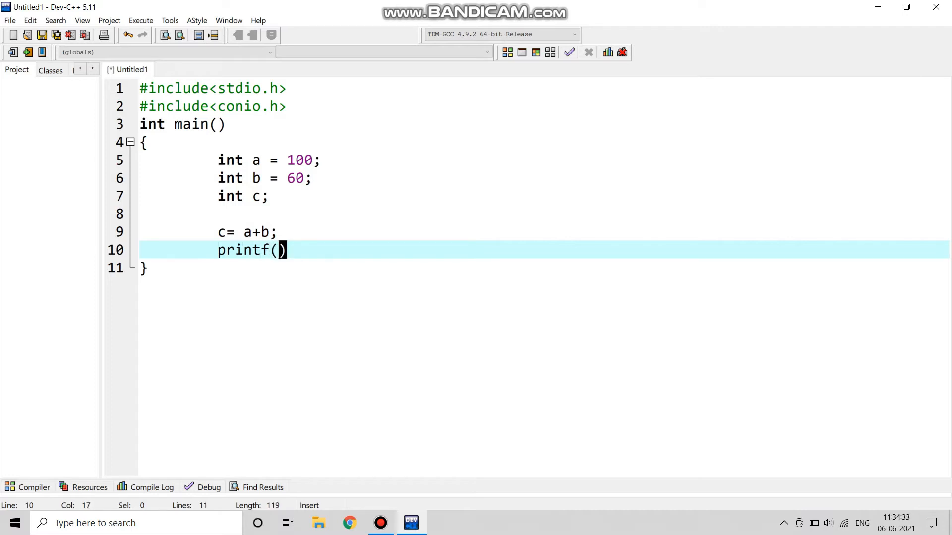
text("")
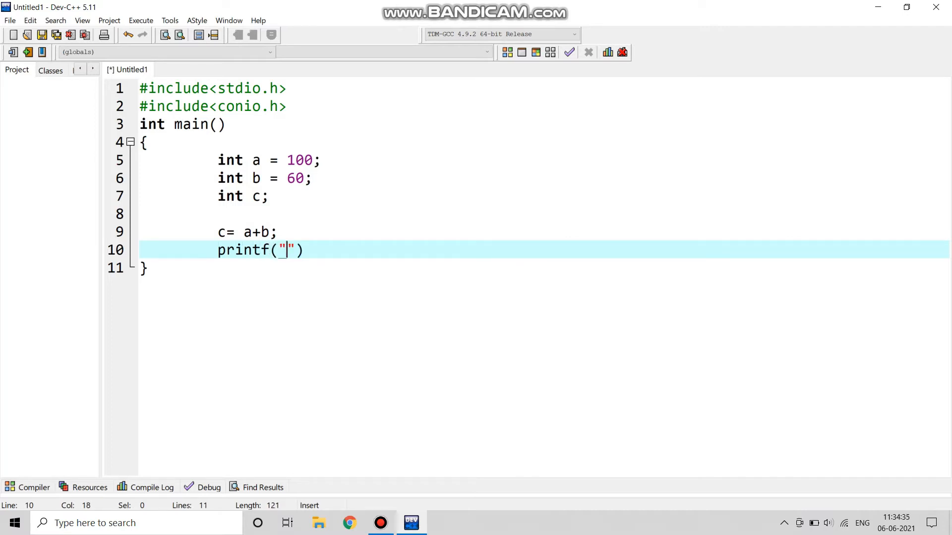
text(THE)
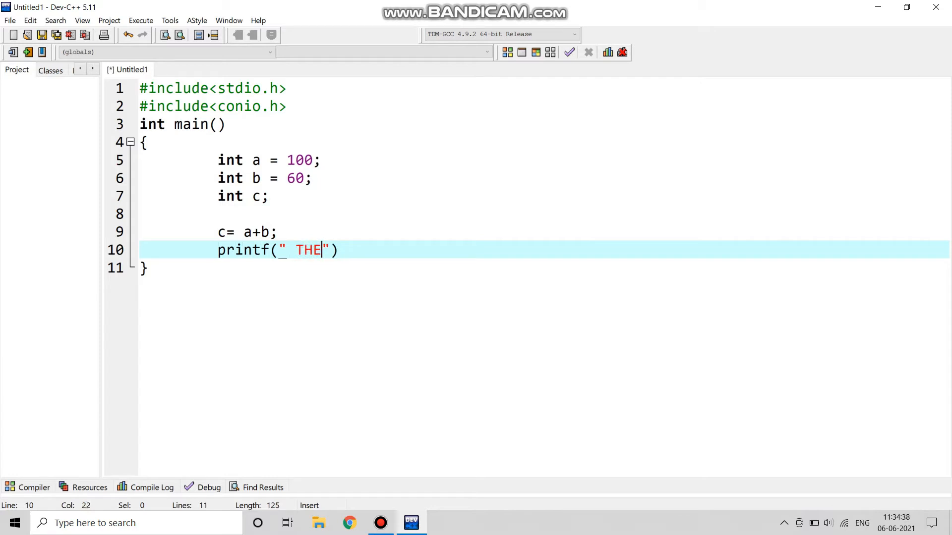
key(BackSpace)
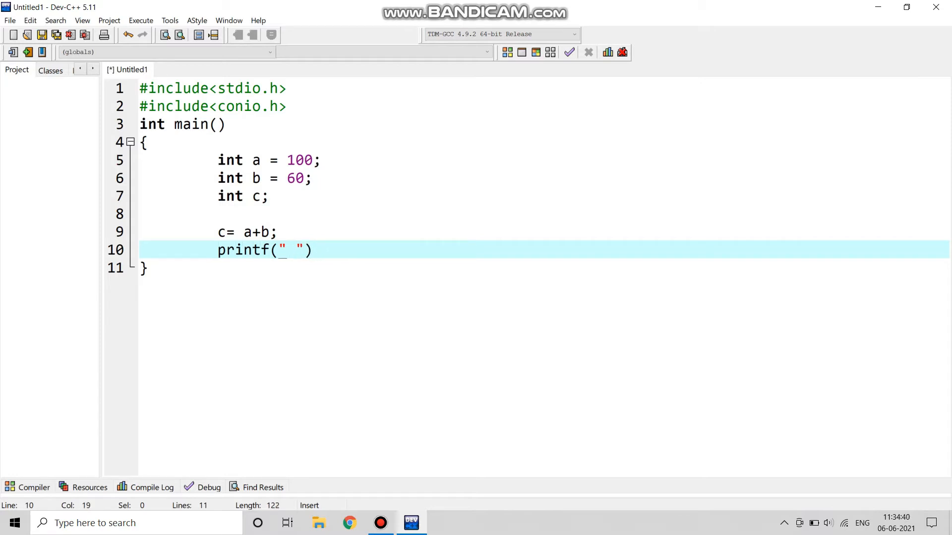
text(The s)
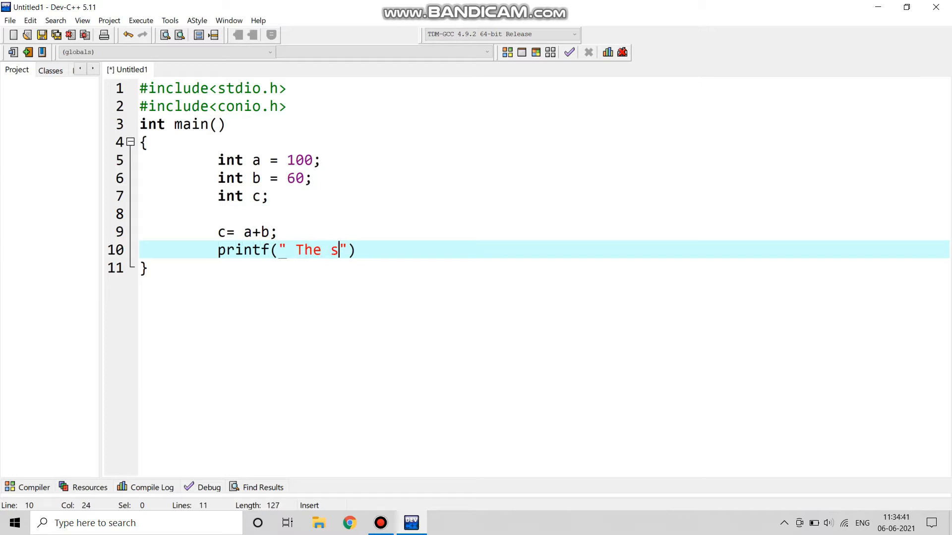
text(um)
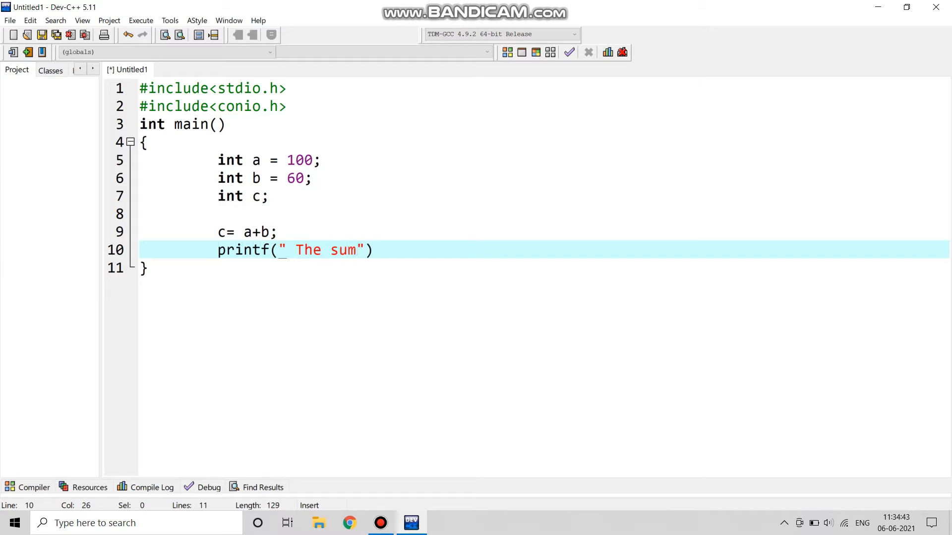
text(of a)
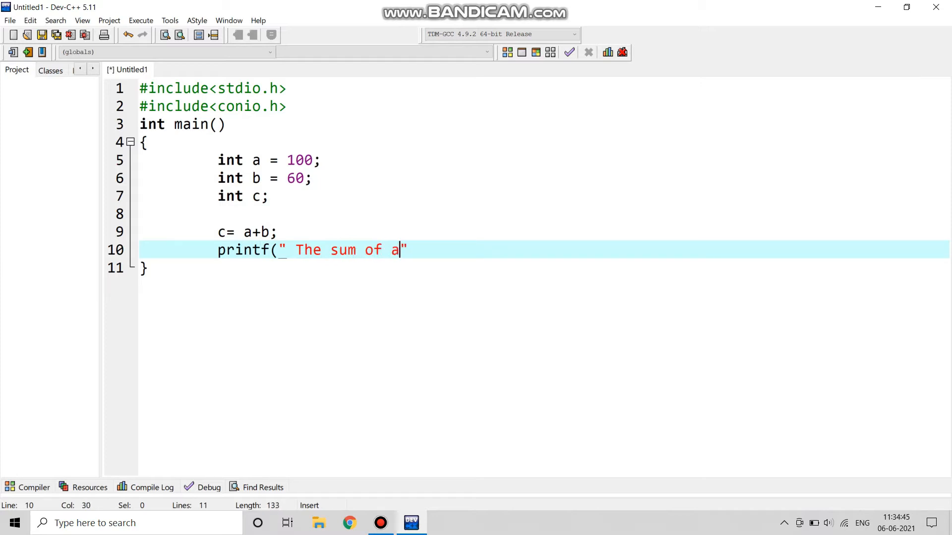
text(and"))
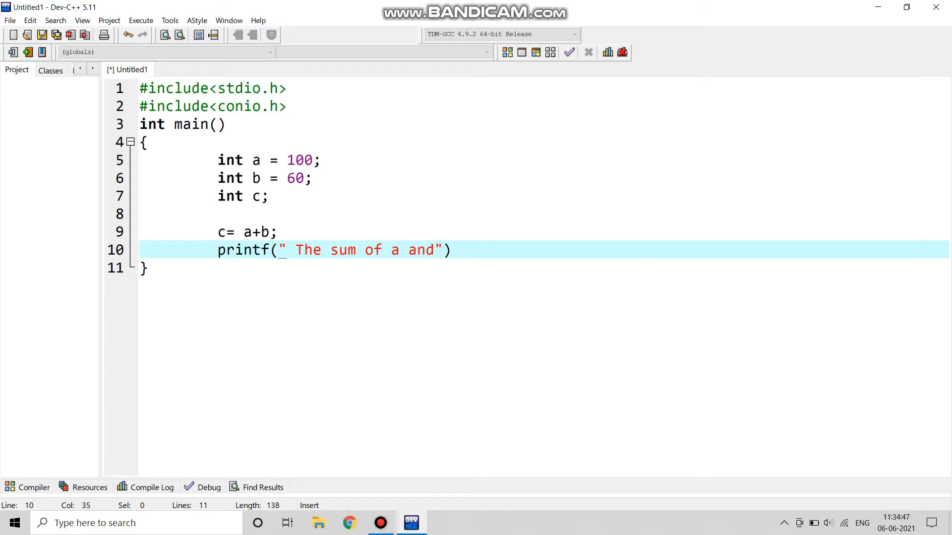
text(b is :)
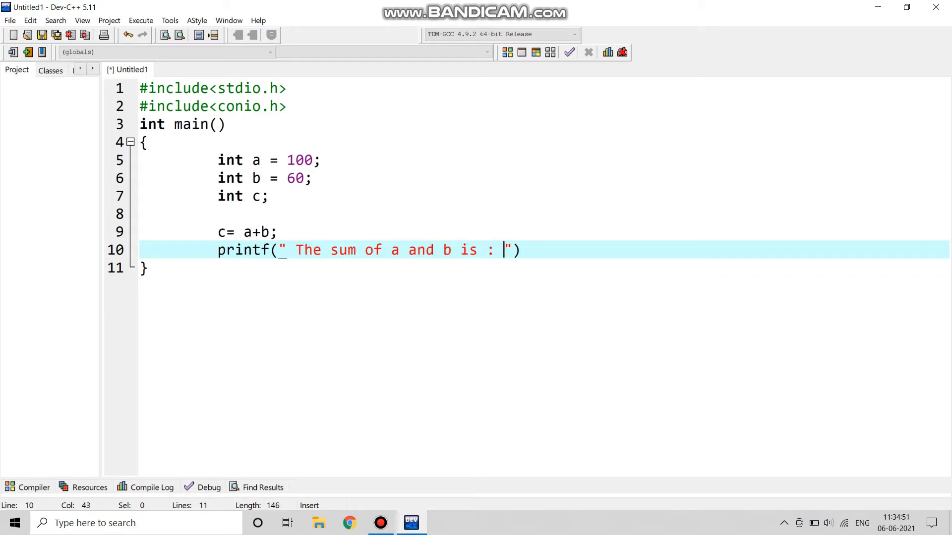
text(%)
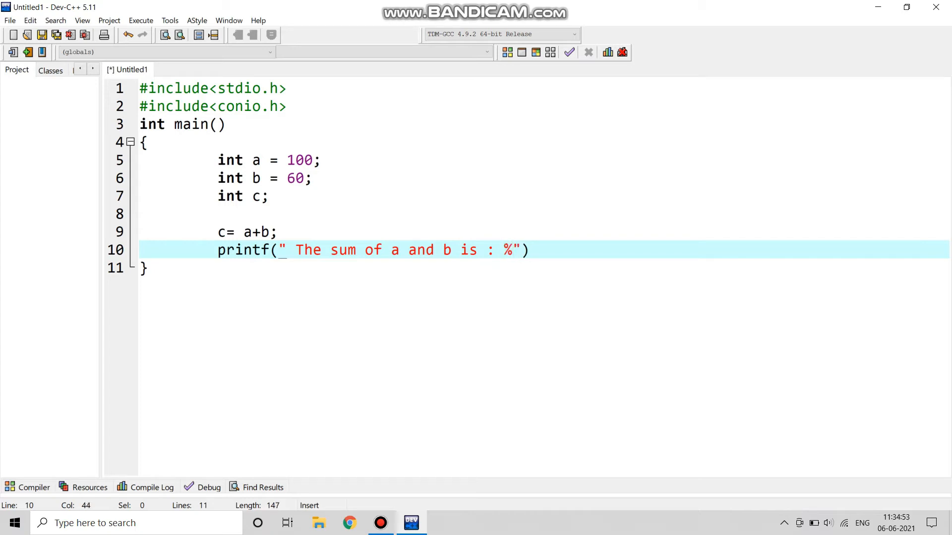
text(d)
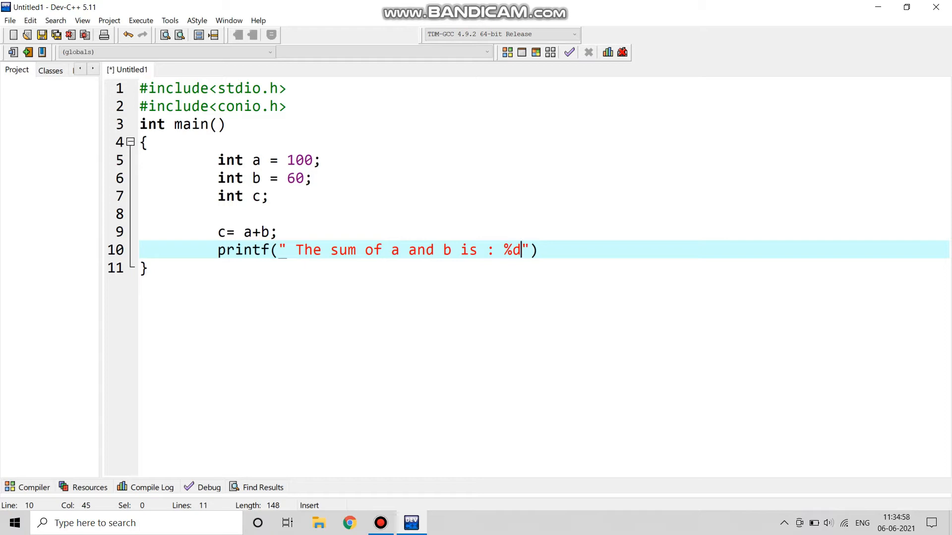
text(\)
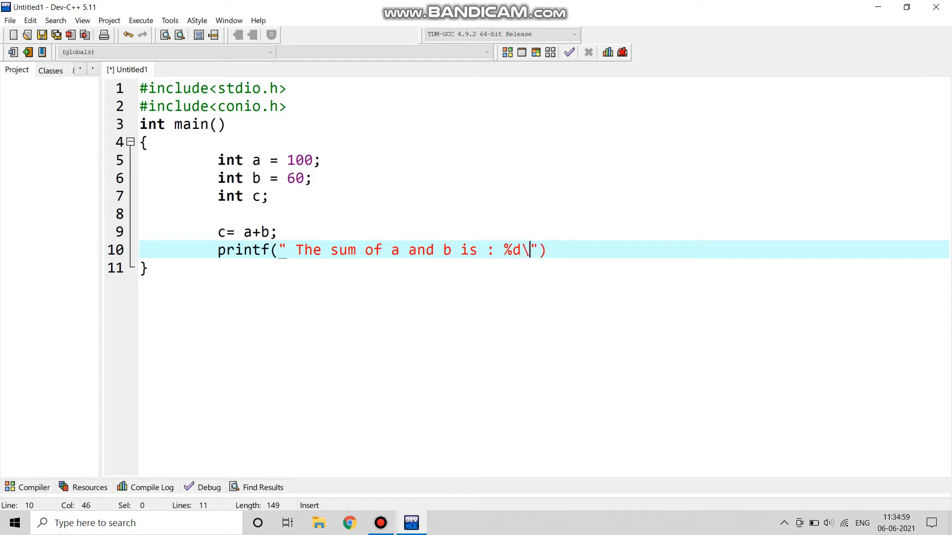
text(n)
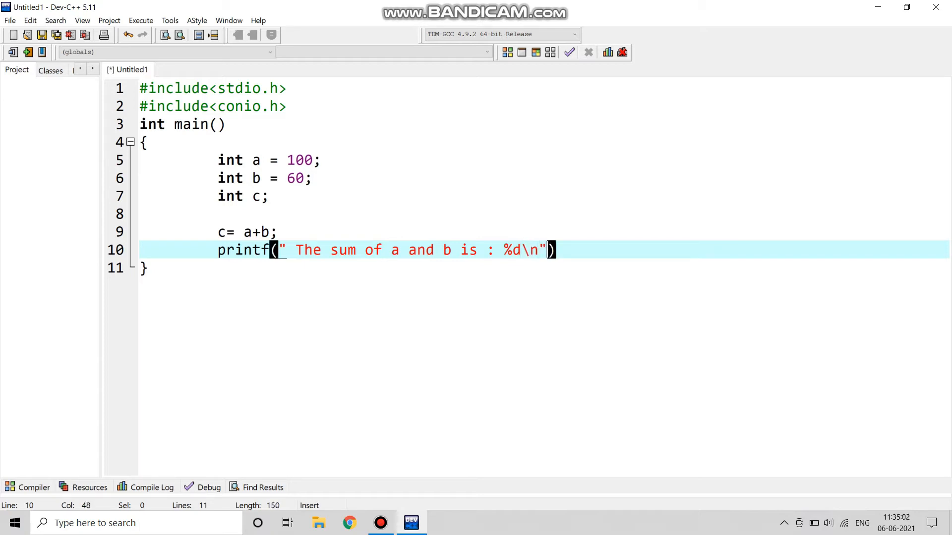
text(,)
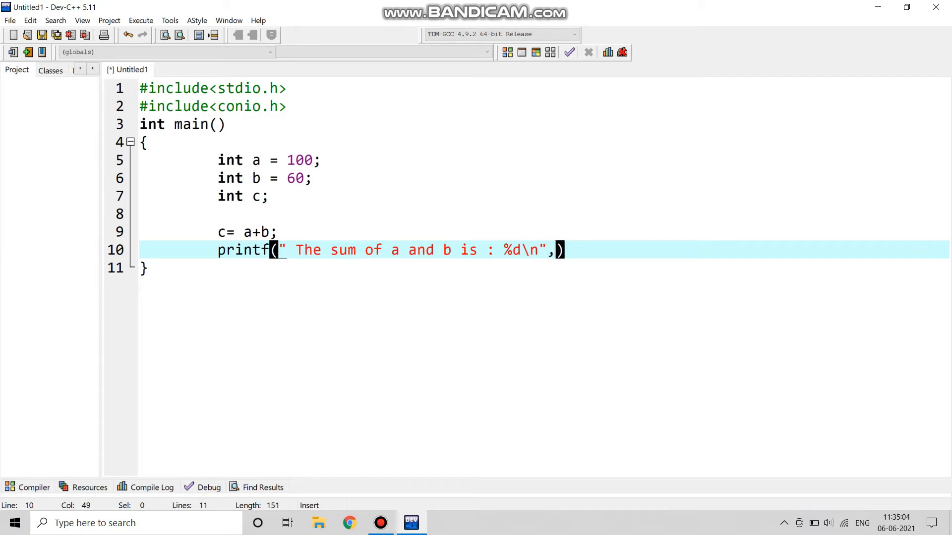
text(c)
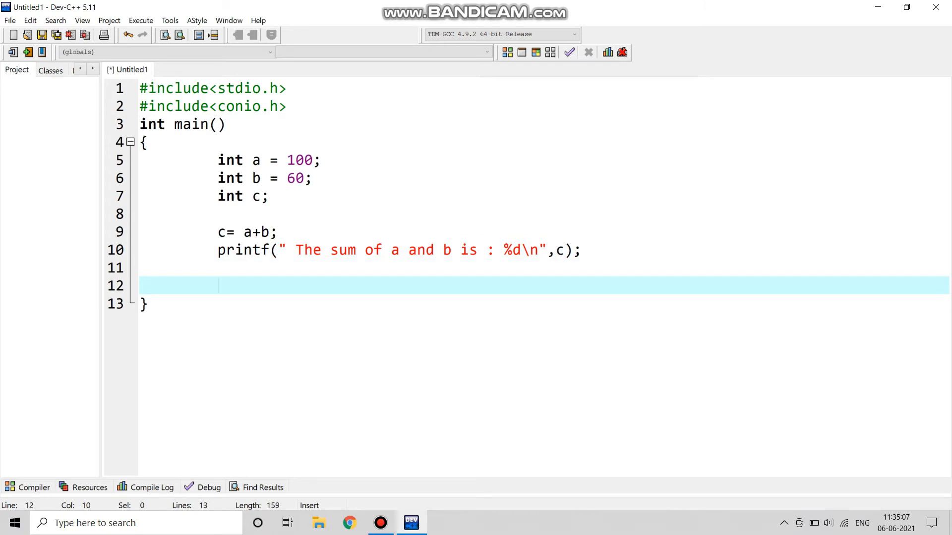
Assign c= a-b; for the difference calculation.
text(c)
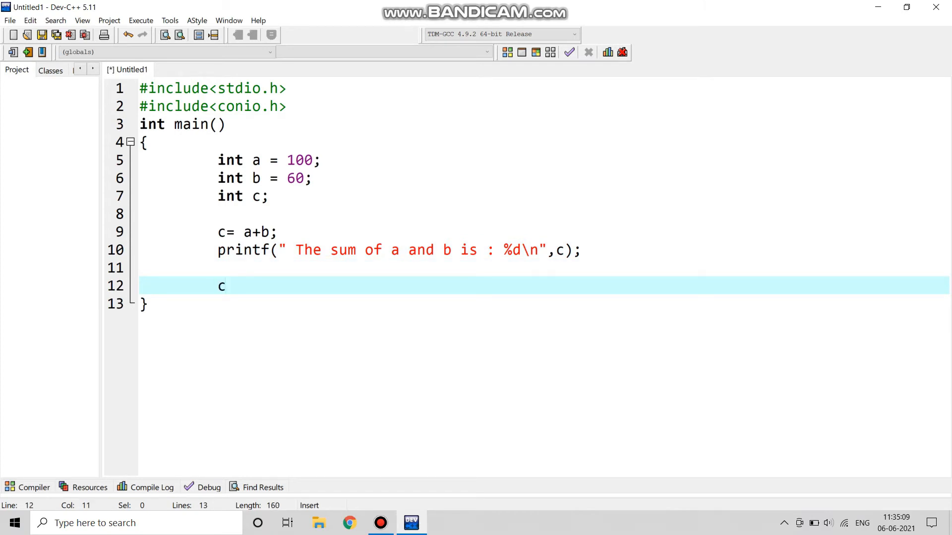
text(= a)
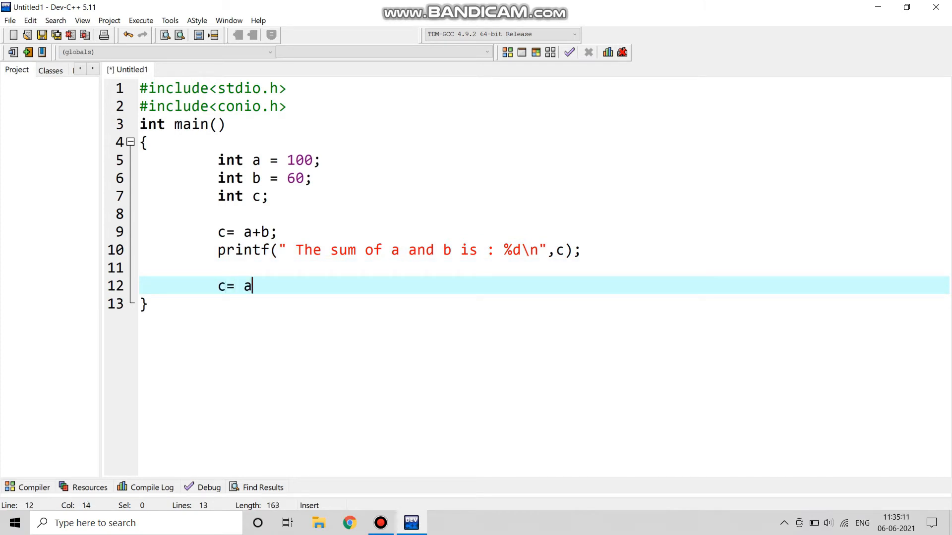
text(-b)
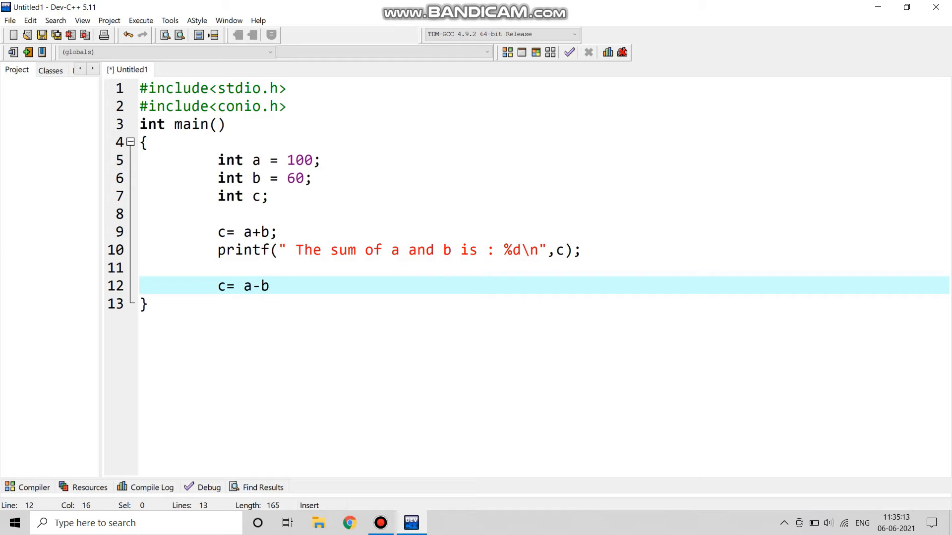
text(;)
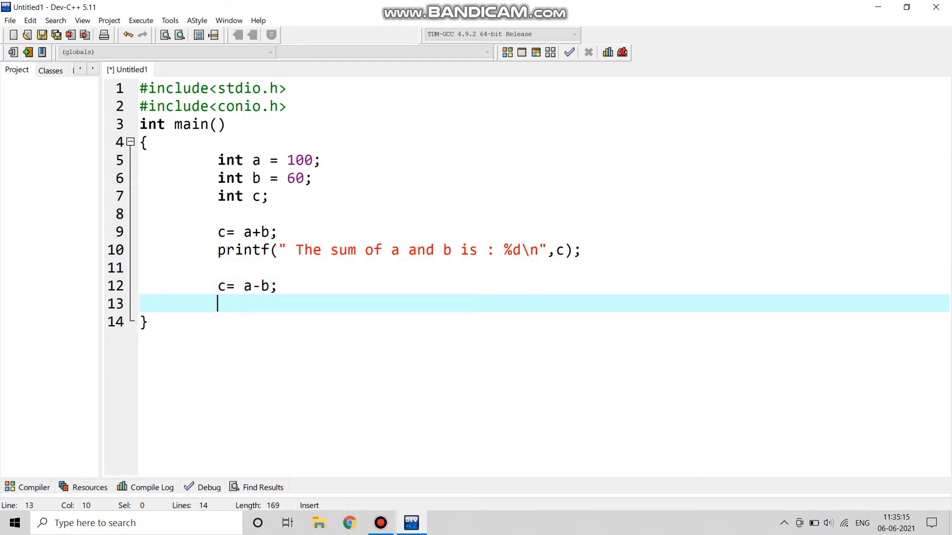
Write printf("The difference between a and b is : %d\n",c); to report the difference.
text(printf)
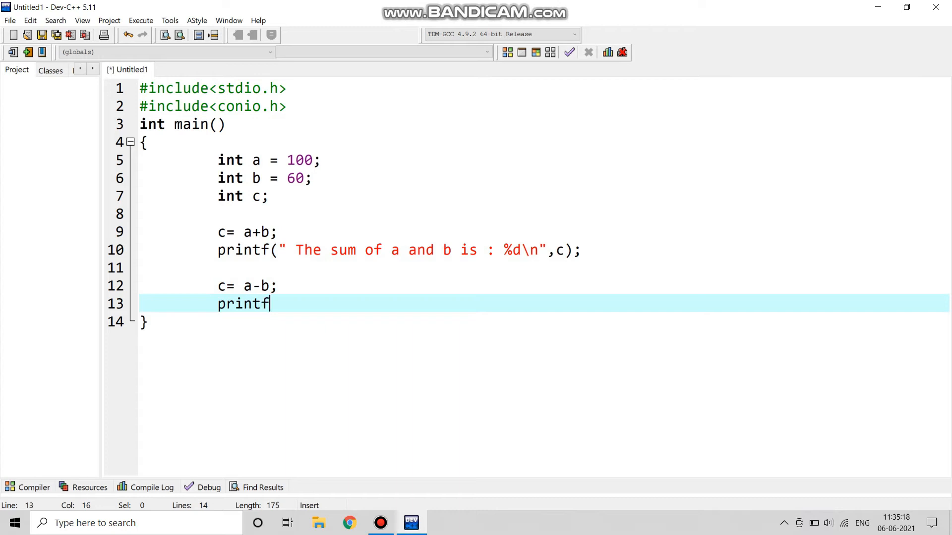
text(())
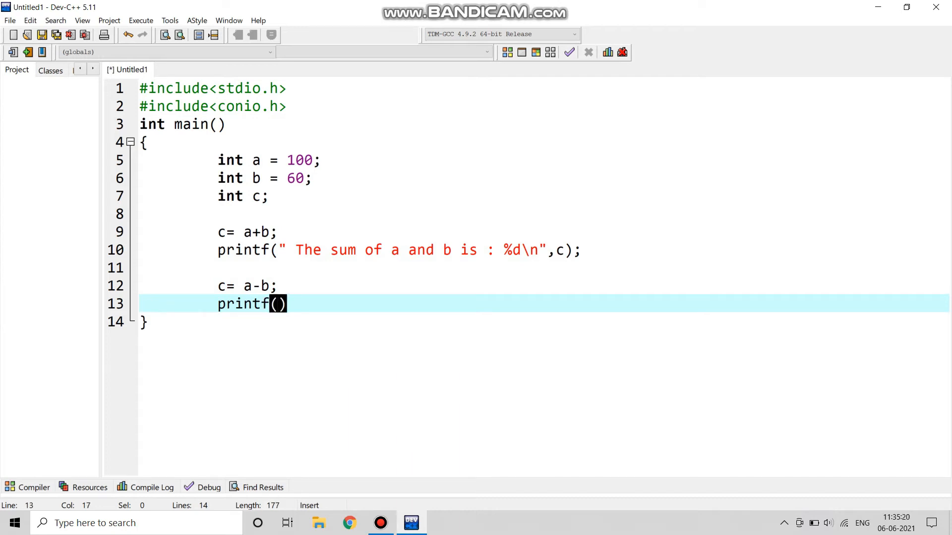
text("")
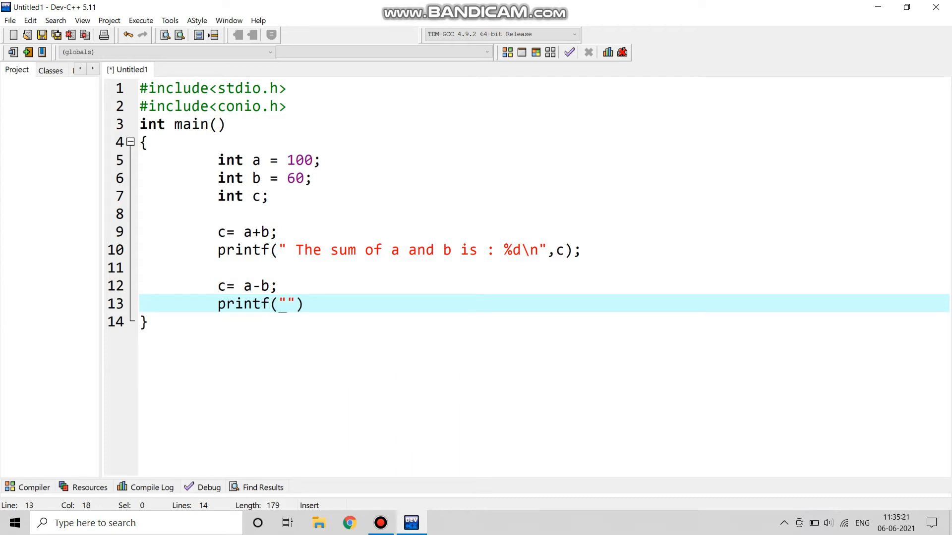
text(T)
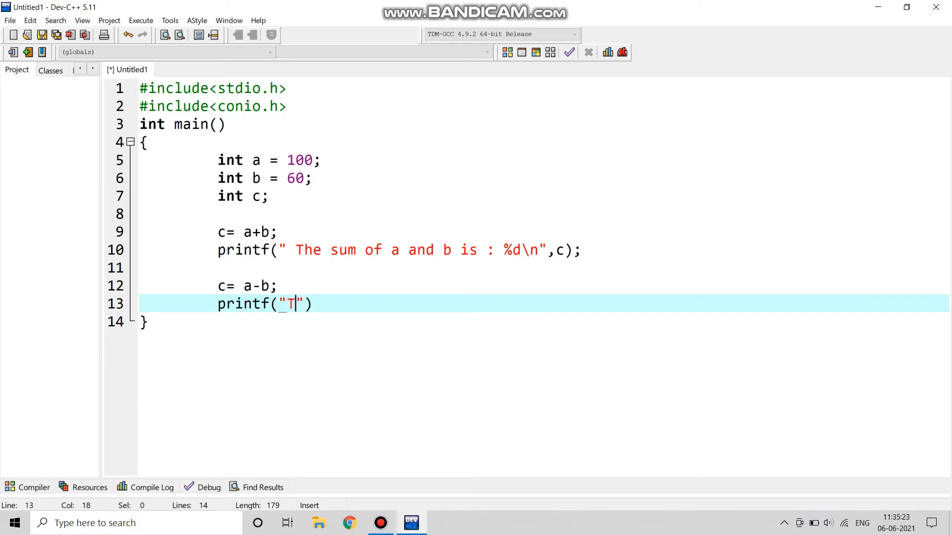
text(he)
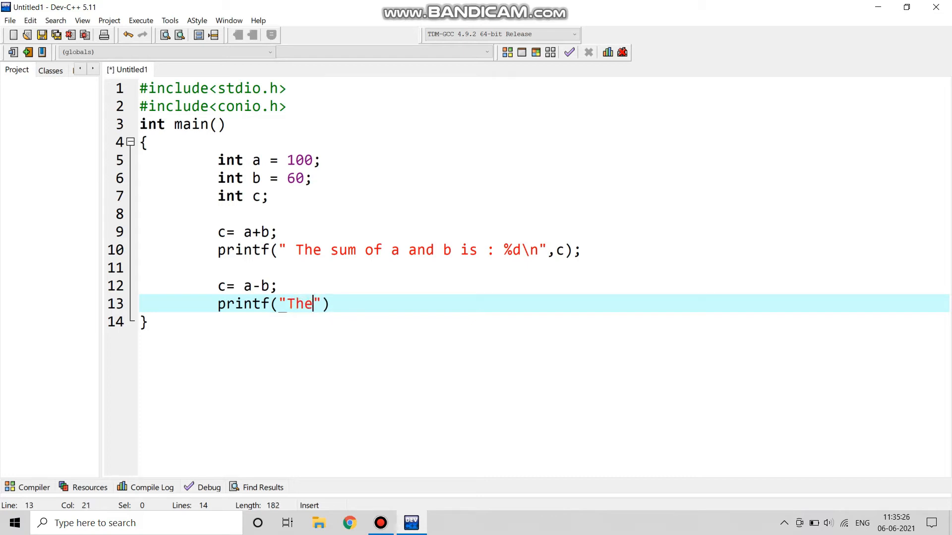
text(differne)
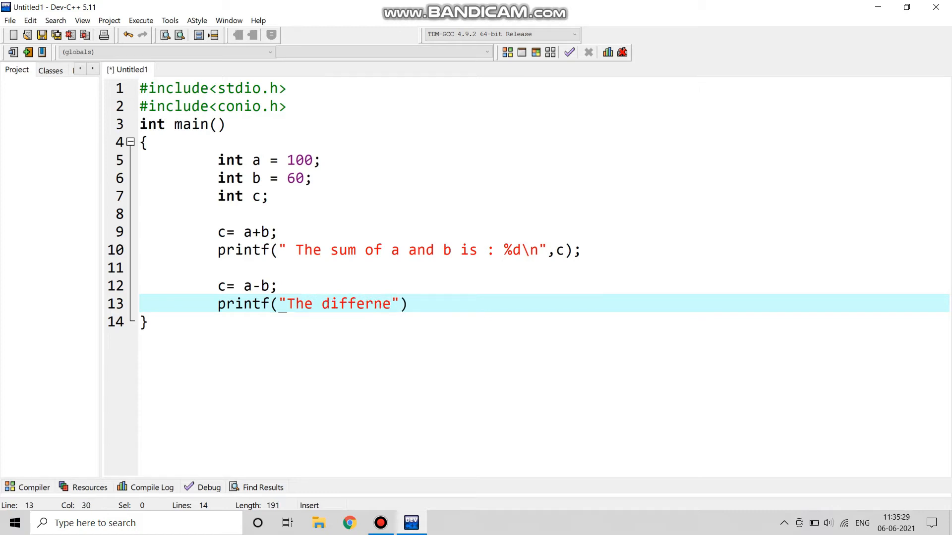
text(c)
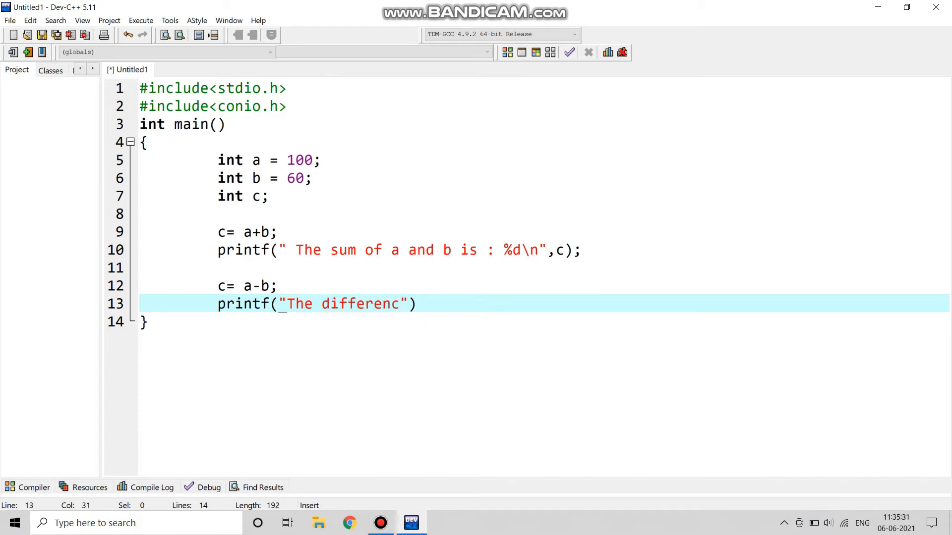
text(e)
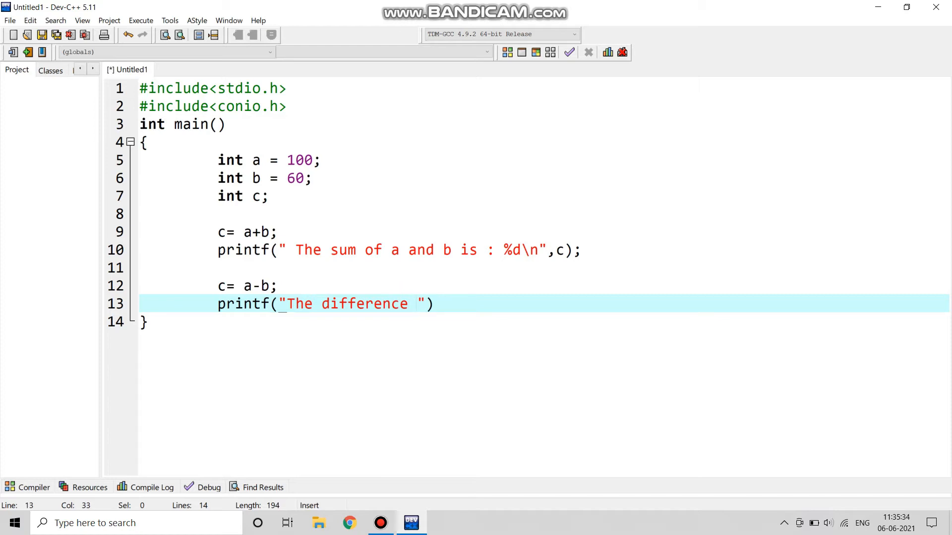
text(be)
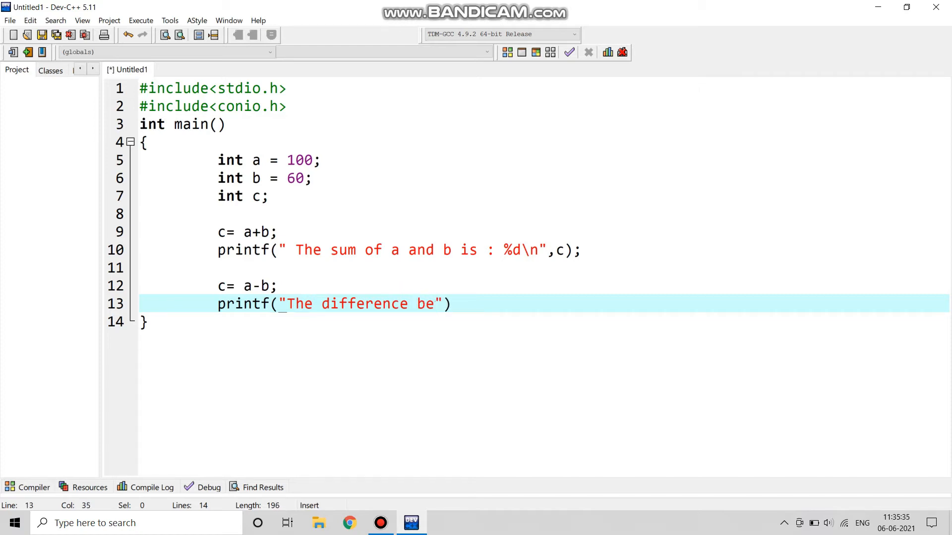
text(weeb)
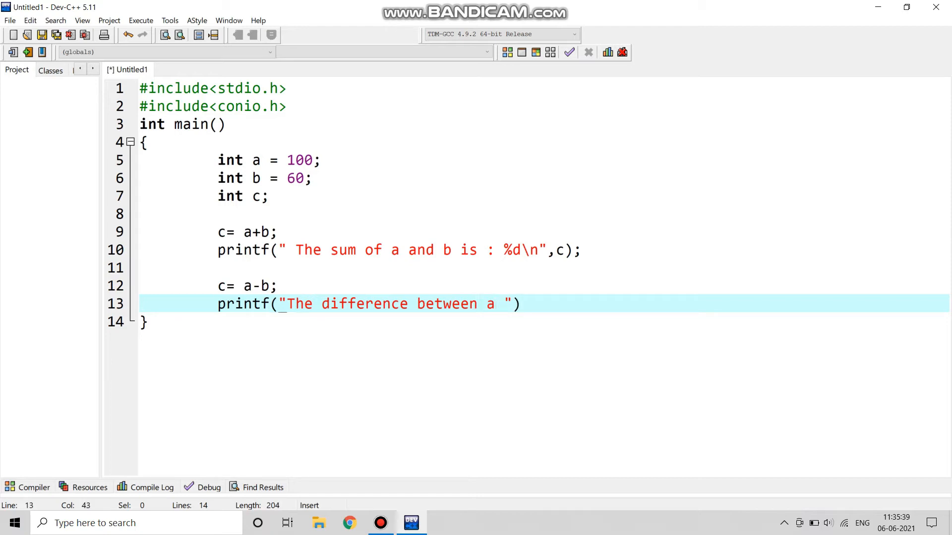
text(and)
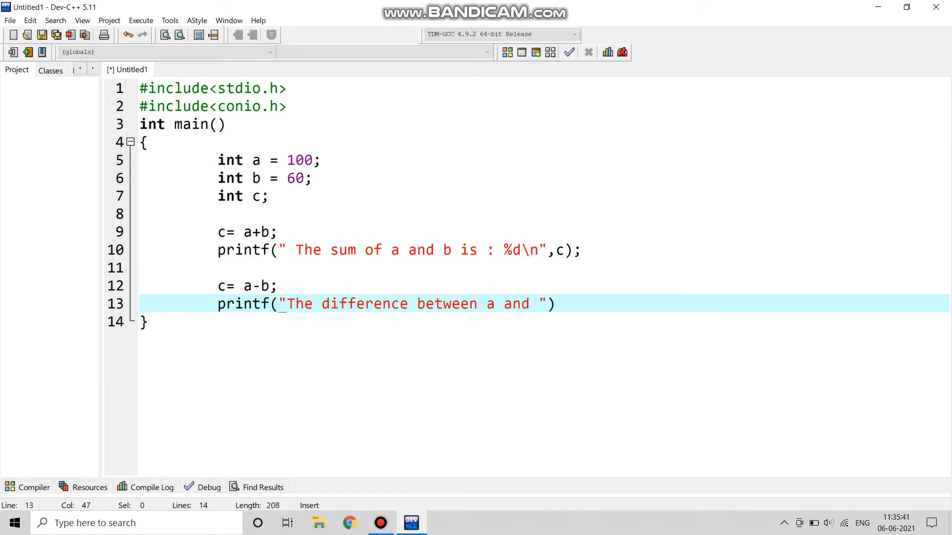
text(b)
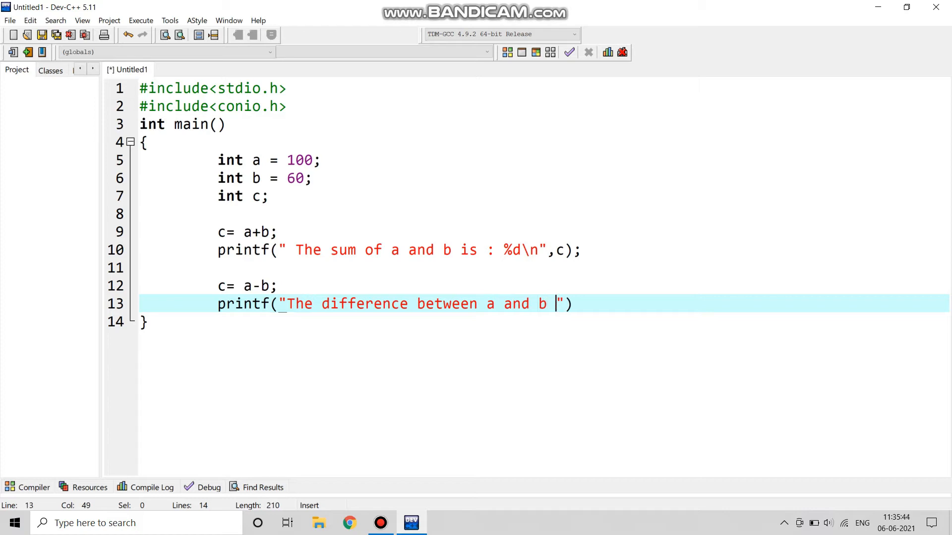
text(is)
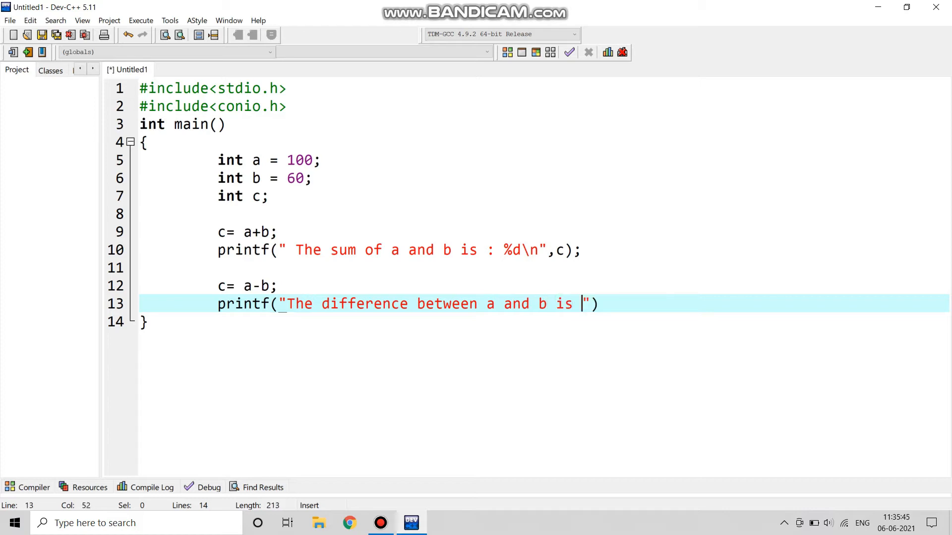
text(:)
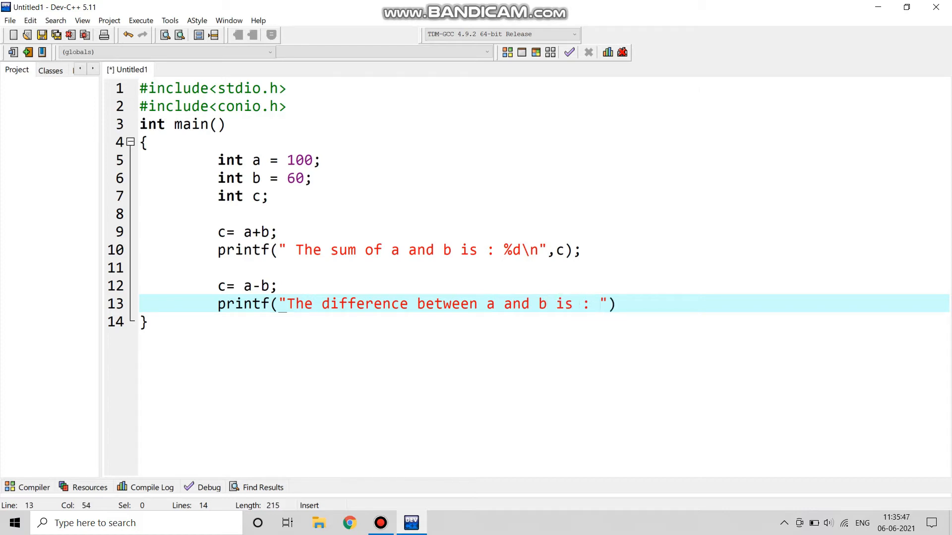
text(%)
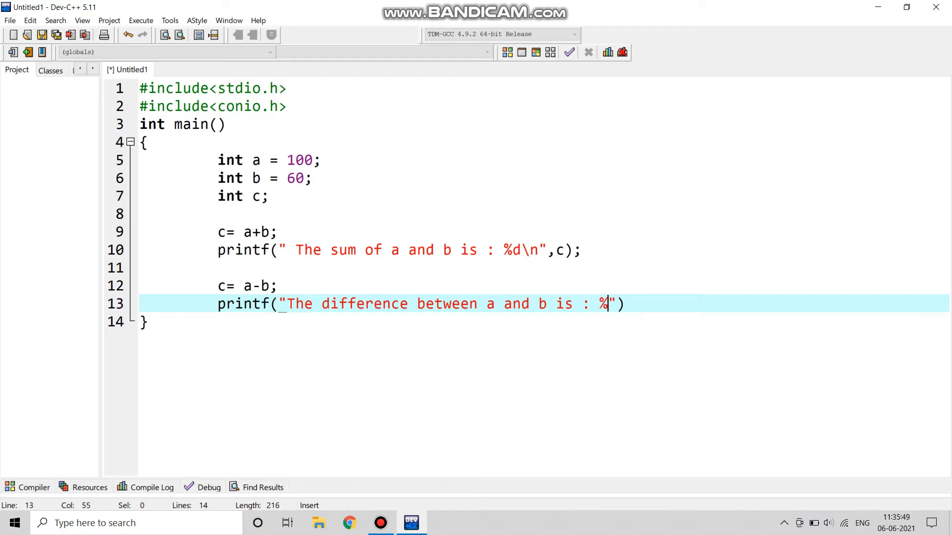
text(d)
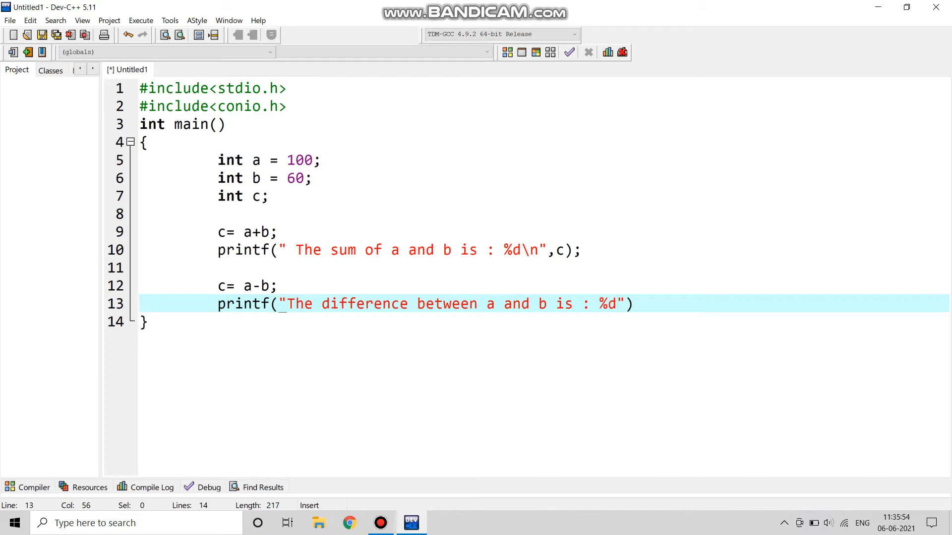
text(\n)
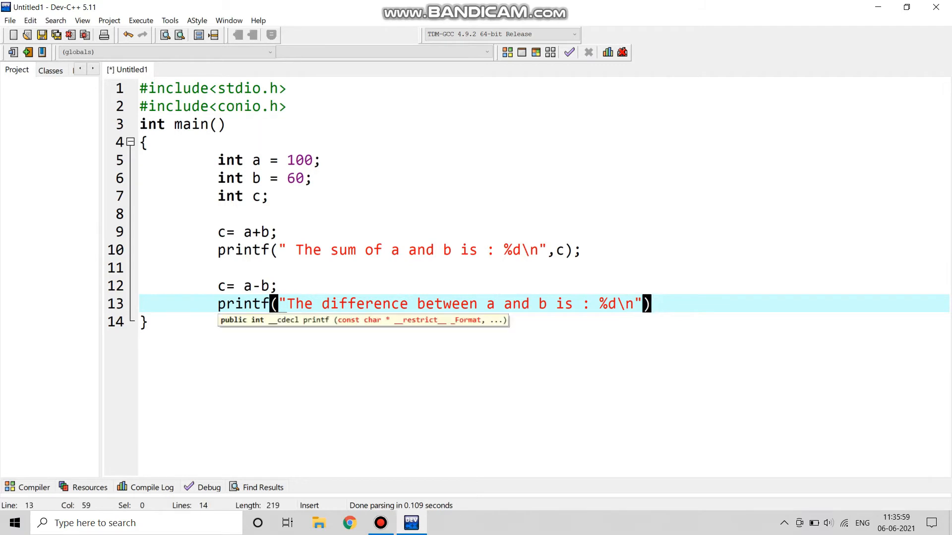
text(c)
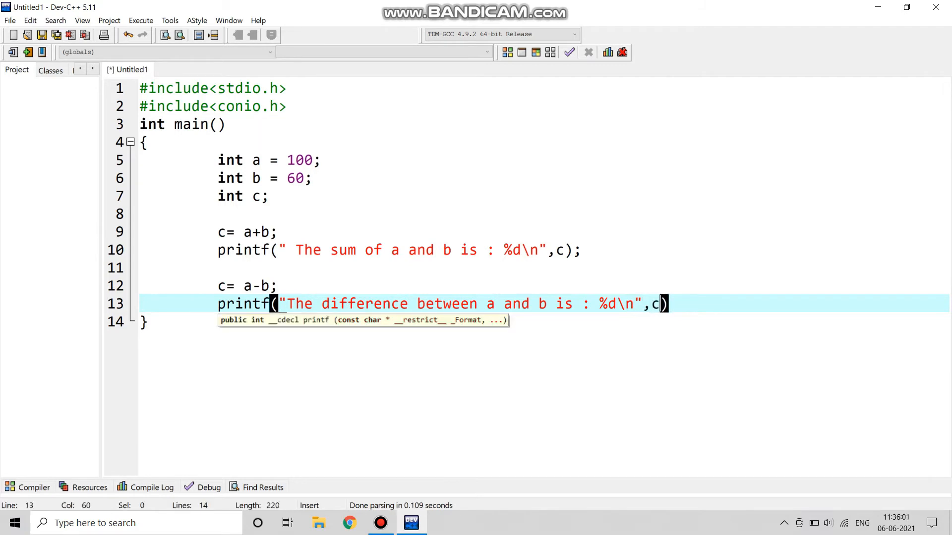
text();)
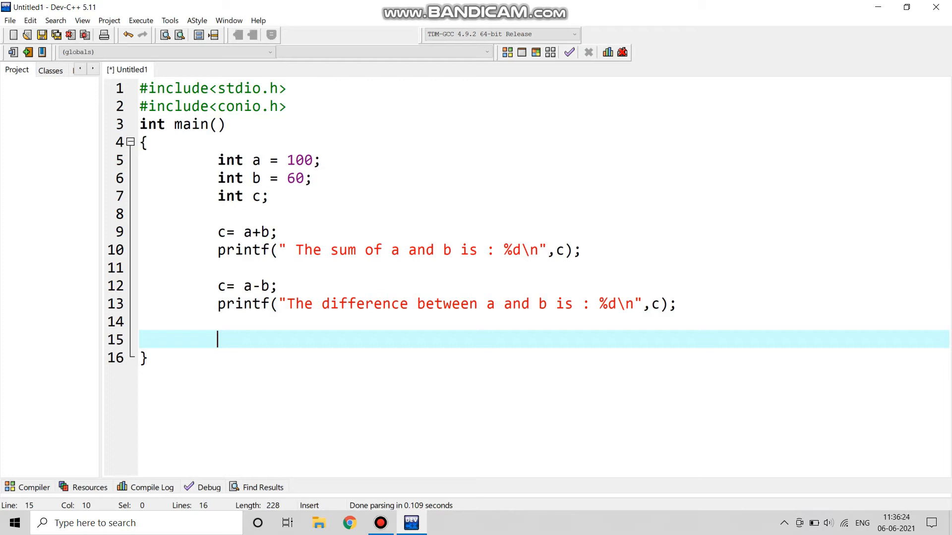
Assign c= a*b for the product calculation.
text(c)
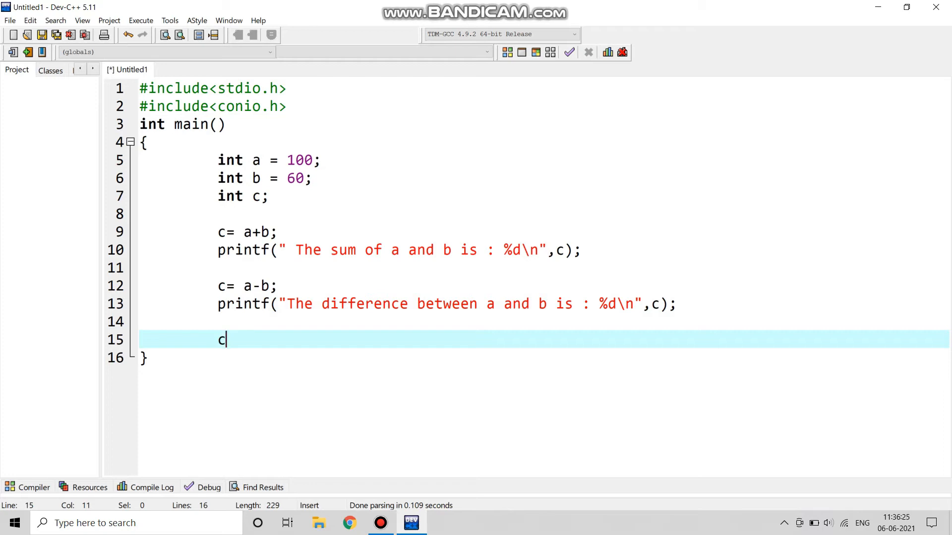
text(=)
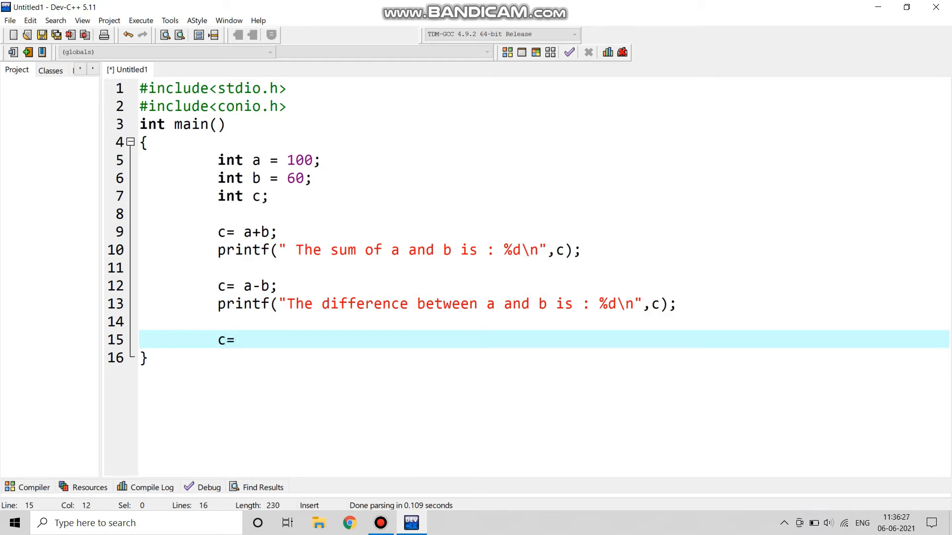
text(a*)
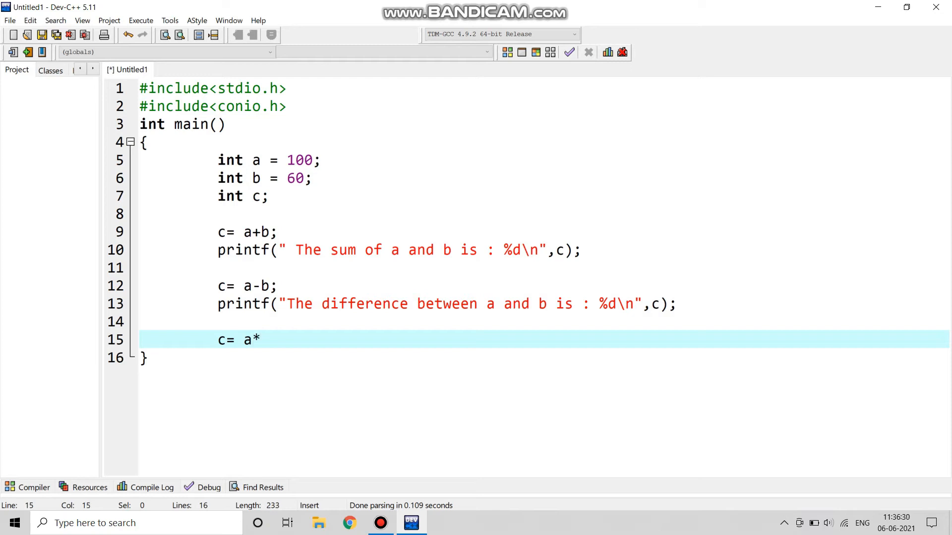
text(b;)
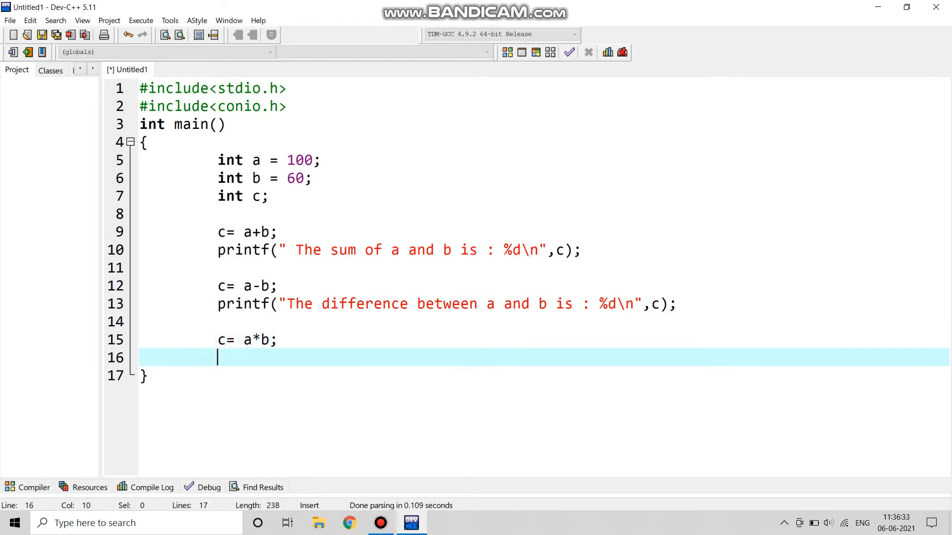
Write printf("The product between a and b is : %d\n",c); and start a new line.
text(print)
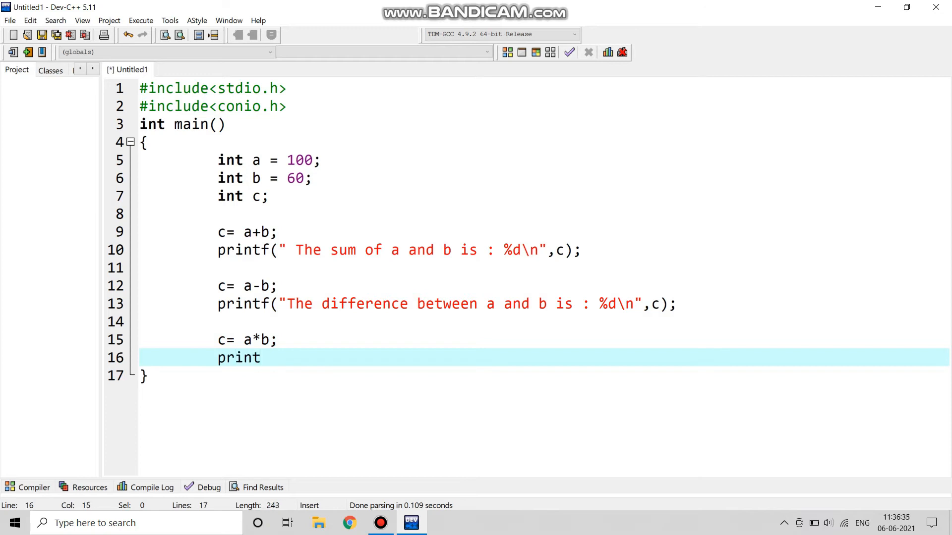
text(f())
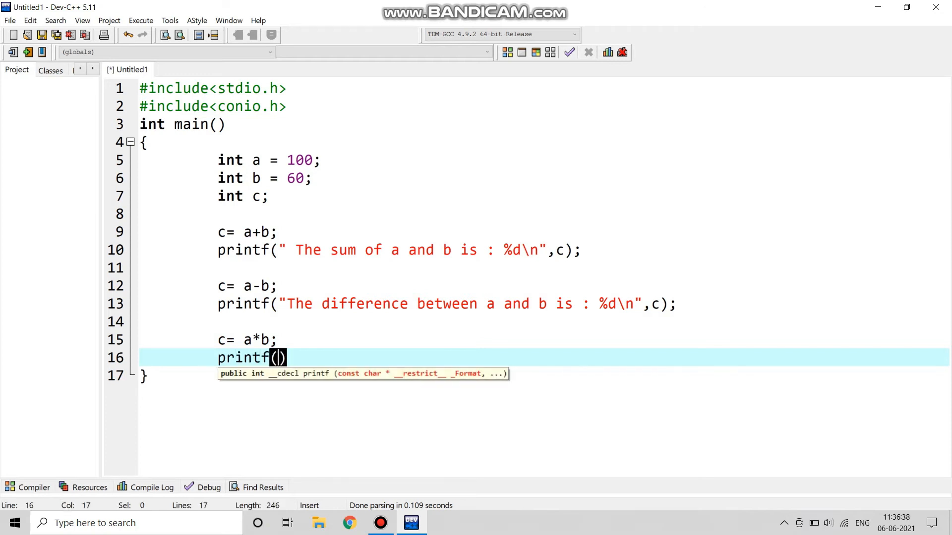
text("")
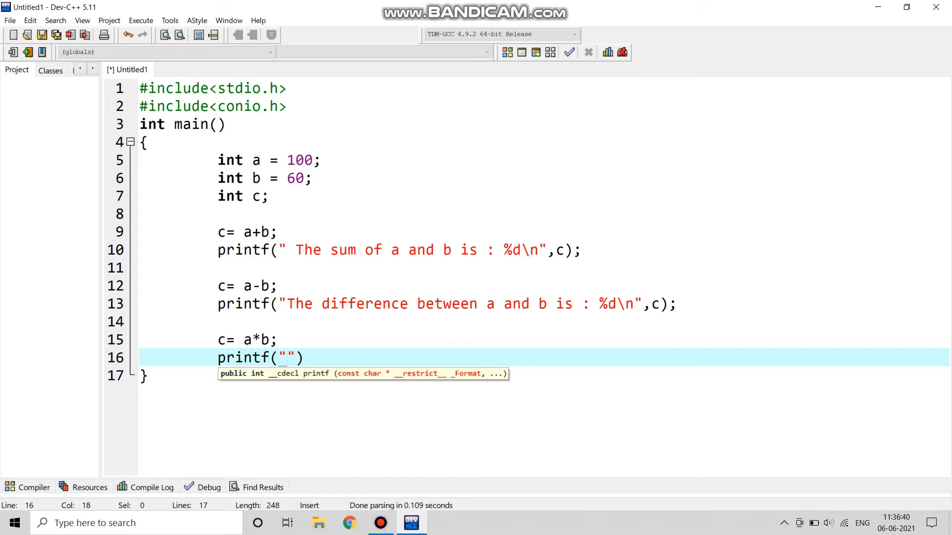
text(T)
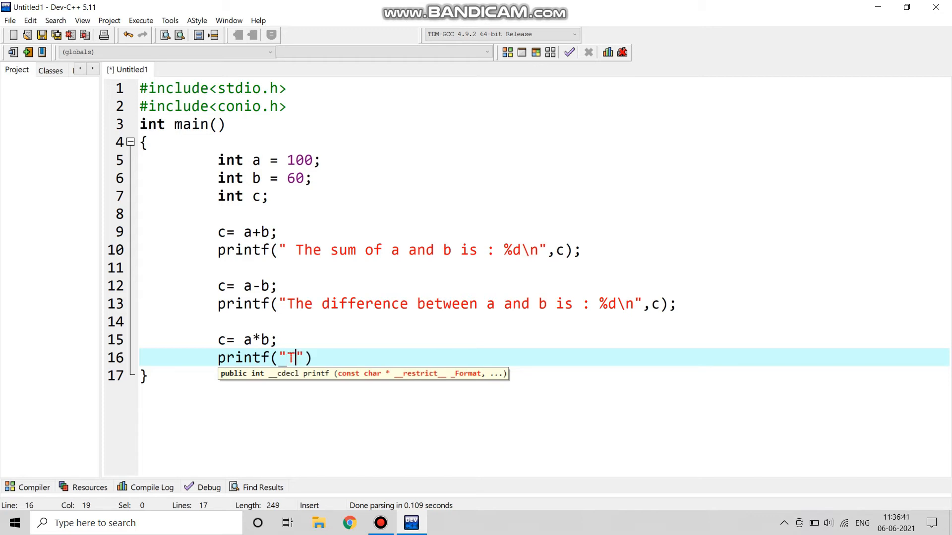
text(he)
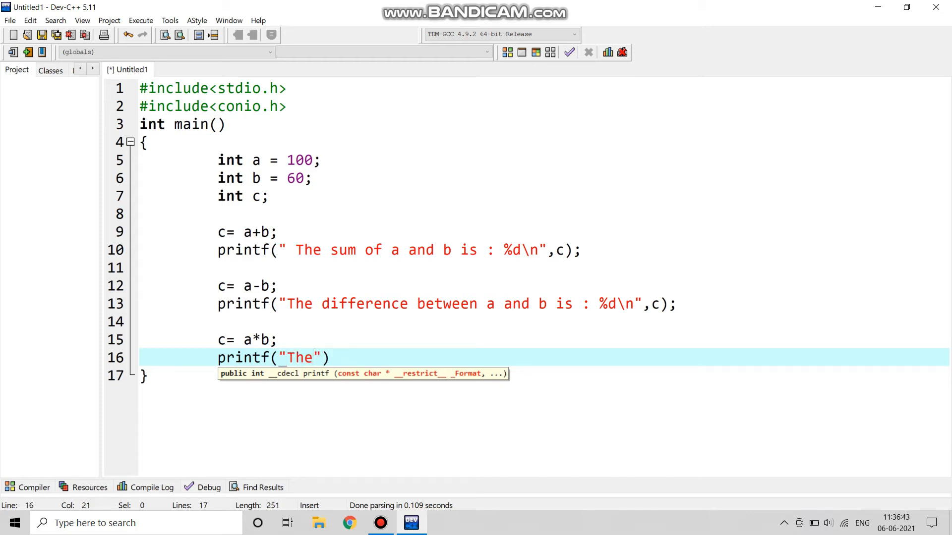
text(product bet)
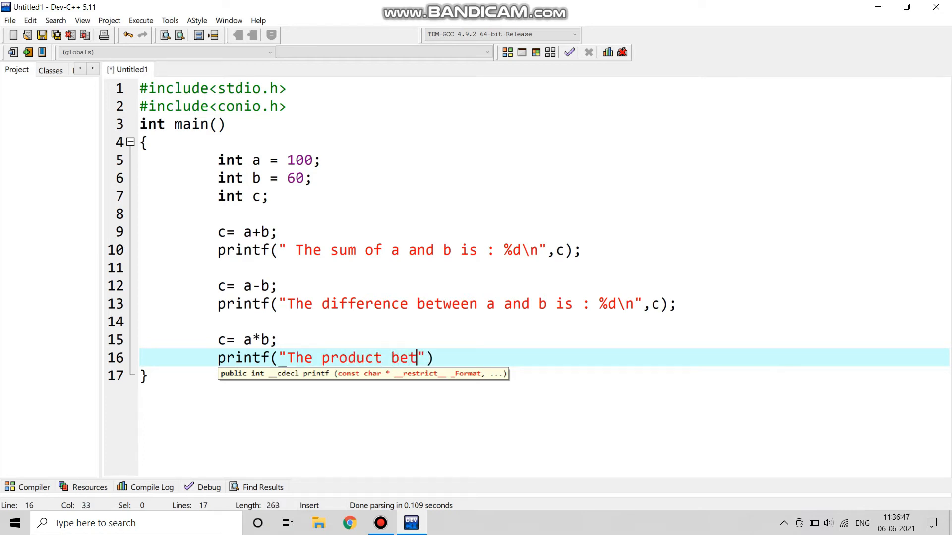
text(ween)
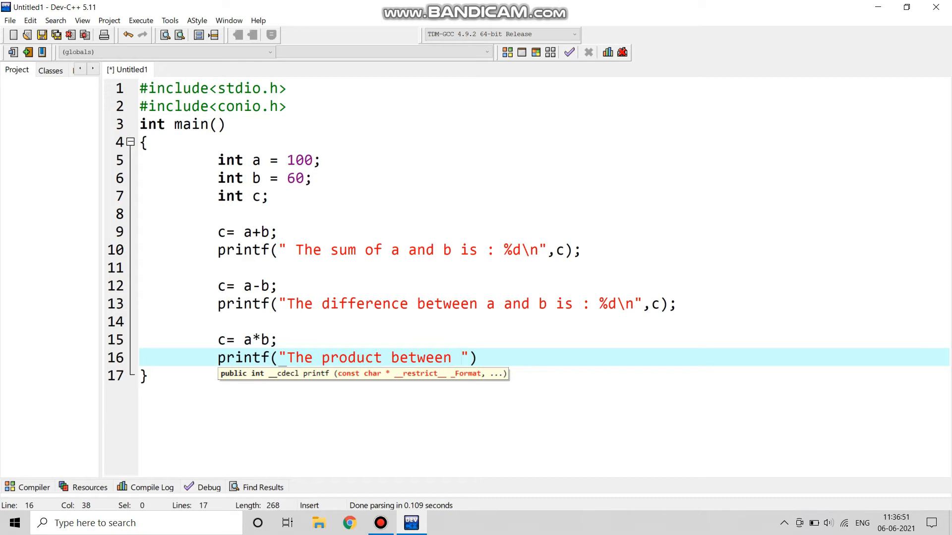
key(BackSpace)
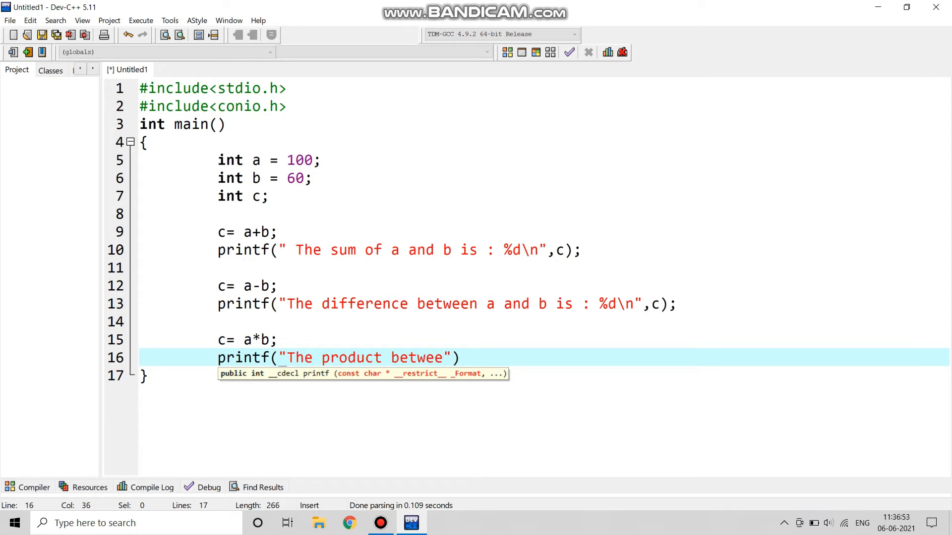
text(n a and b is :)
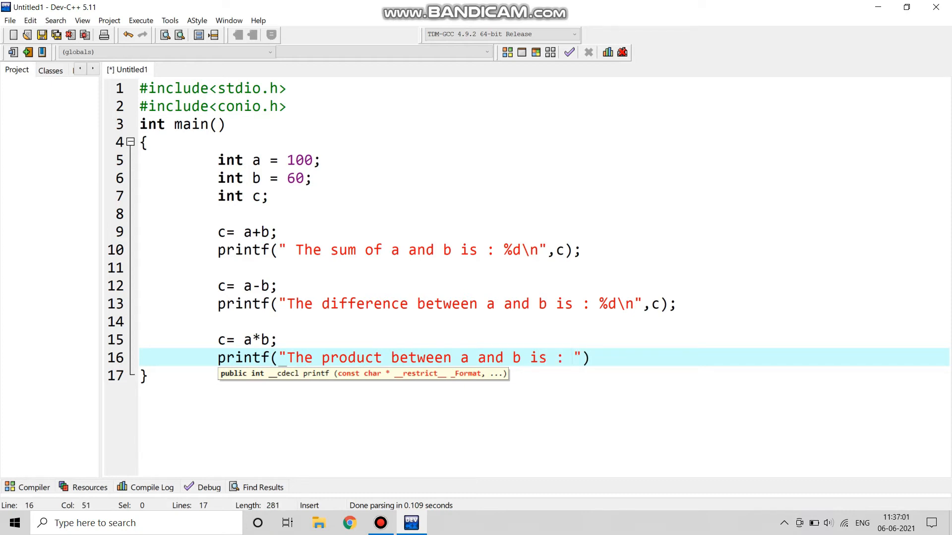
text(%)
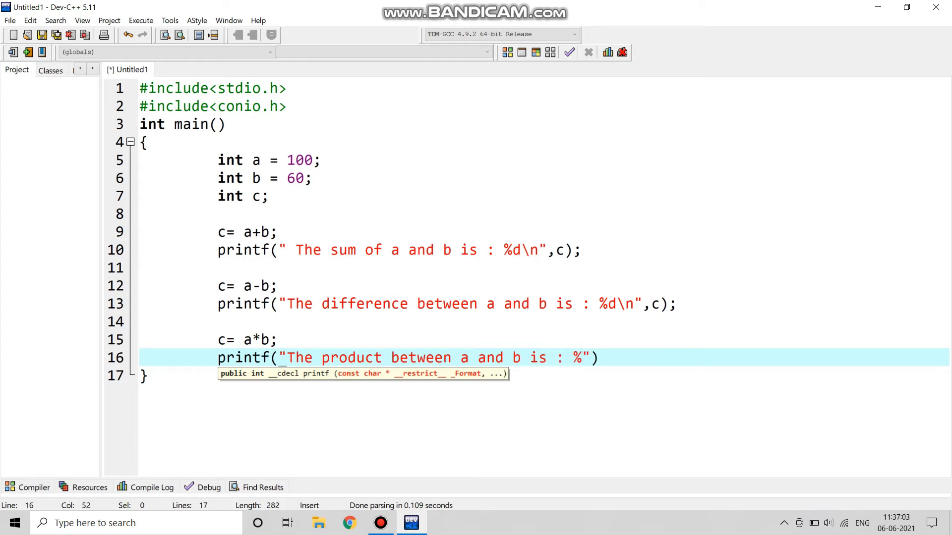
text(d\n)
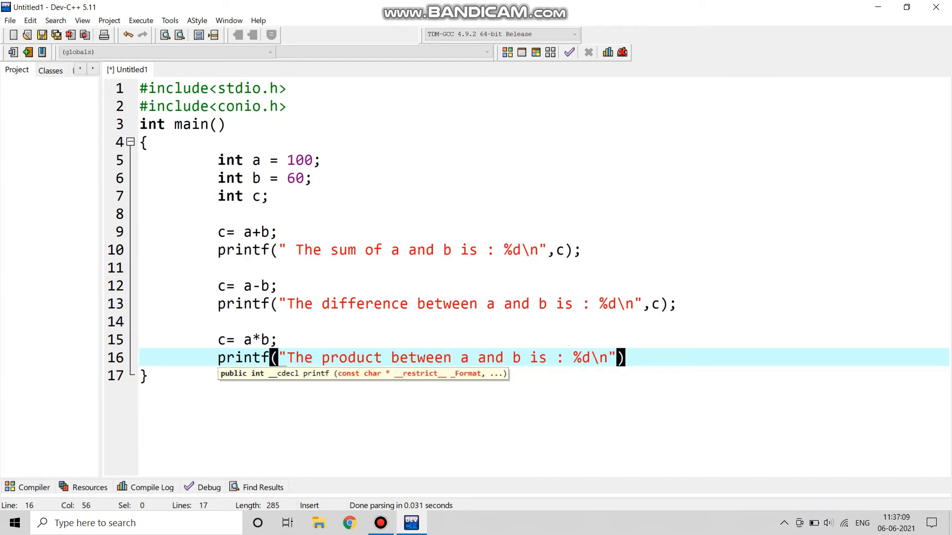
text(,)
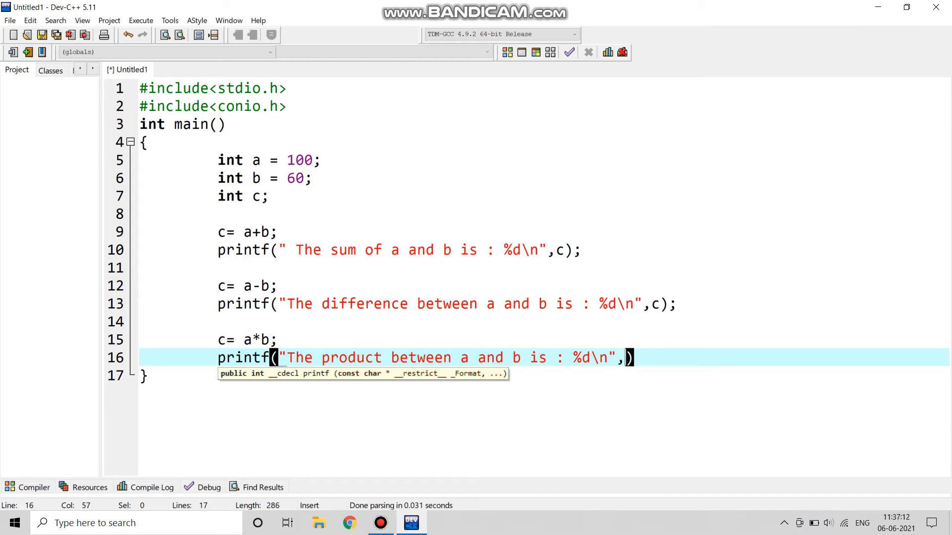
text(c)
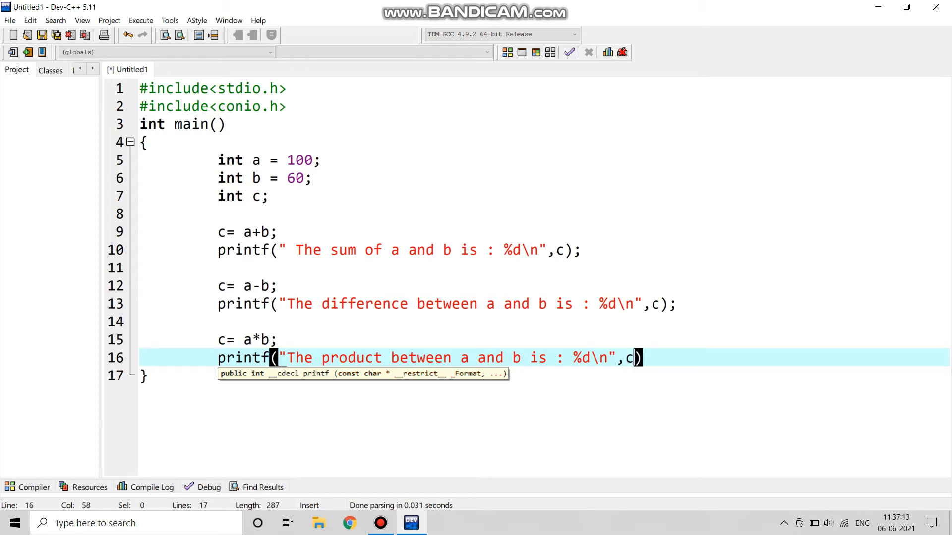
text(;)
key(Enter)
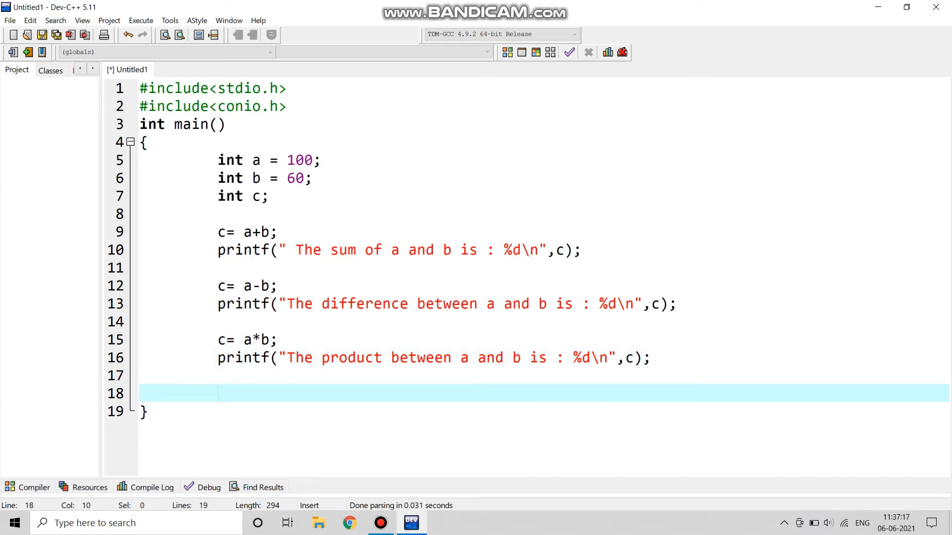
Assign c= a/b for the division calculation.
text(c)
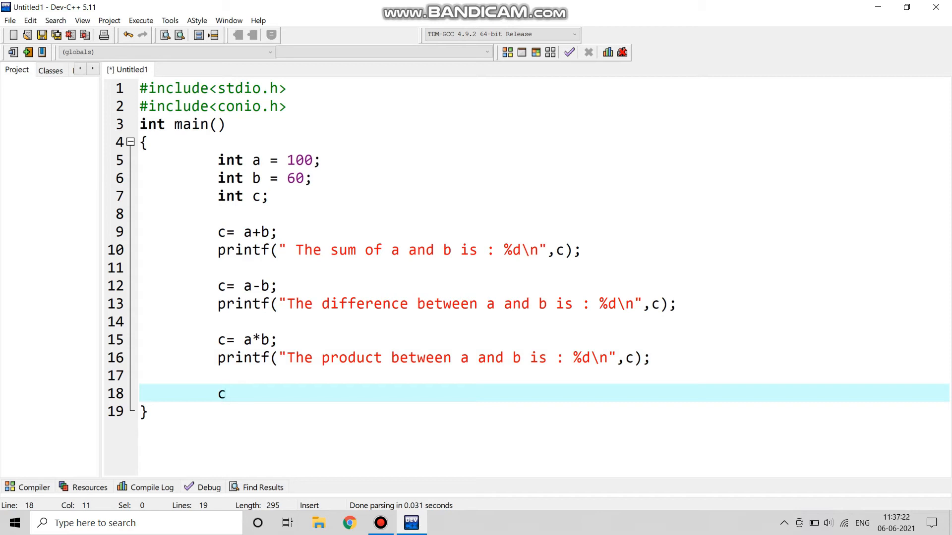
mouse_move(223, 393)
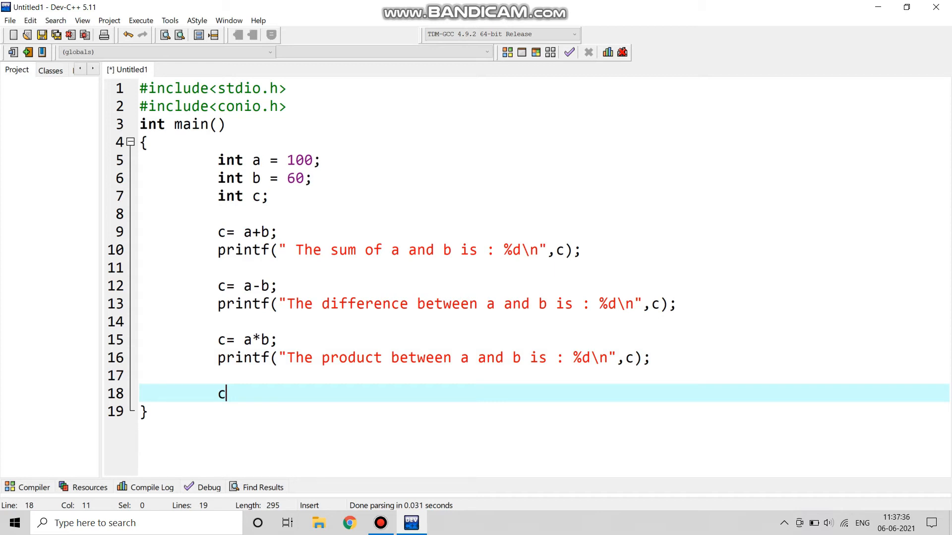
text(=)
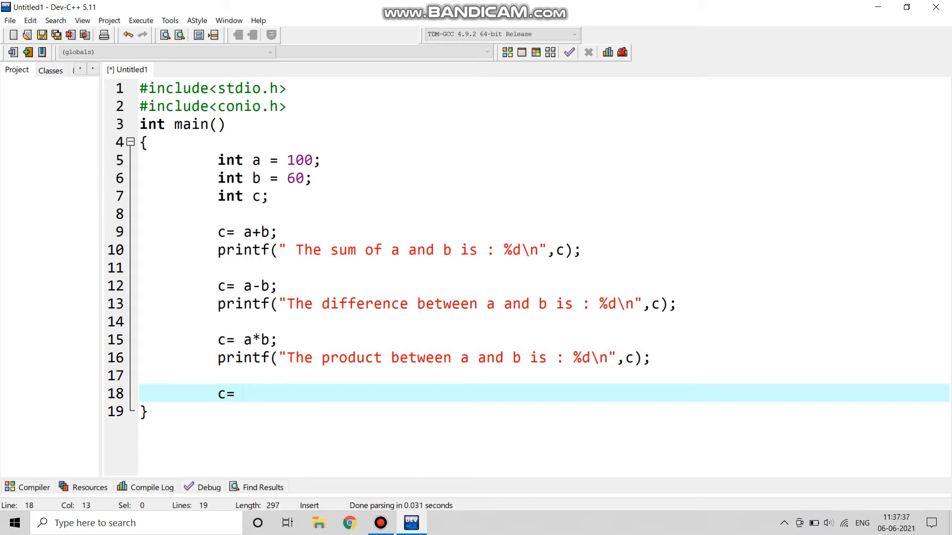
text(a/b;)
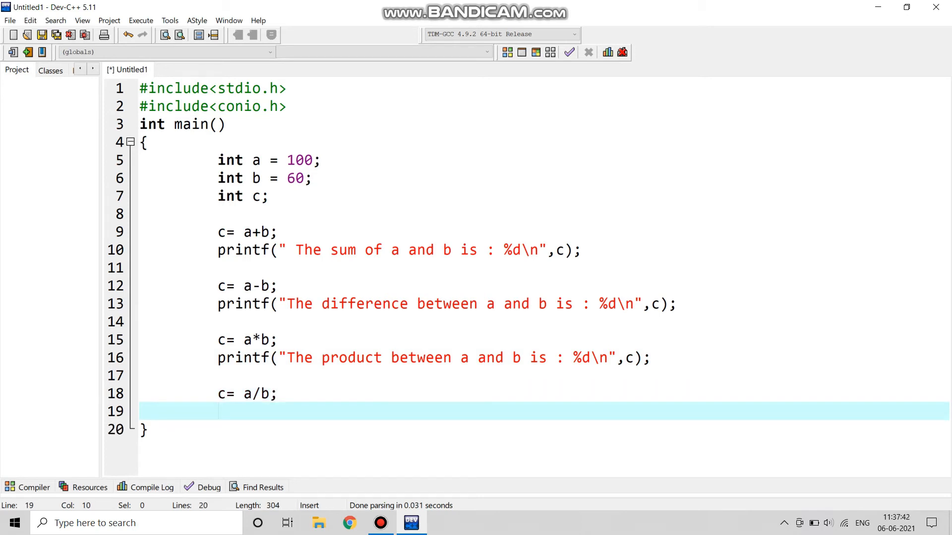
Write printf("The division between a and b is : %d\n",c) to report the division.
text(prin)
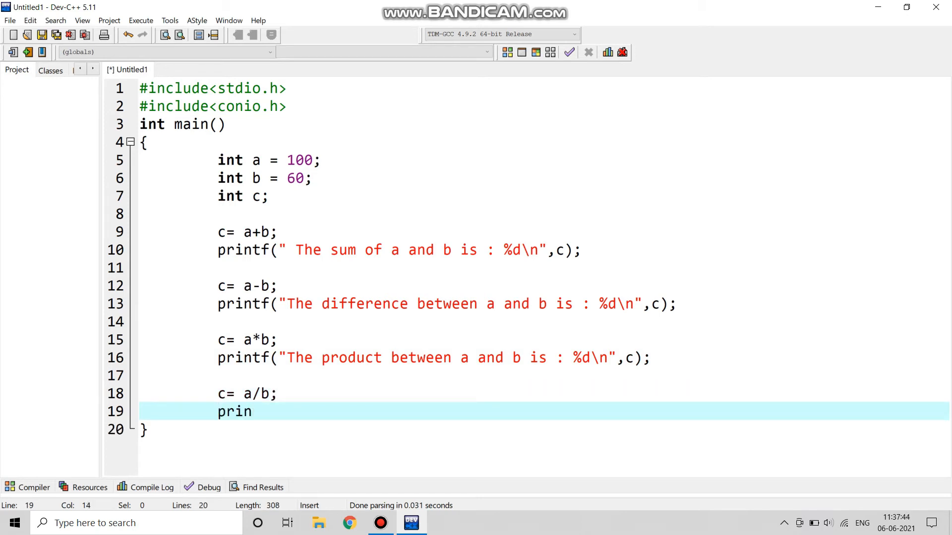
text(tf()
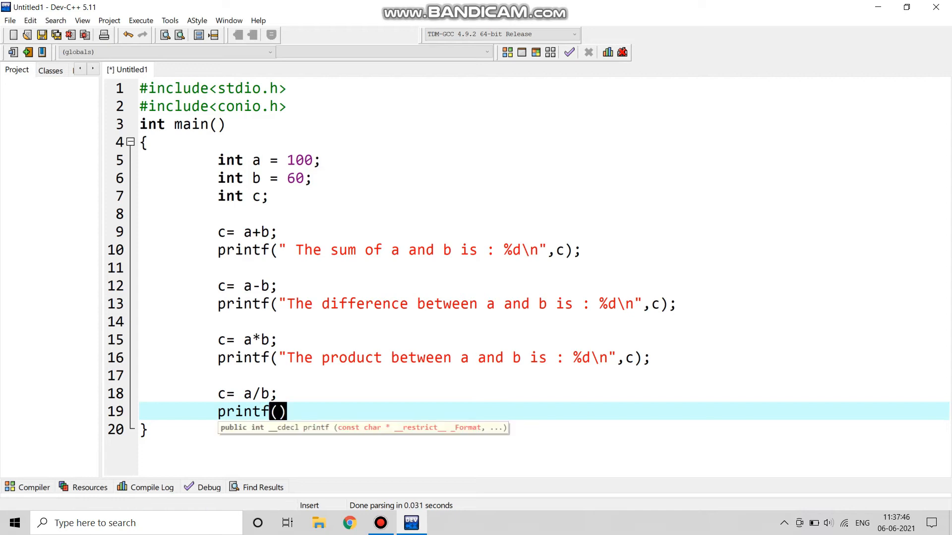
text("")
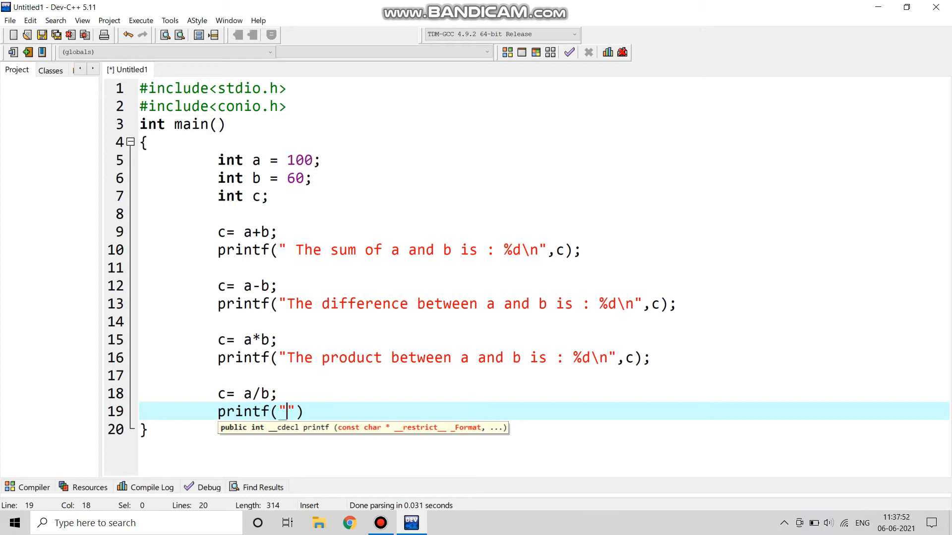
text(The dici)
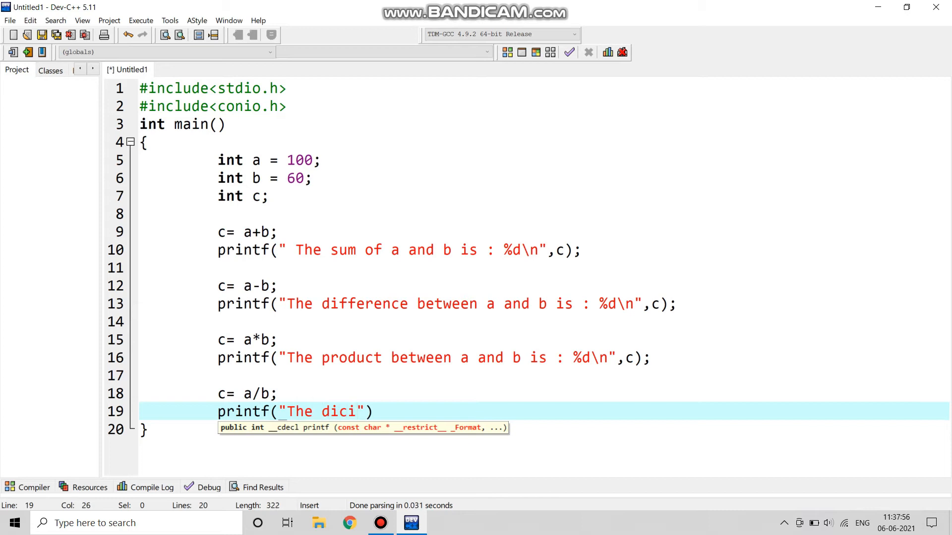
text(vi)
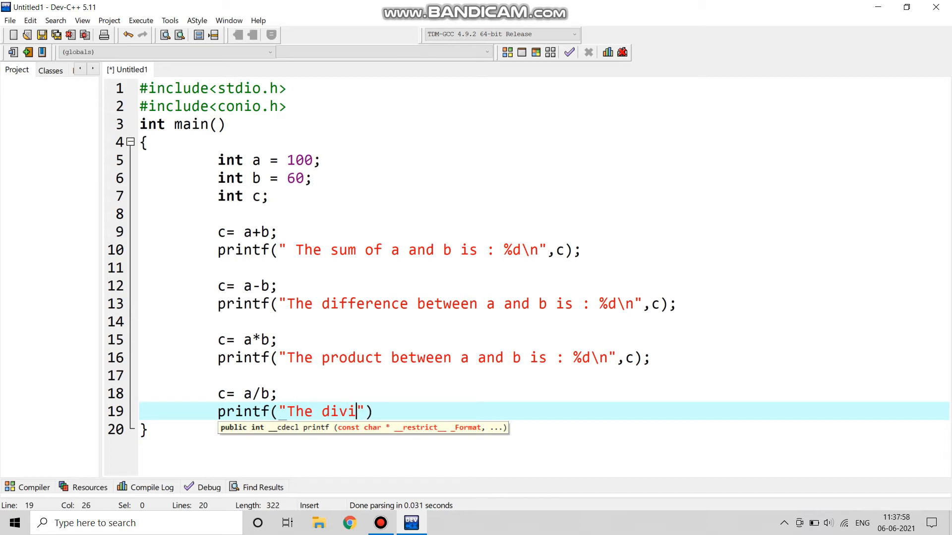
text(sion)
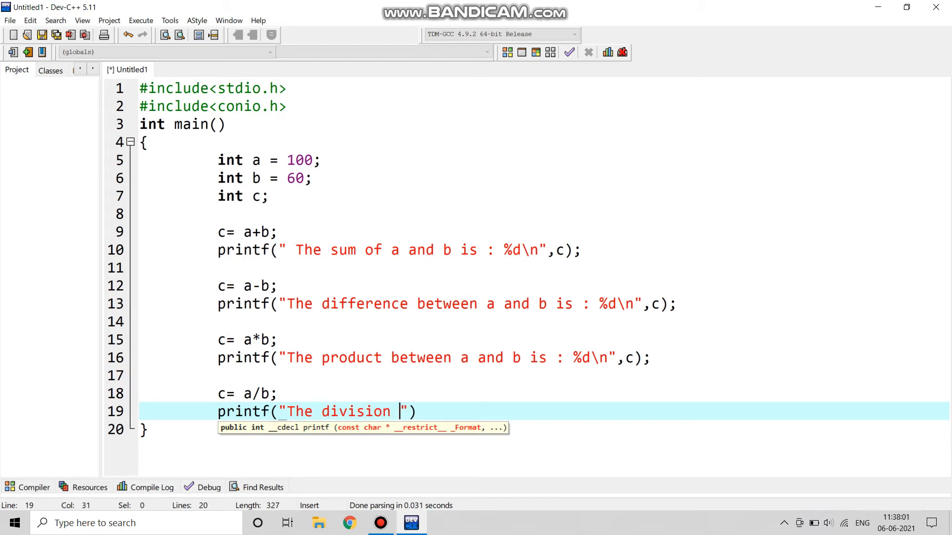
text(bet)
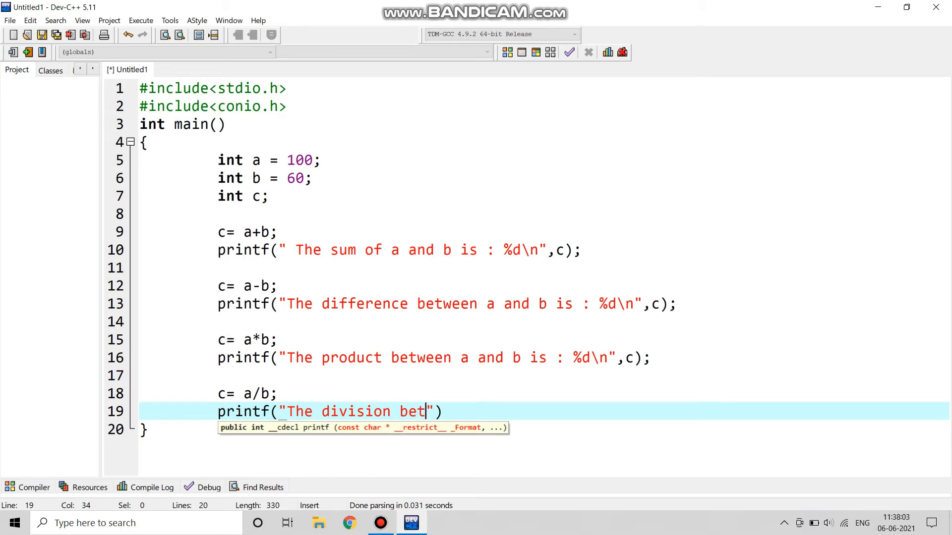
text(ween)
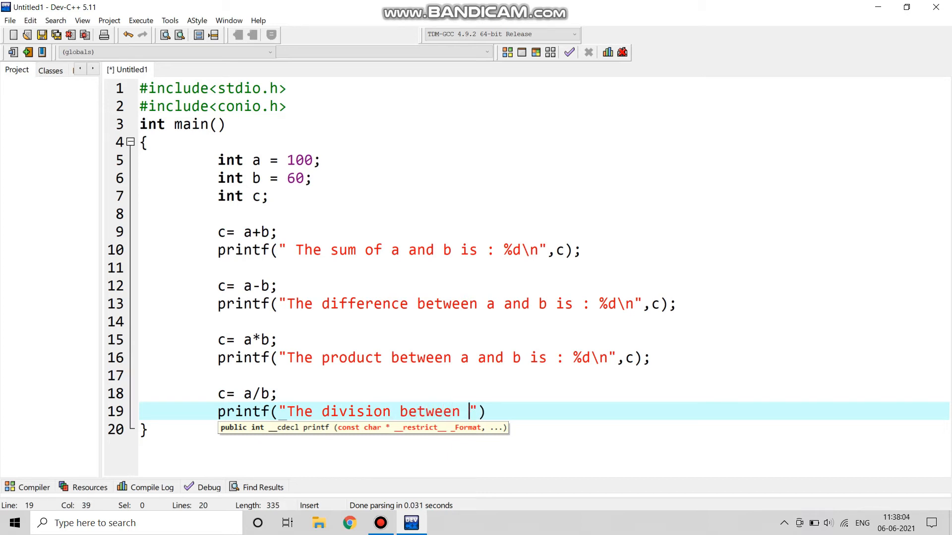
text(a)
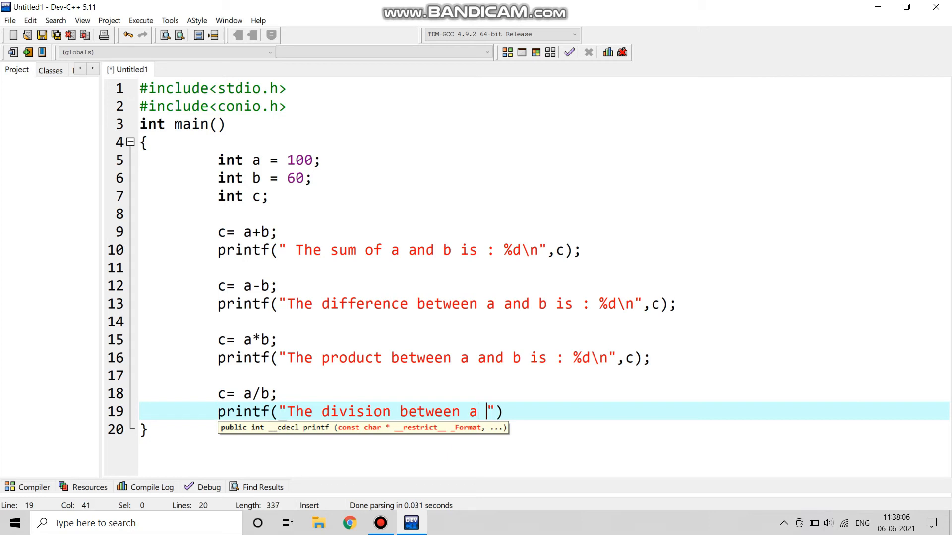
text(and b is :)
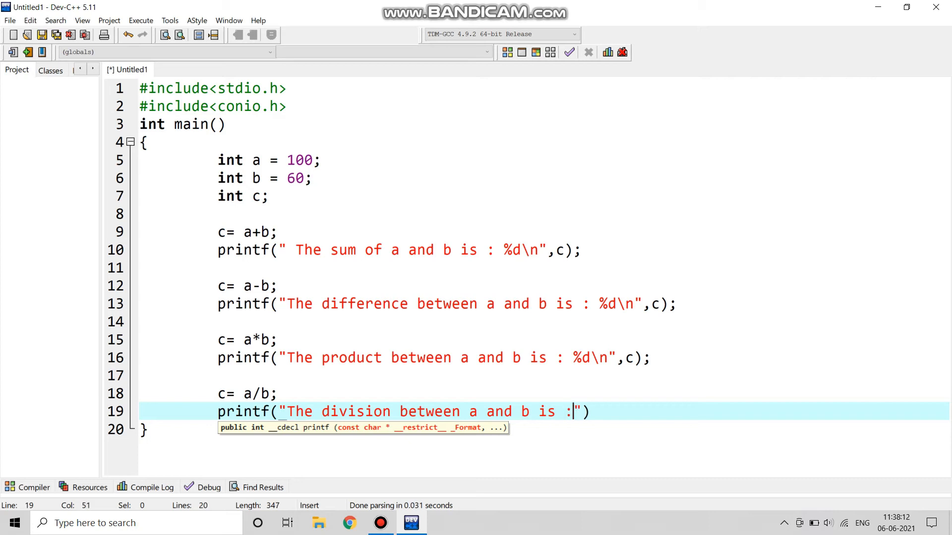
text(%)
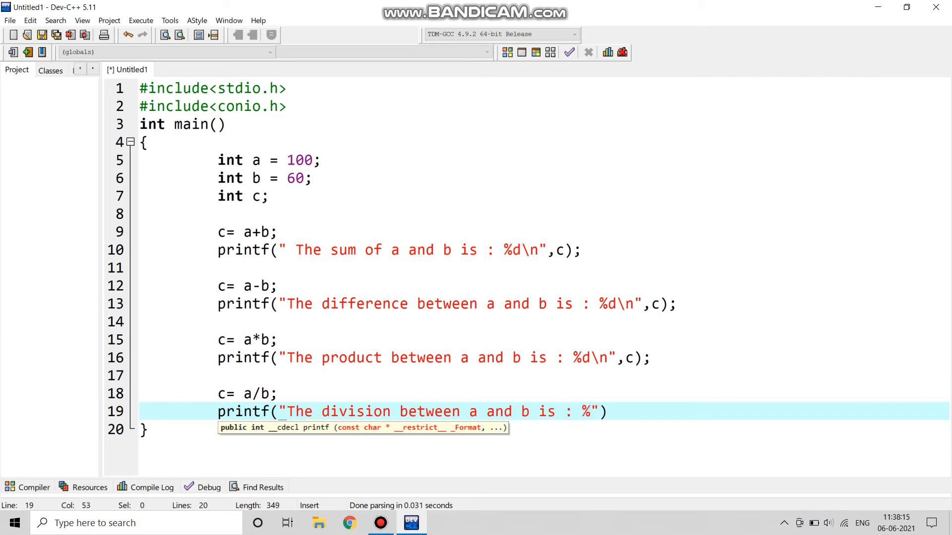
text(%d\n)
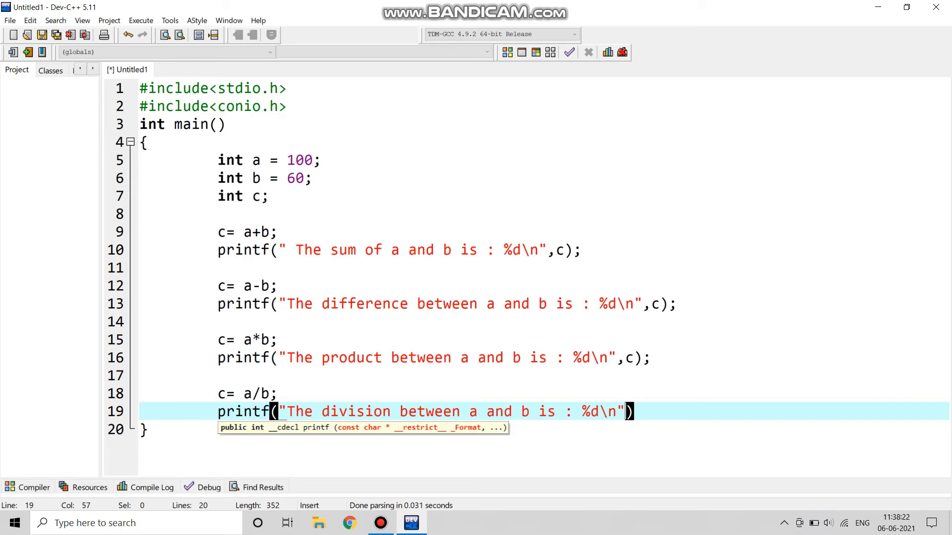
text(,)
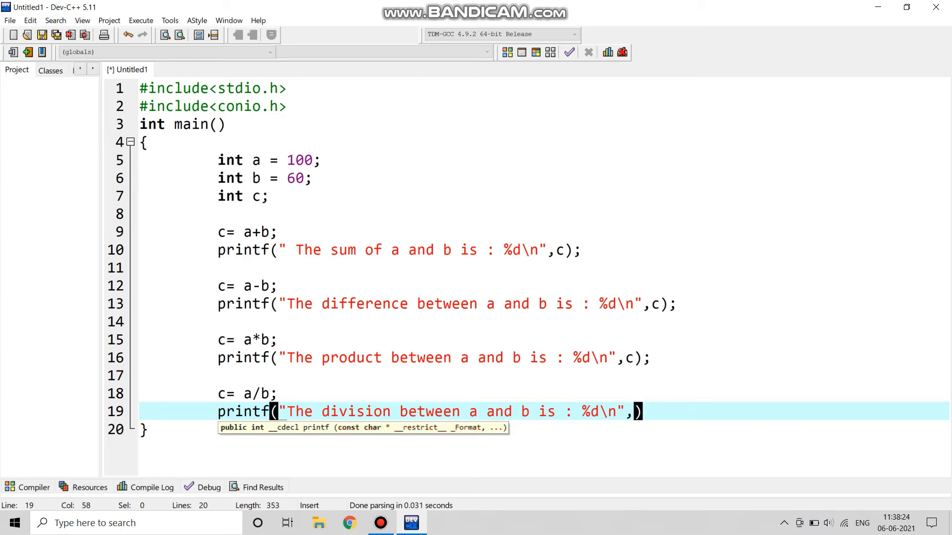
text(c)
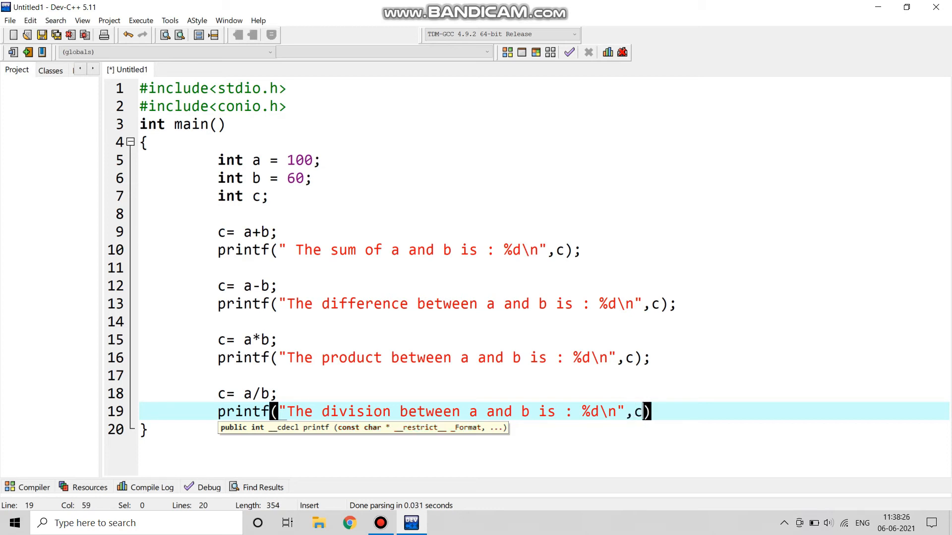
key(insert)
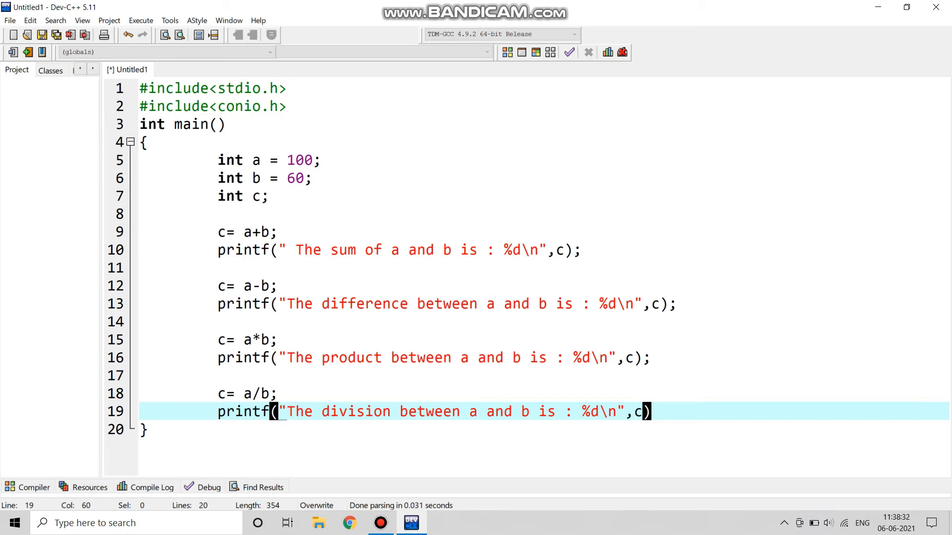
End the division printf line with a semicolon and add blank lines below it.
text(;)
text(get)
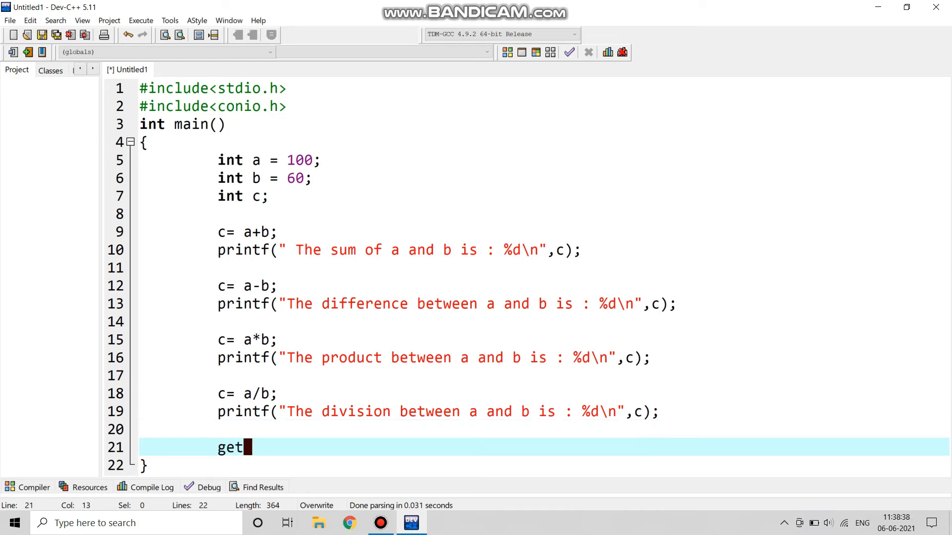
text(ch)
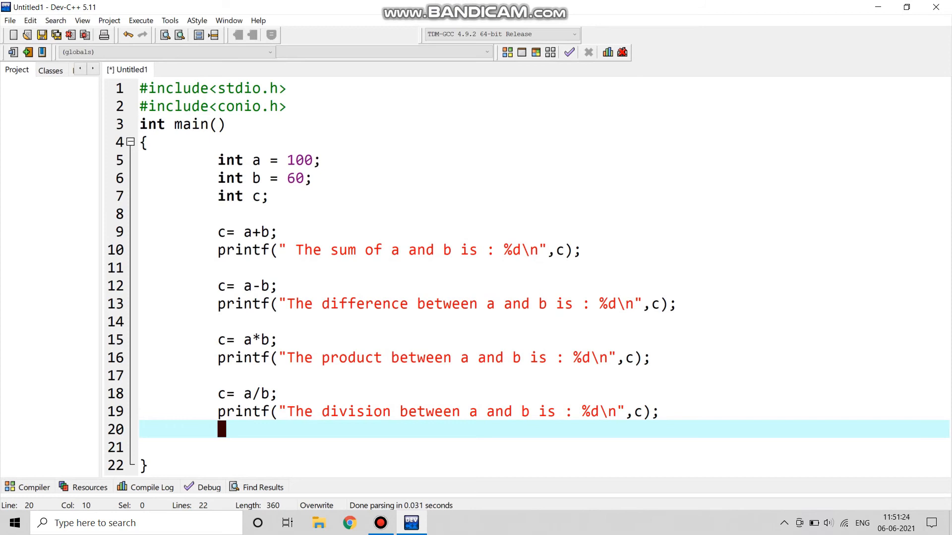
End main with getch(); followed by return 0;.
text(retuen)
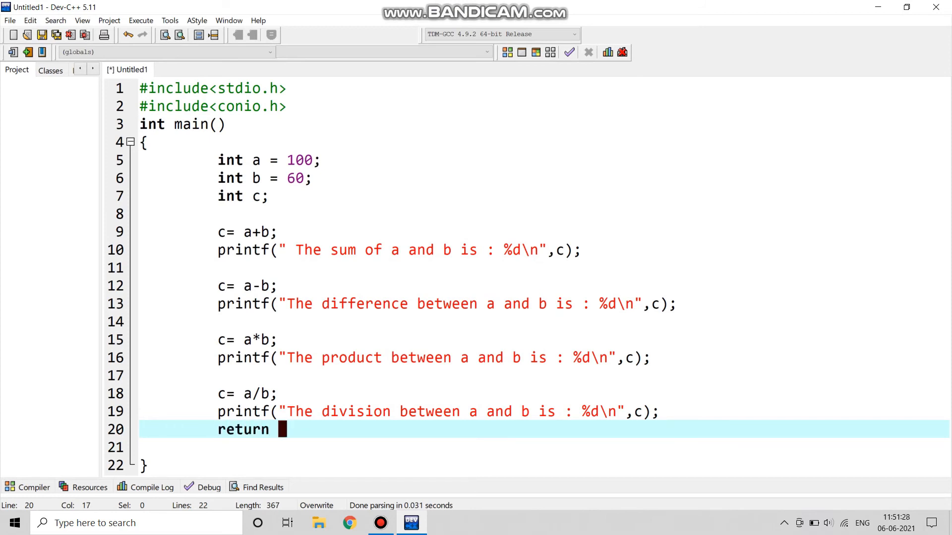
text(0;)
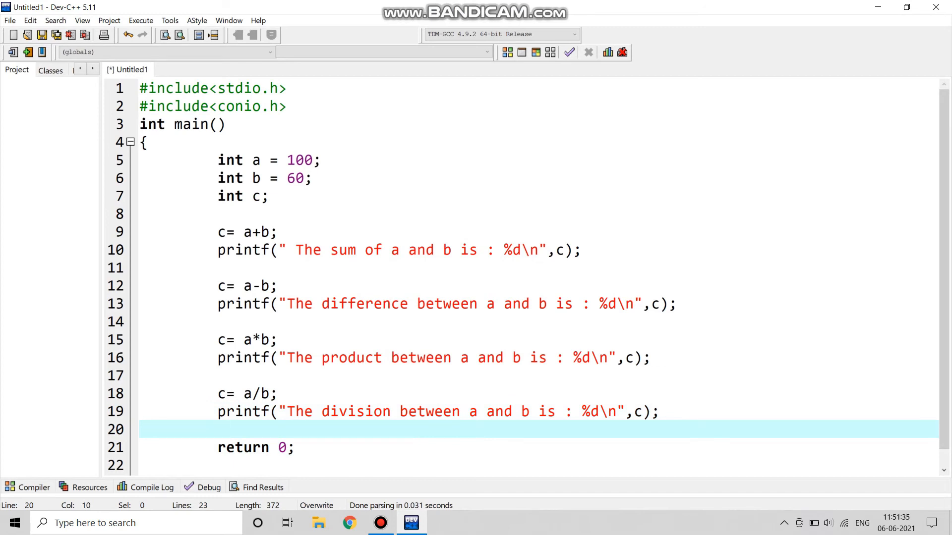
text(getch)
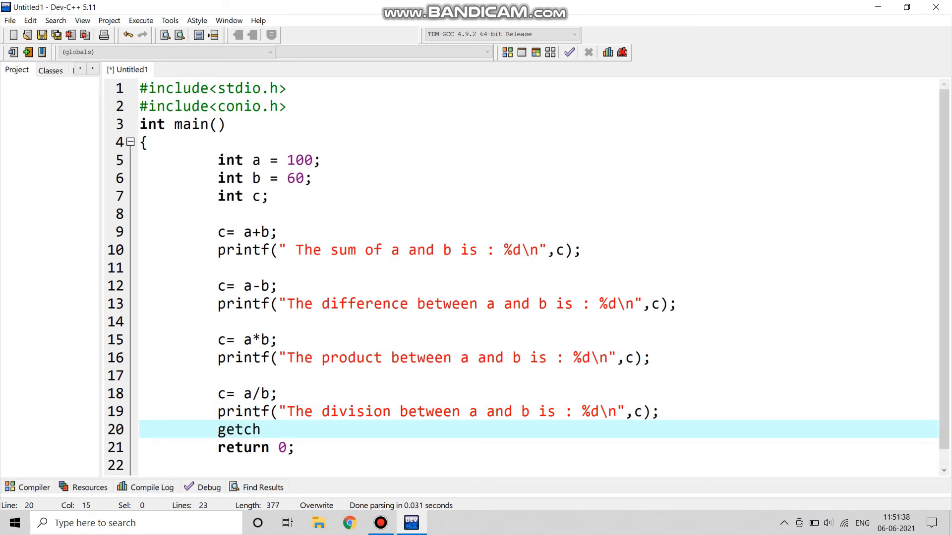
text(();)
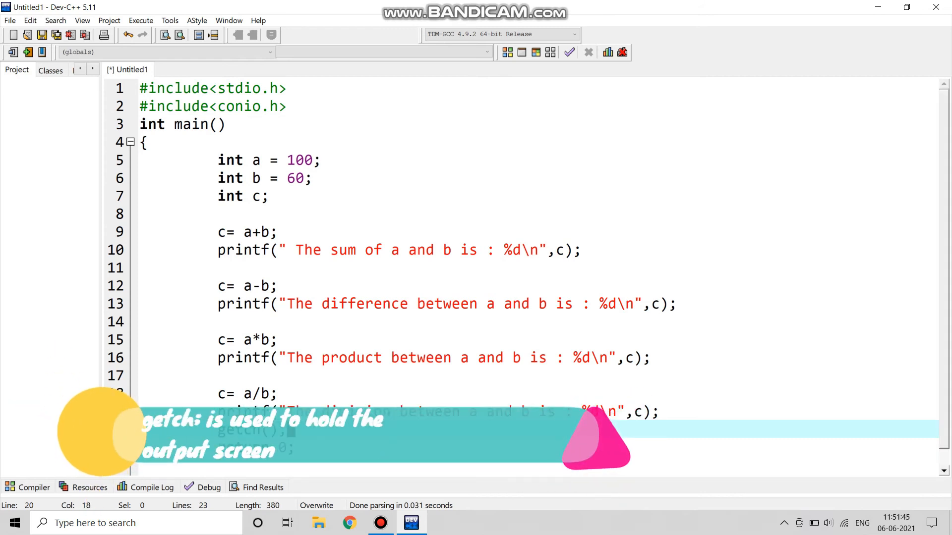
scroll(down, 3)
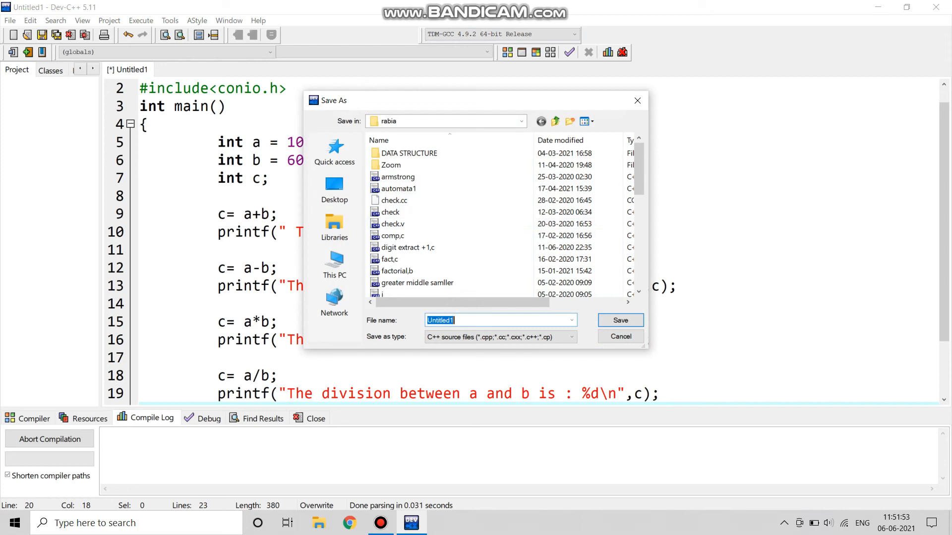
Save the program as my c prg.c in the rabia folder.
text(my)
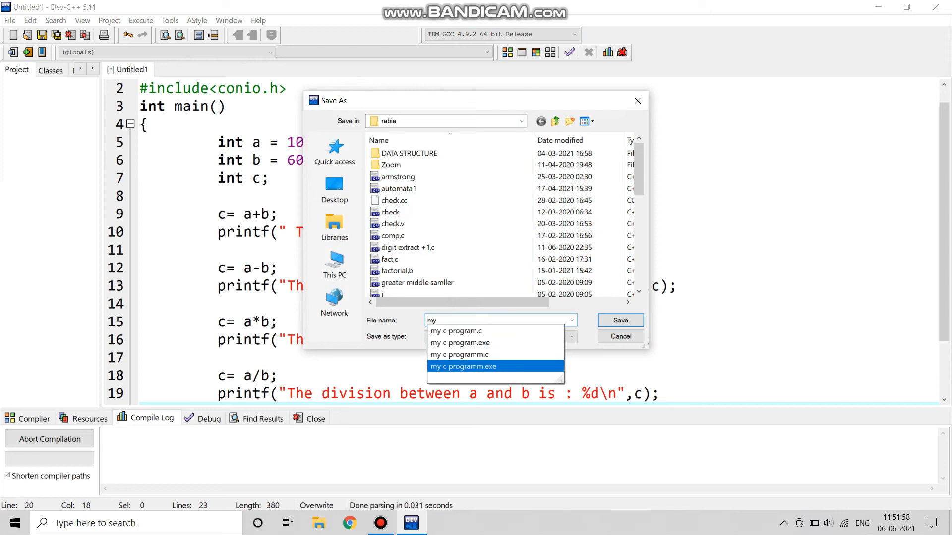
click(463, 365)
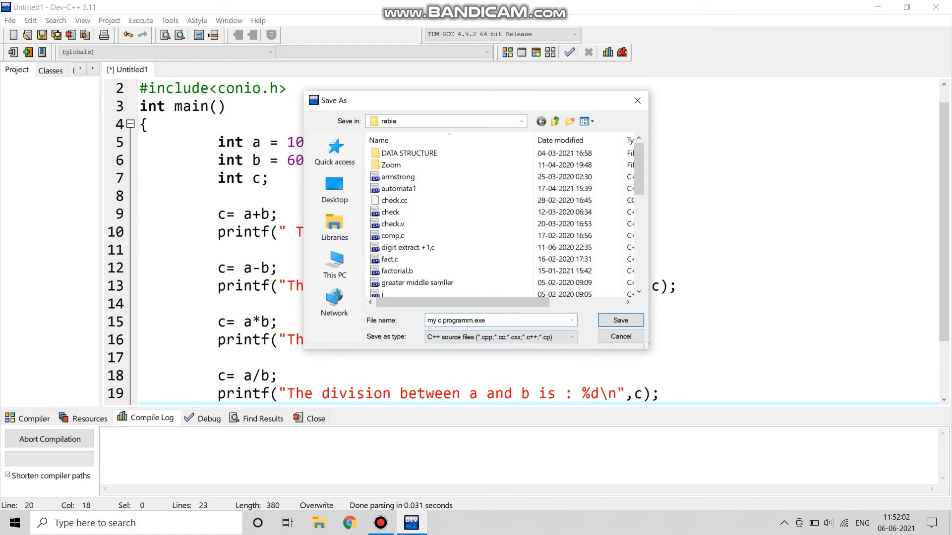
double_click(461, 320)
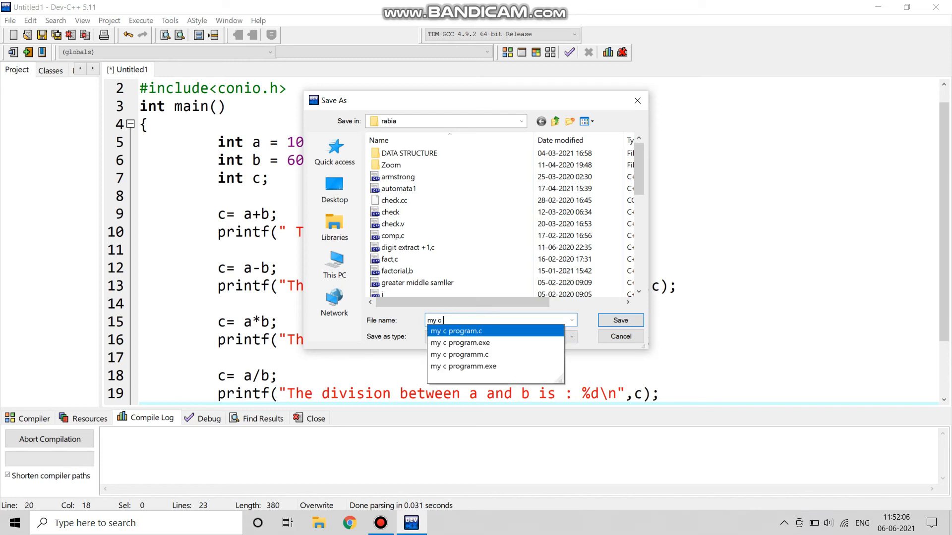
text(prg)
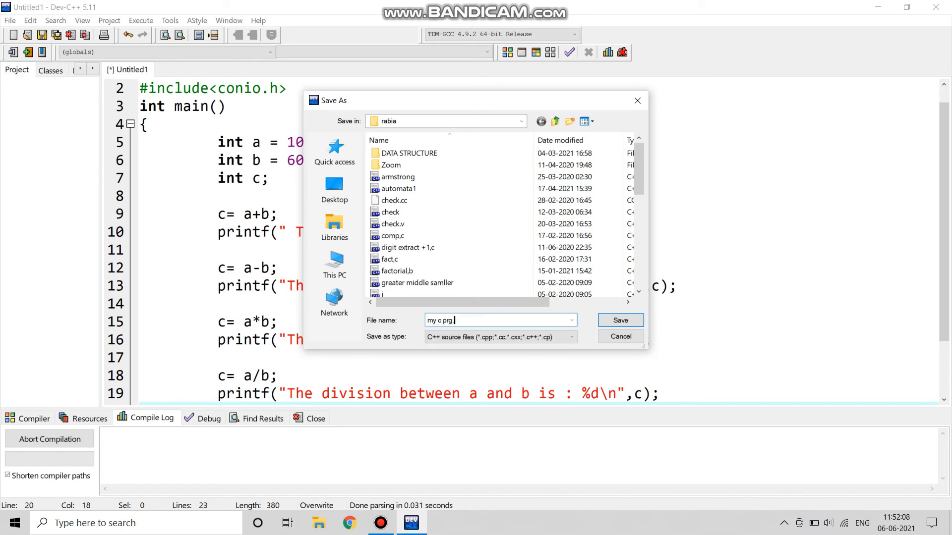
text(.c)
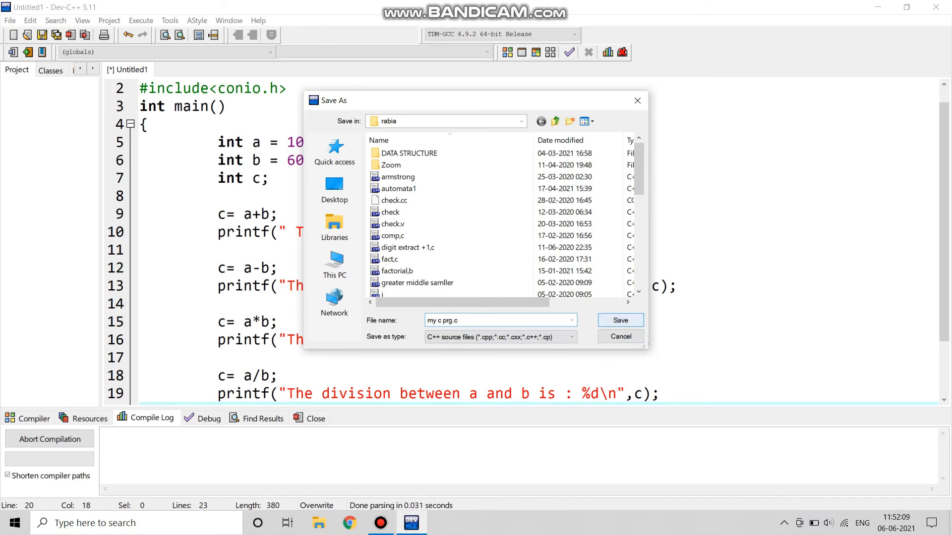
click(620, 320)
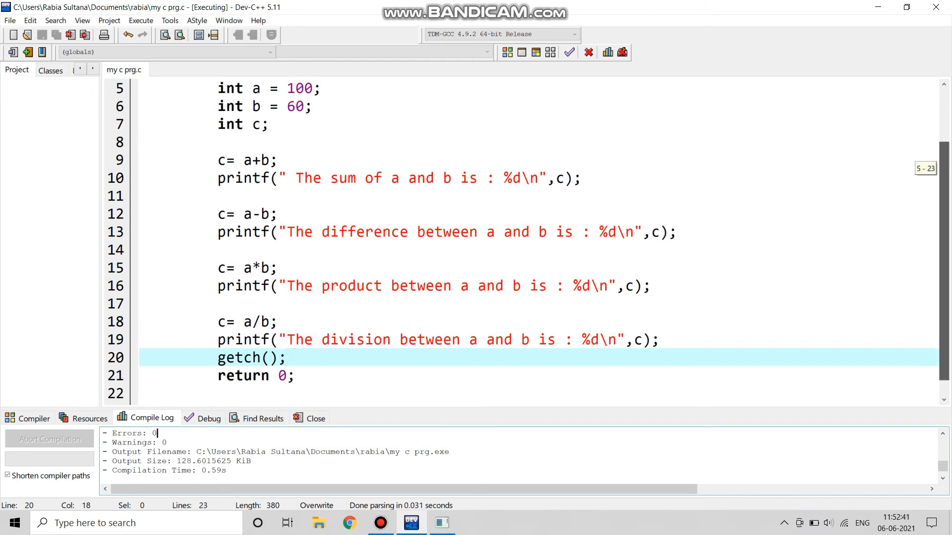
Review the Compile Log confirming the build finished with 0 errors and 0 warnings.
scroll(up, 3)
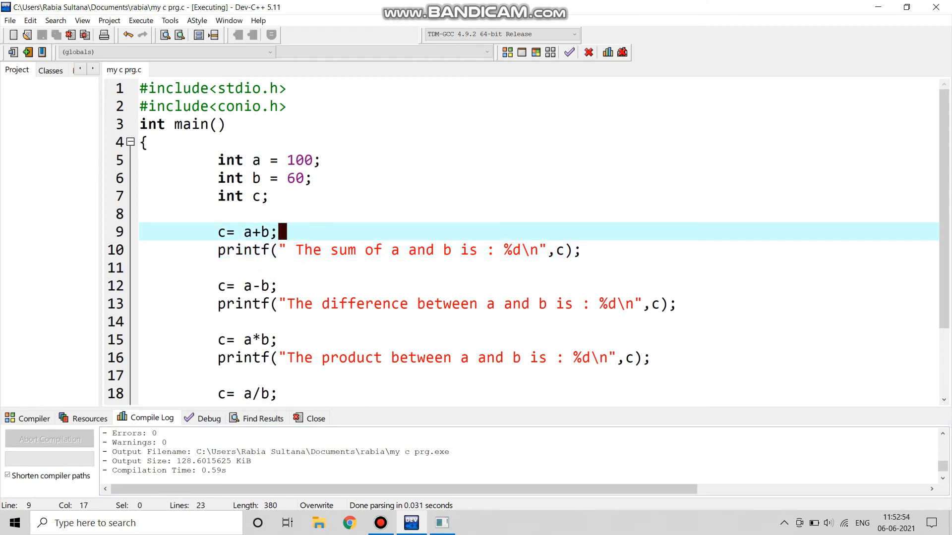
Label the c=a+b and c=a-b lines with //sum and //subtraction comments.
text(?/)
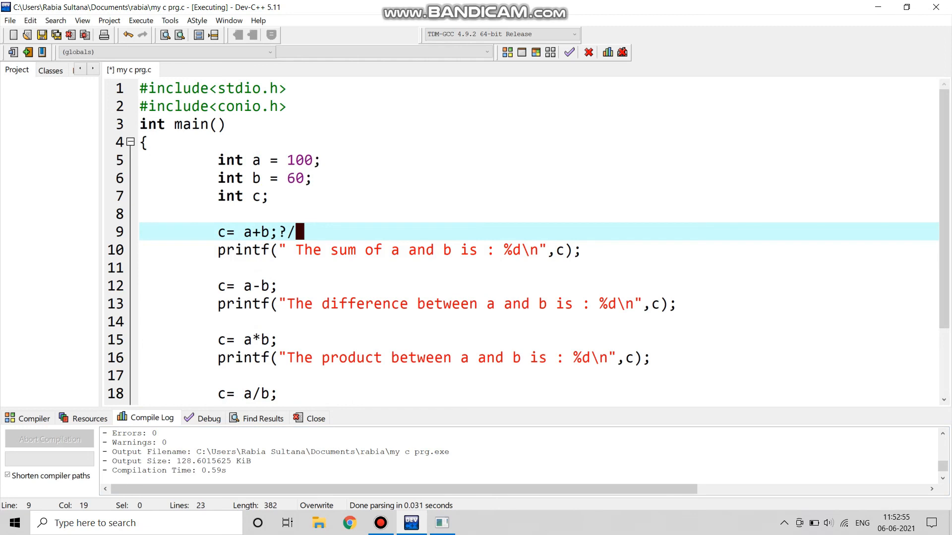
text(?)
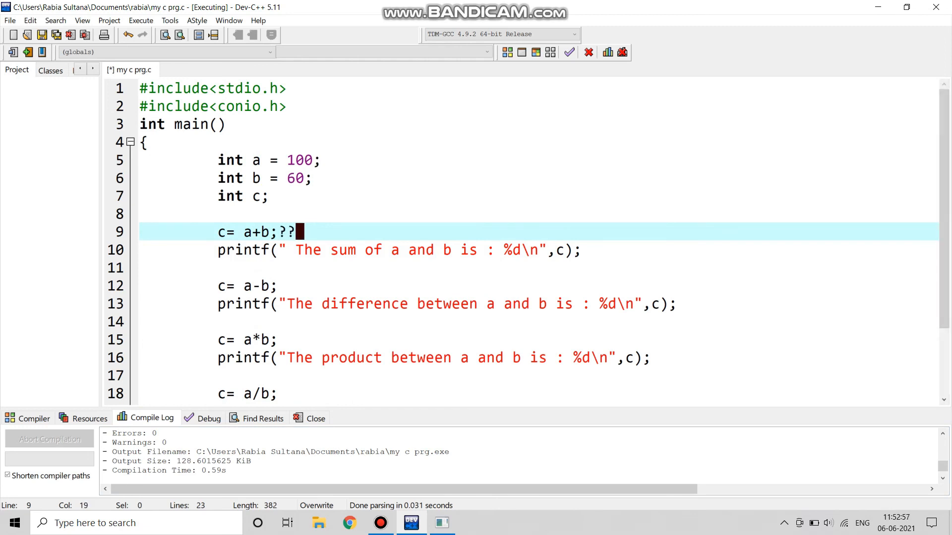
text(//)
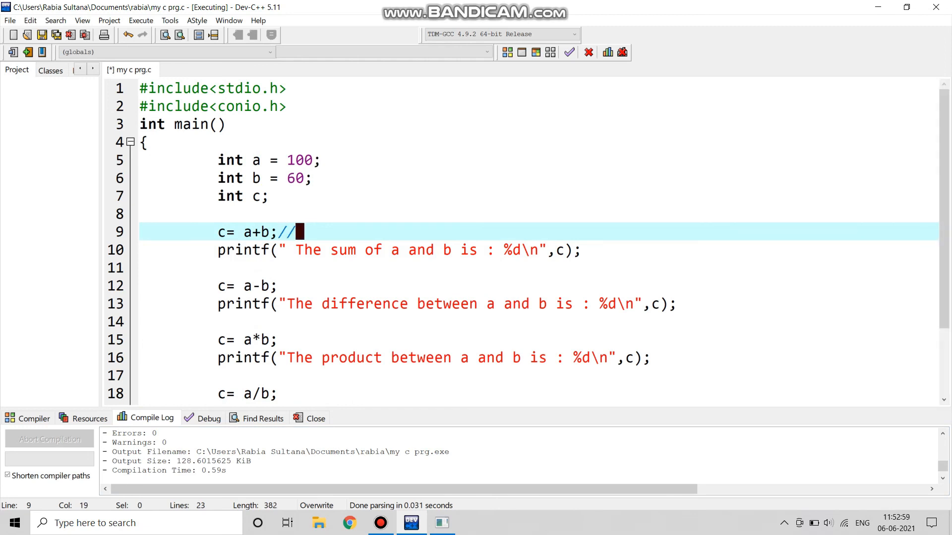
text(sum)
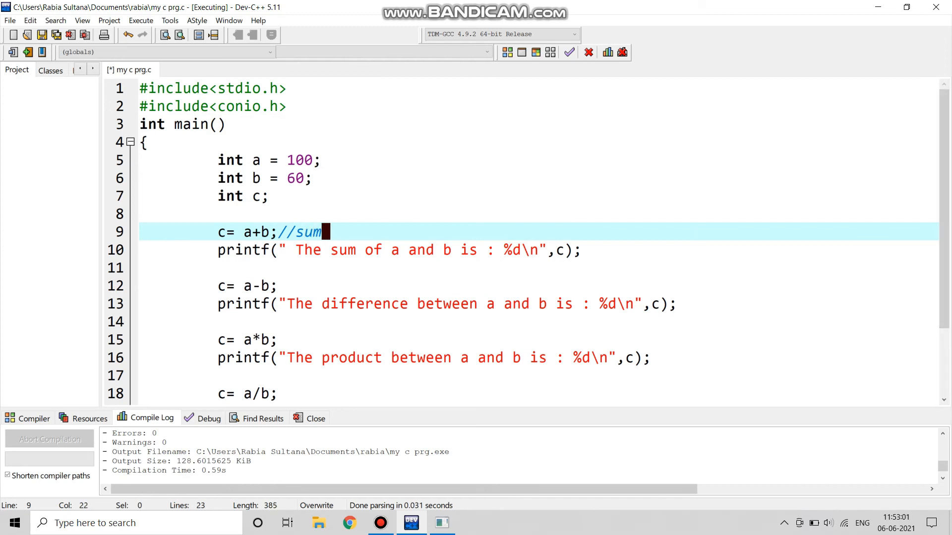
click(280, 286)
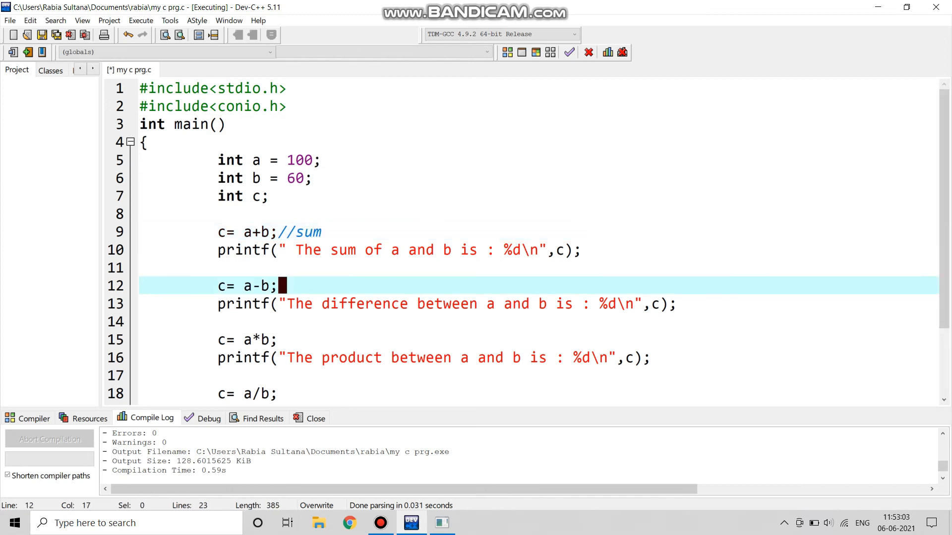
text(//s)
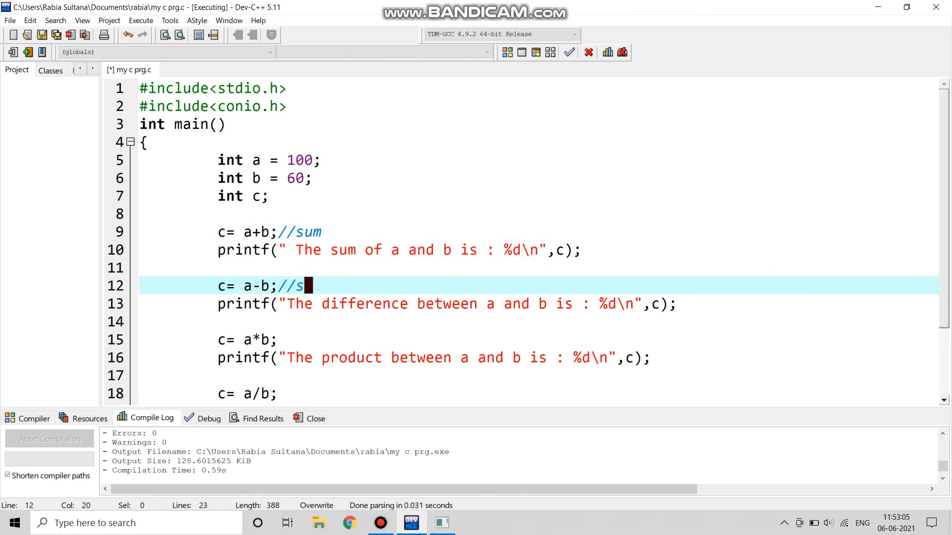
text(ubtra)
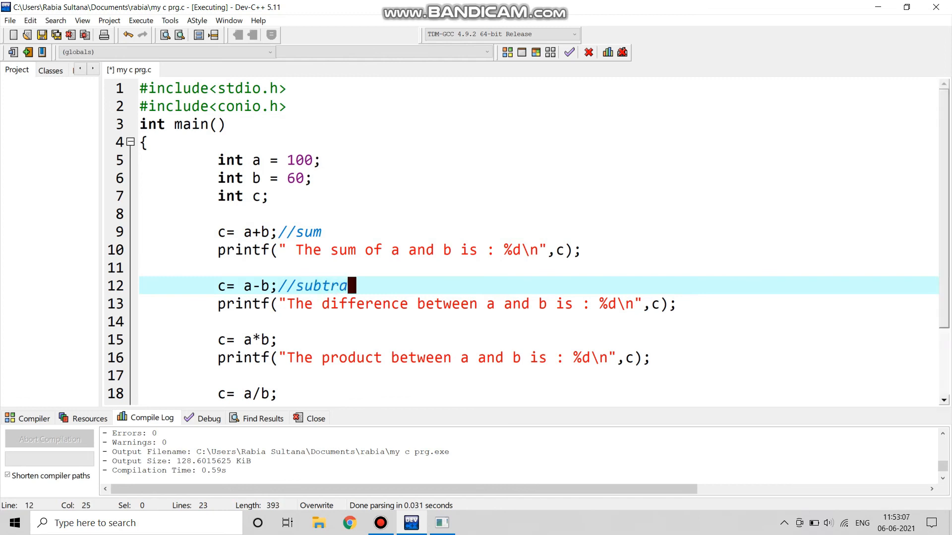
text(ct)
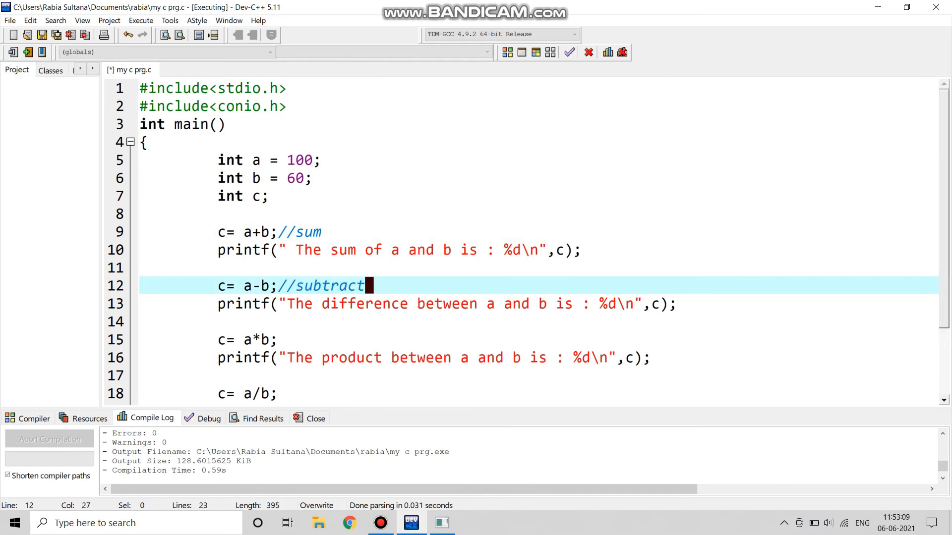
text(ion)
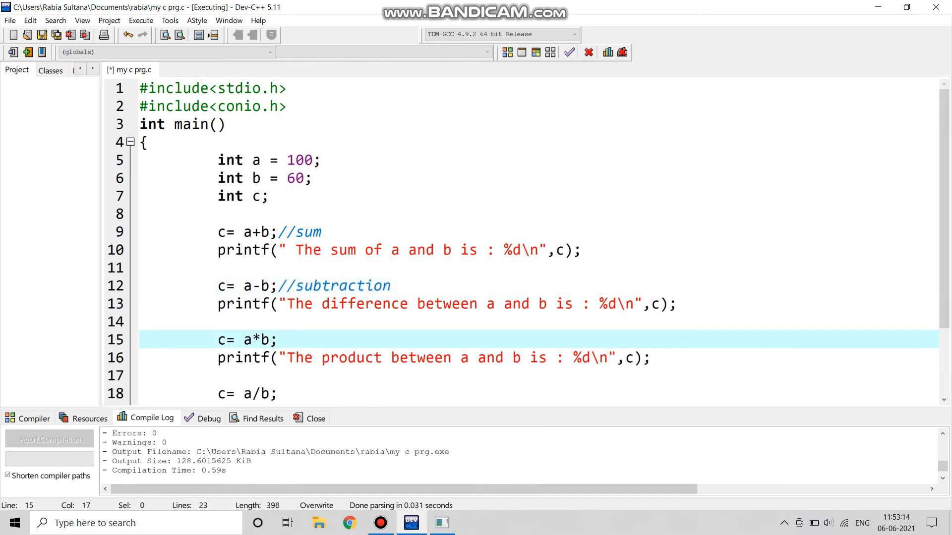
Label the c=a*b and c=a/b lines with //product and //divide comments.
text(//p)
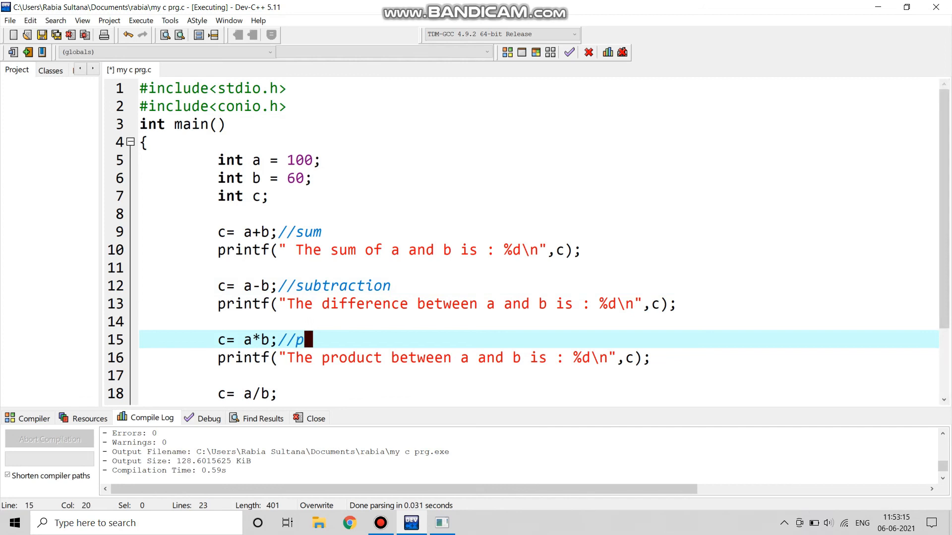
text(roduct)
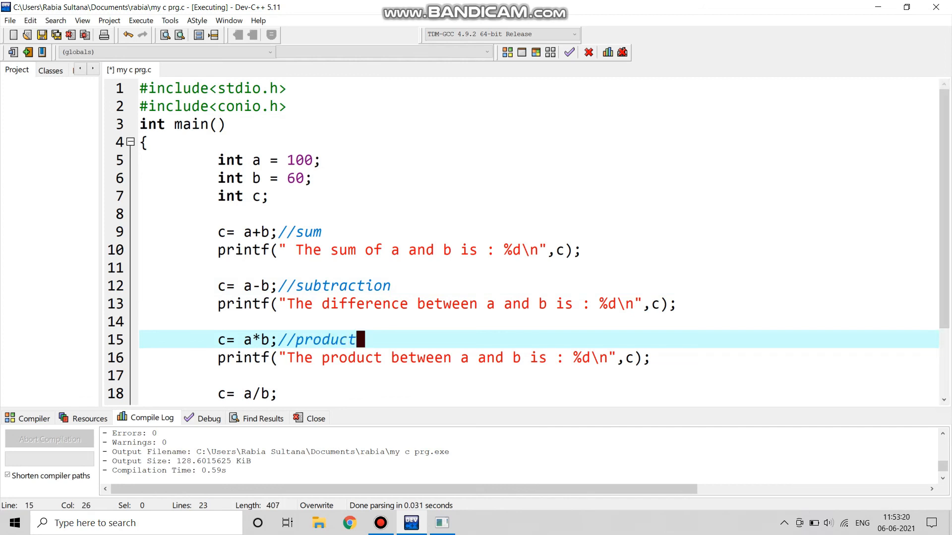
text(//)
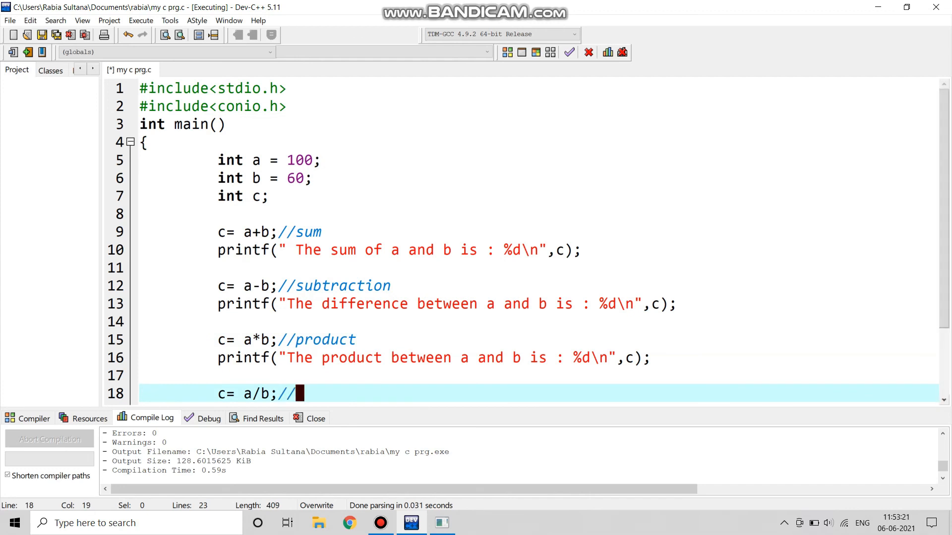
text(divi)
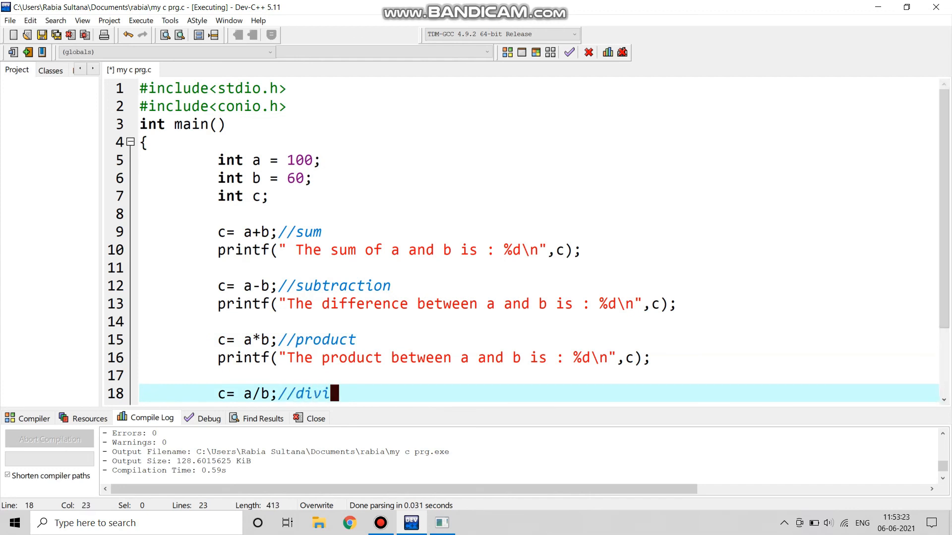
text(de)
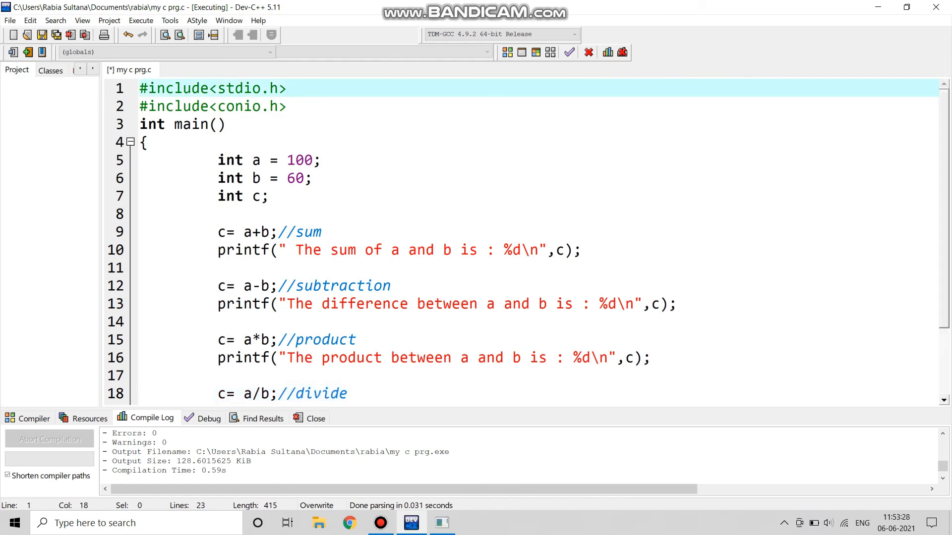
Annotate the #include<stdio.h> line with a //preprocessor comment.
text(//p)
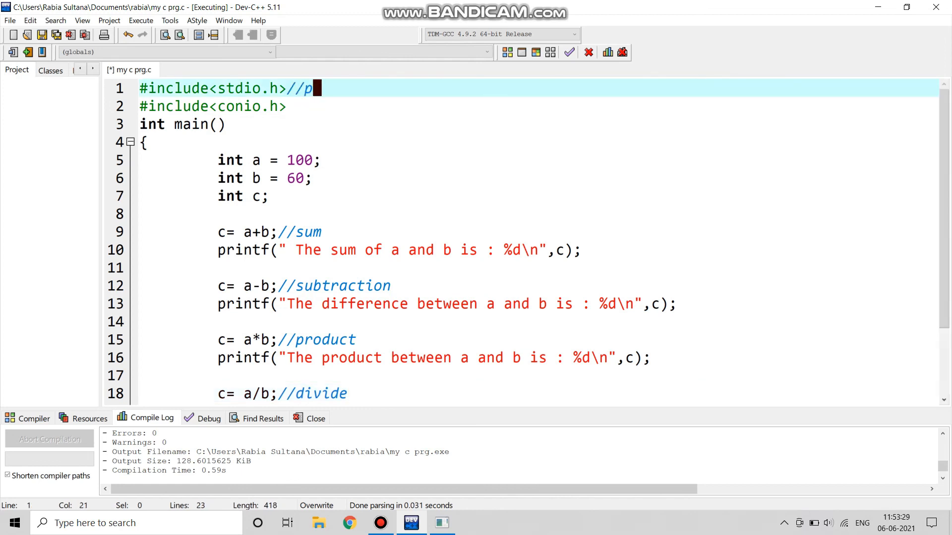
text(epr)
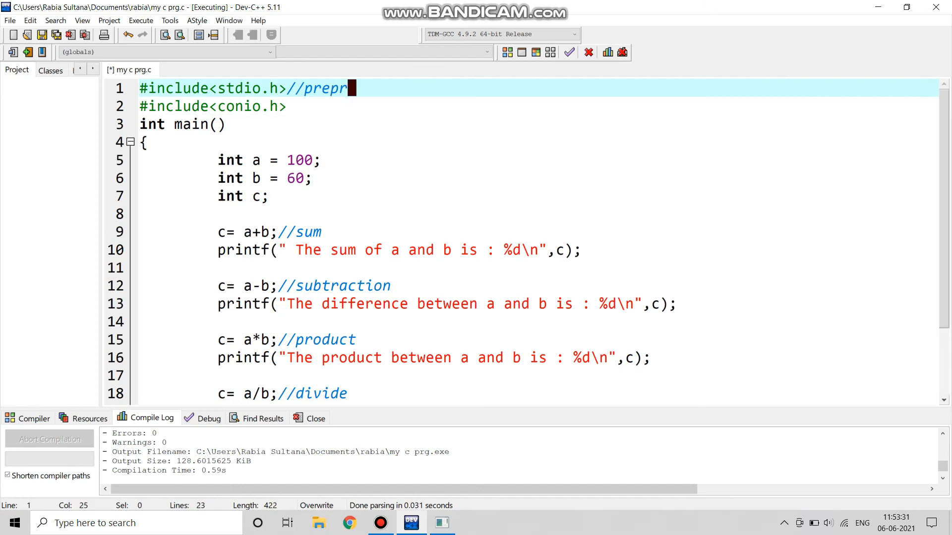
text(ocess)
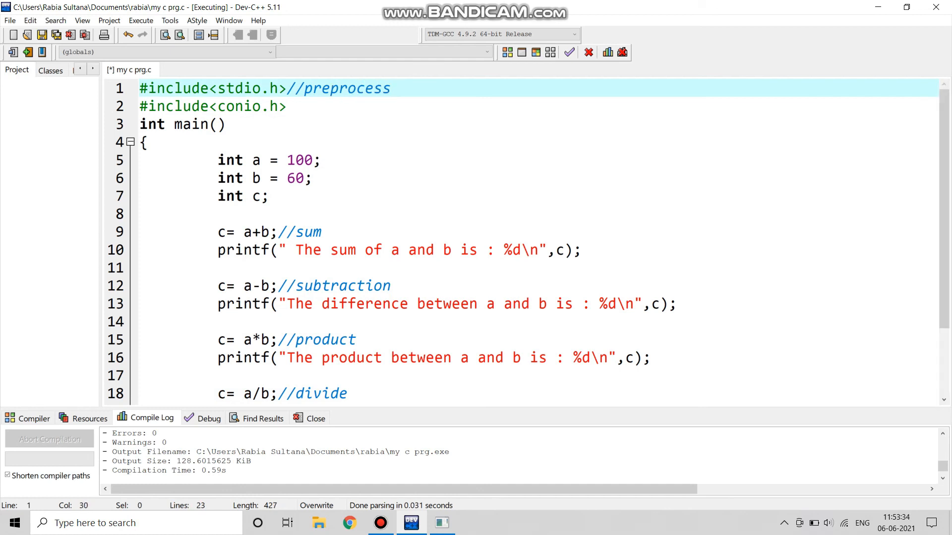
text(o)
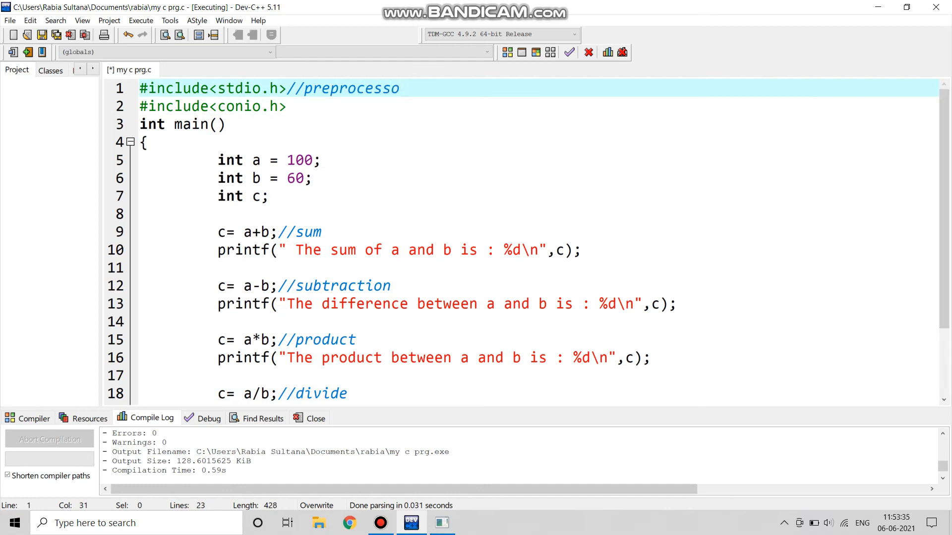
text(r)
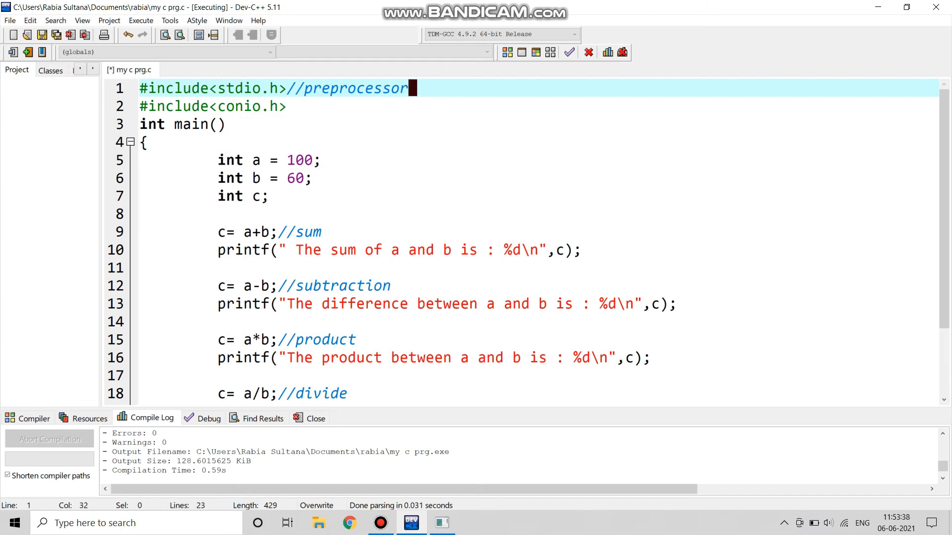
scroll(down, 3)
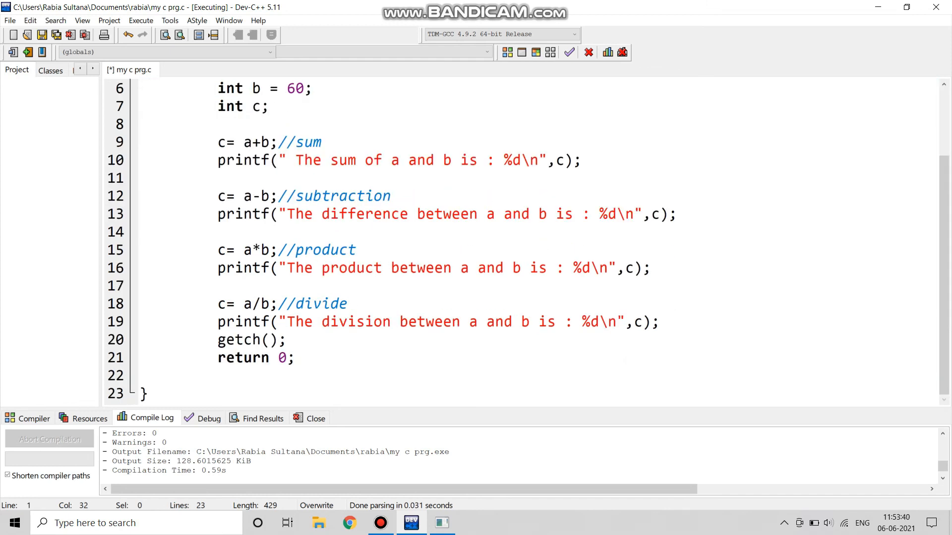